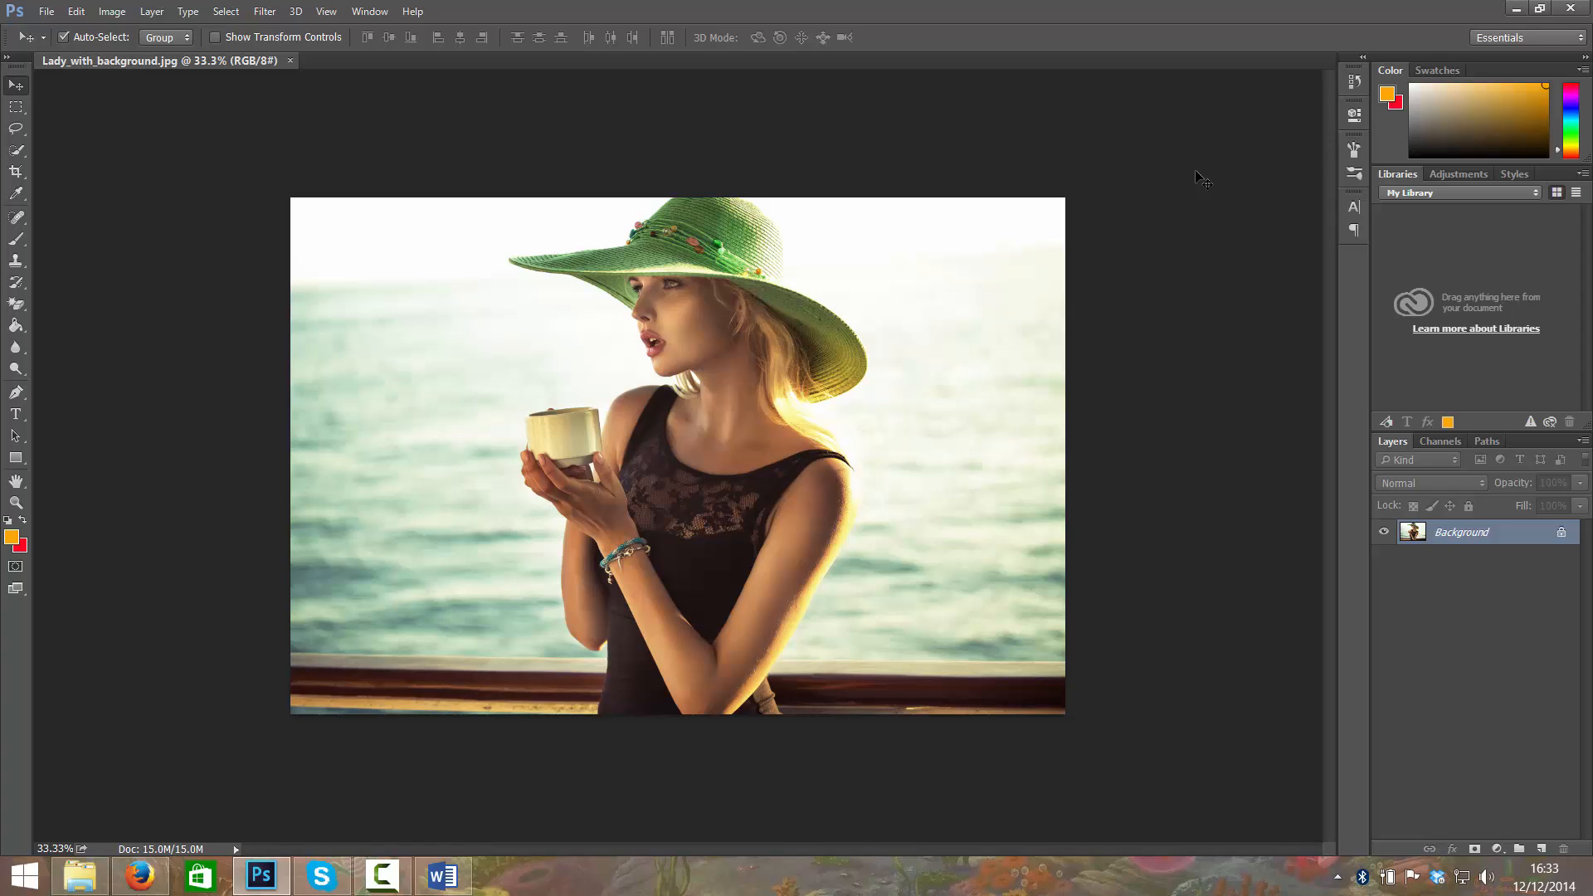
mouse_move(908, 708)
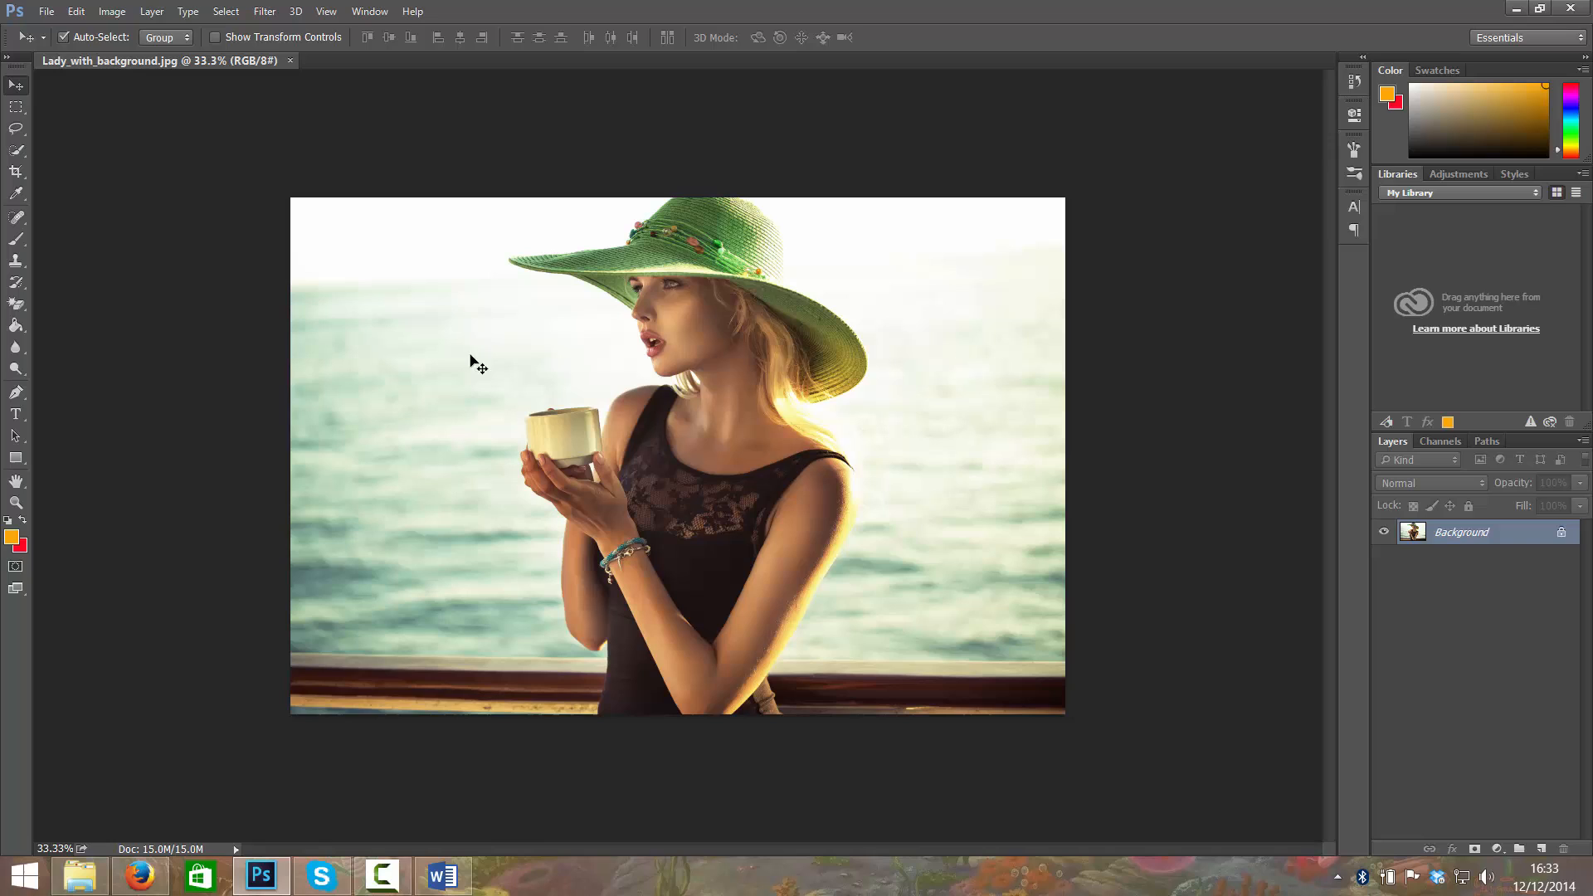
mouse_move(1048, 713)
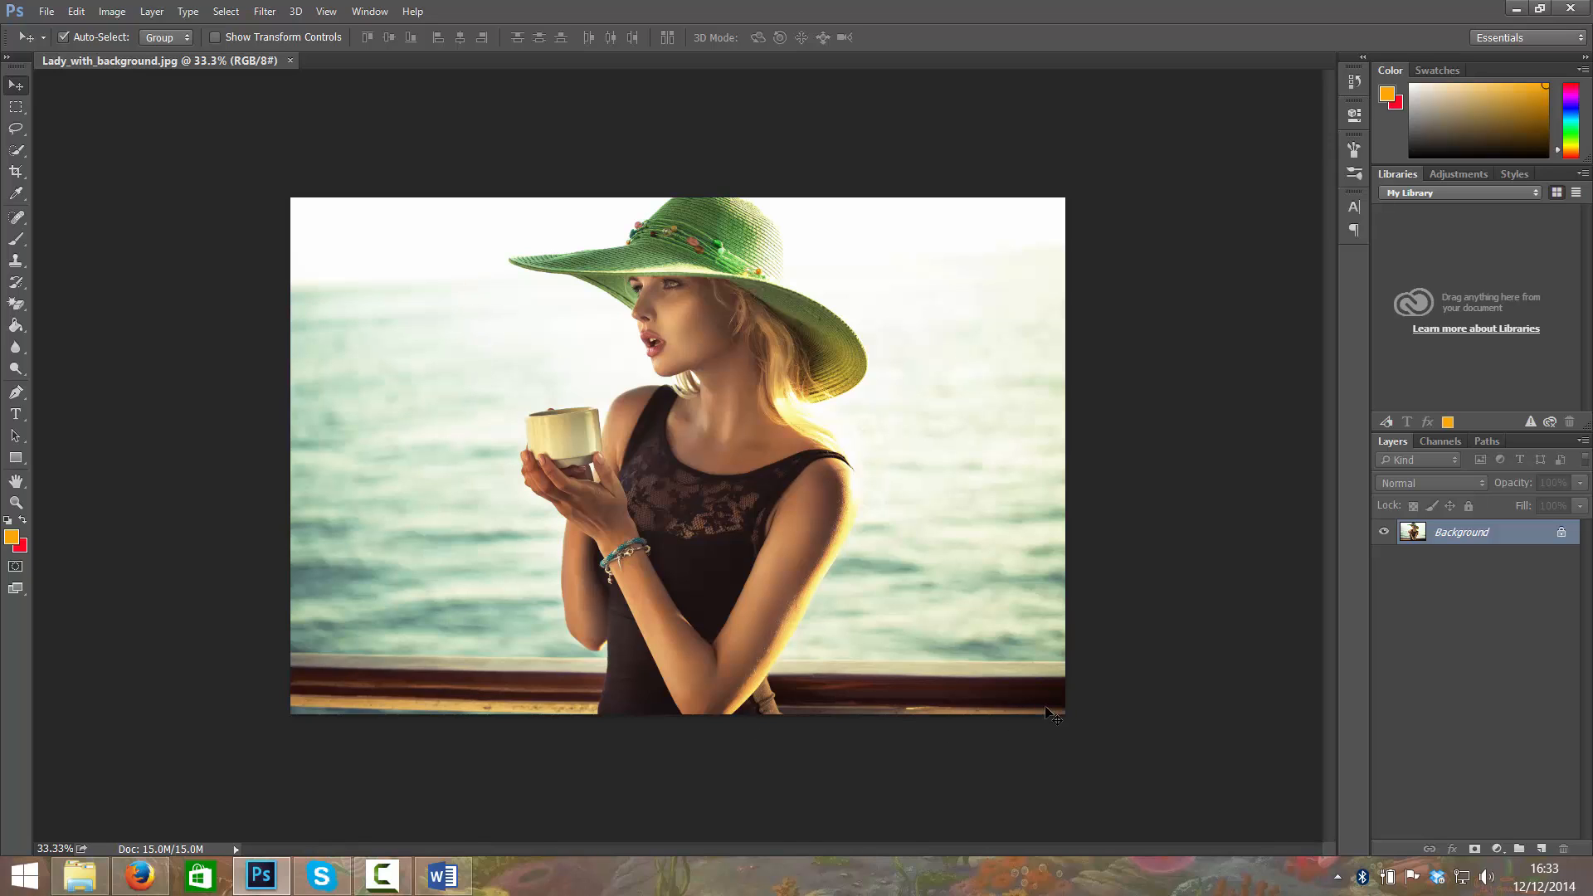
mouse_move(468, 314)
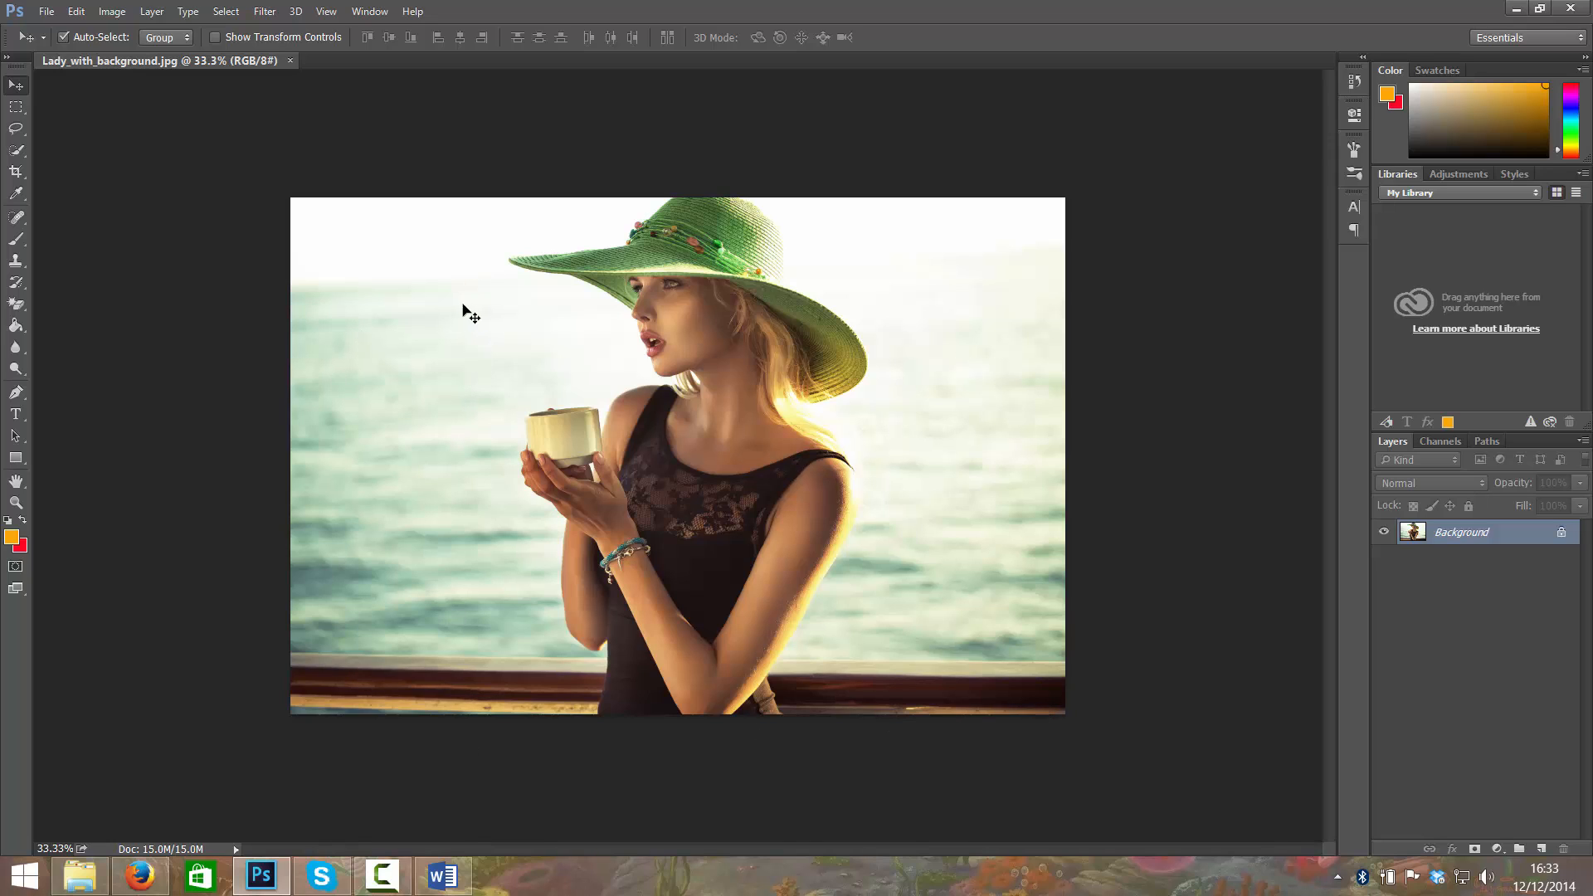
mouse_move(1009, 196)
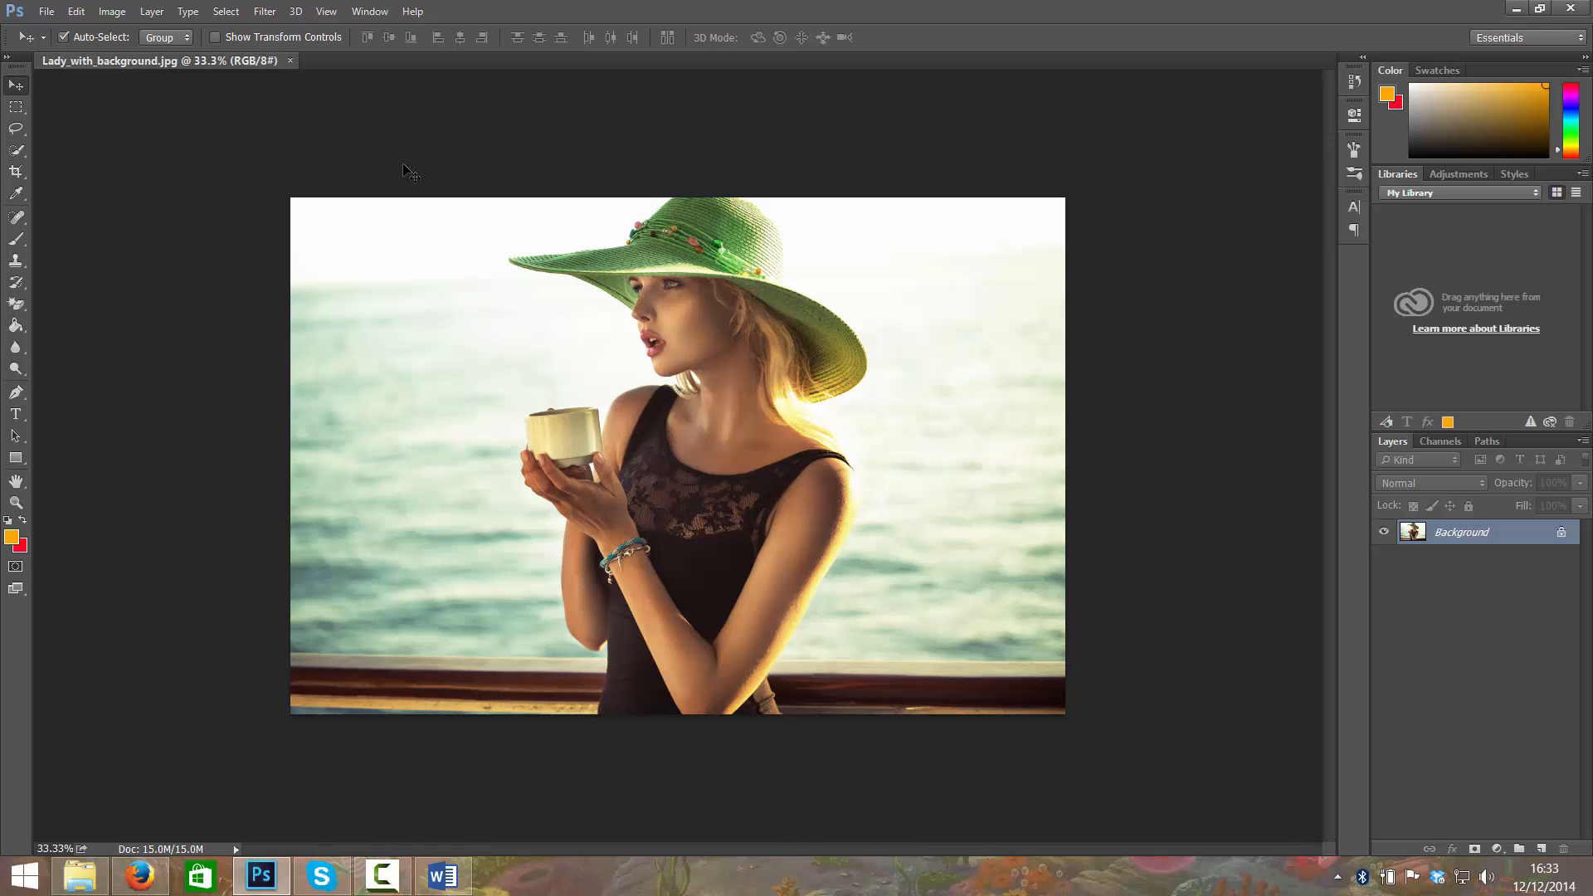
mouse_move(423, 737)
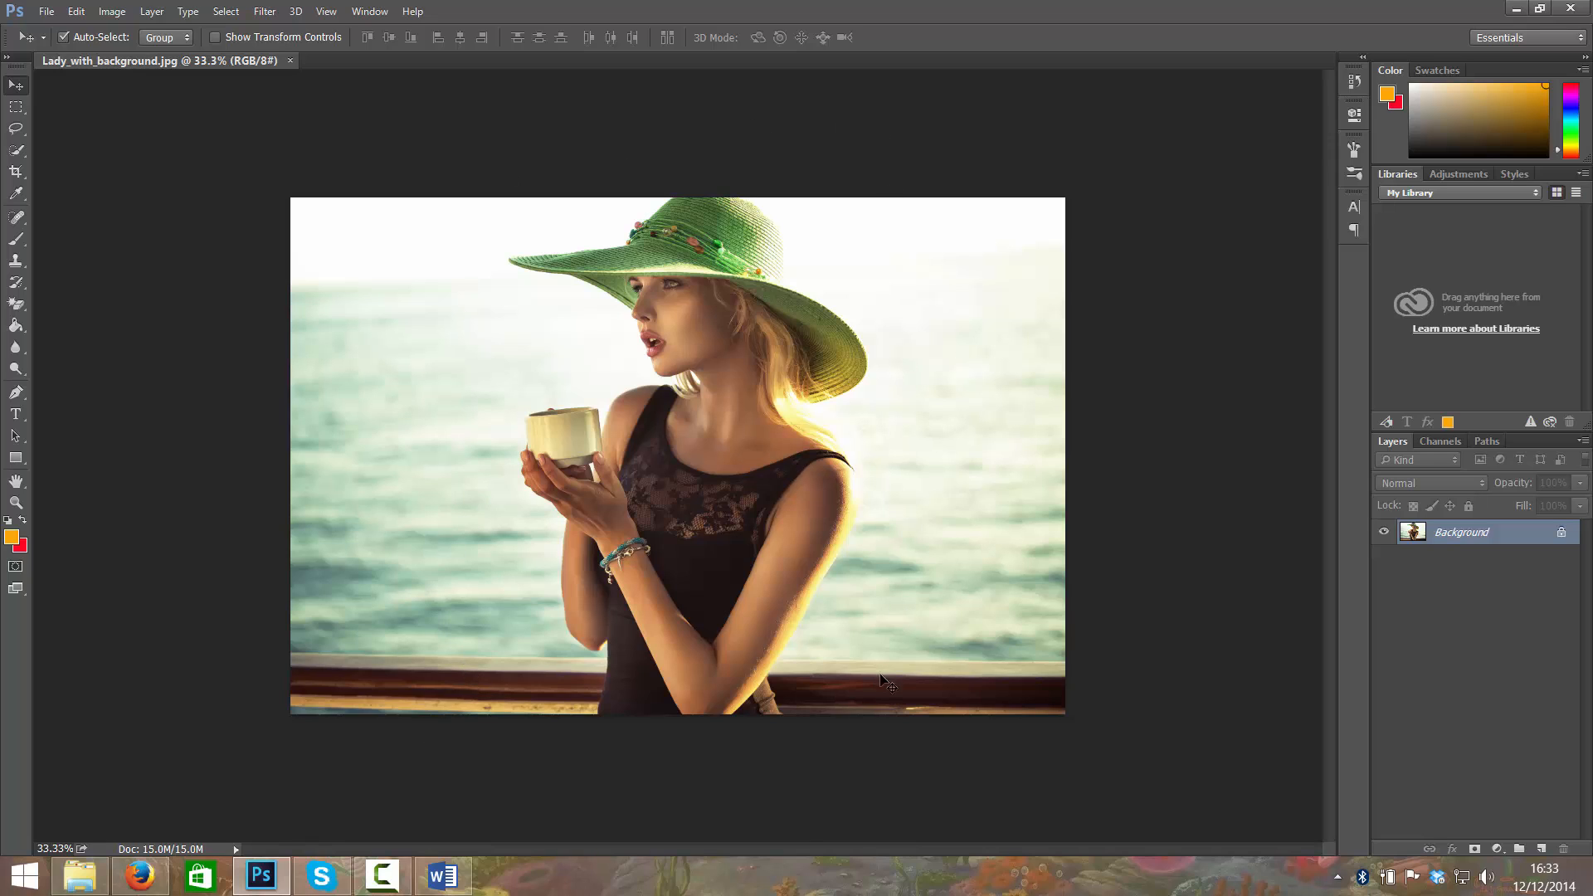
mouse_move(891, 152)
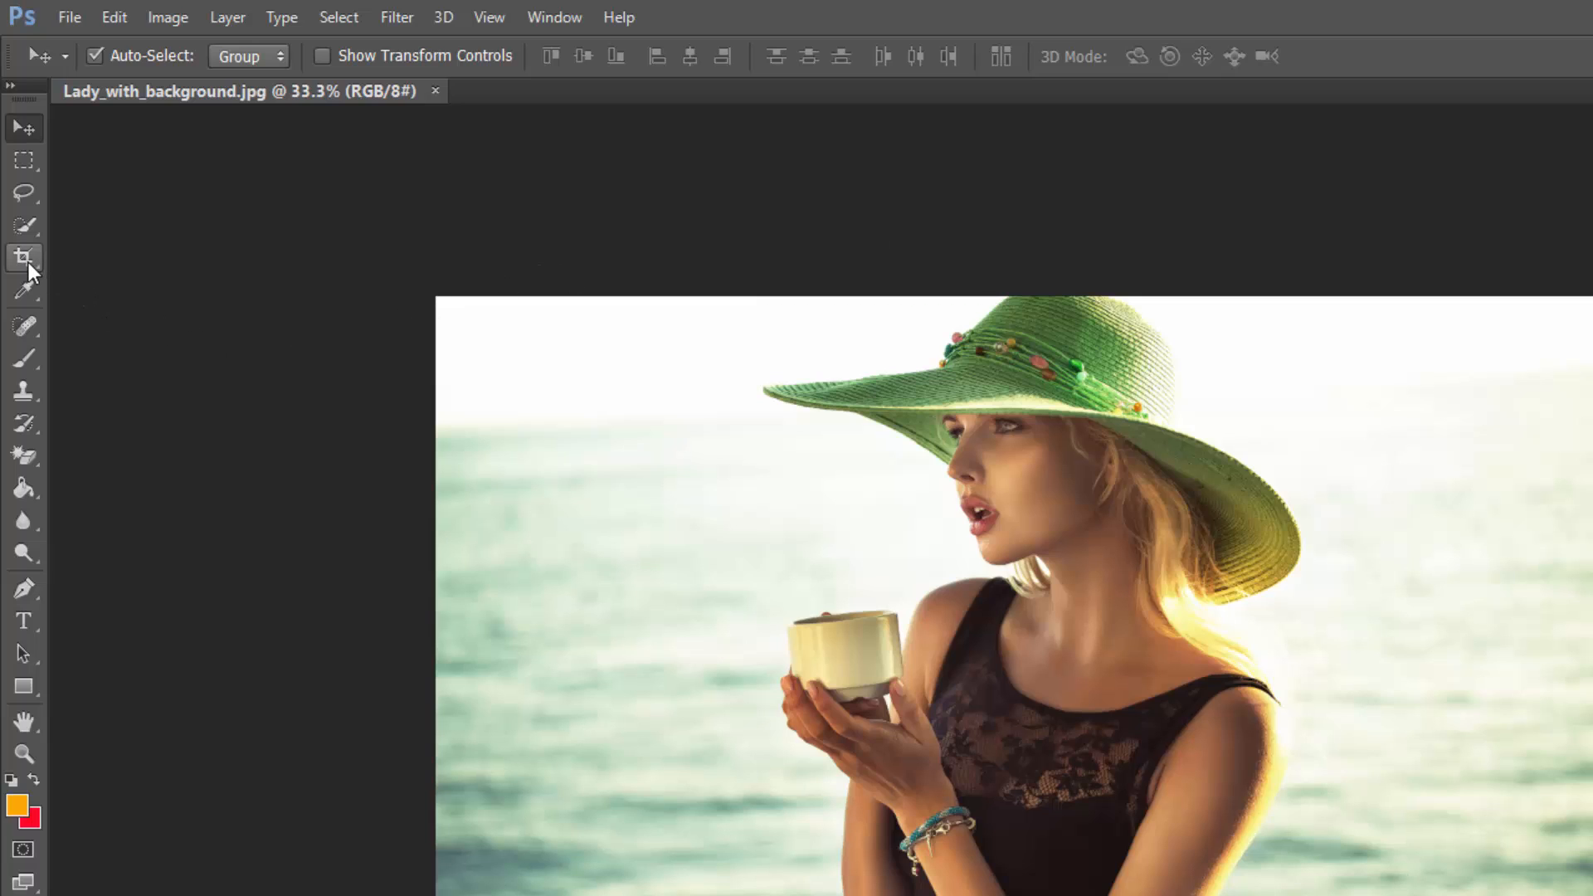
mouse_move(25, 258)
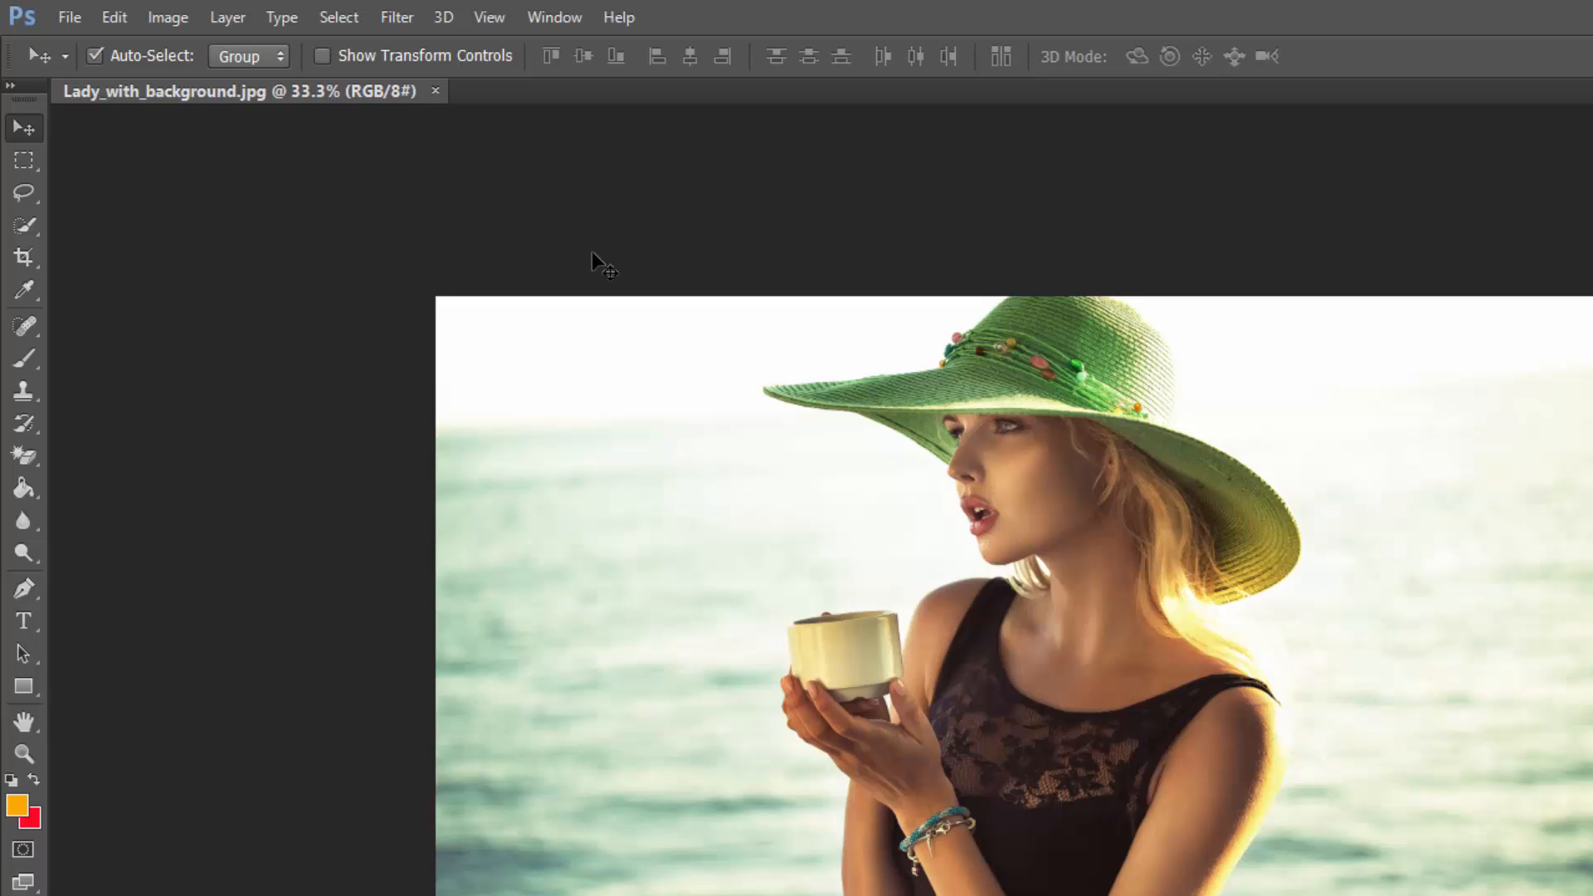
Activate the Crop tool over the photo with Delete Cropped Pixels switched off
left_click(24, 256)
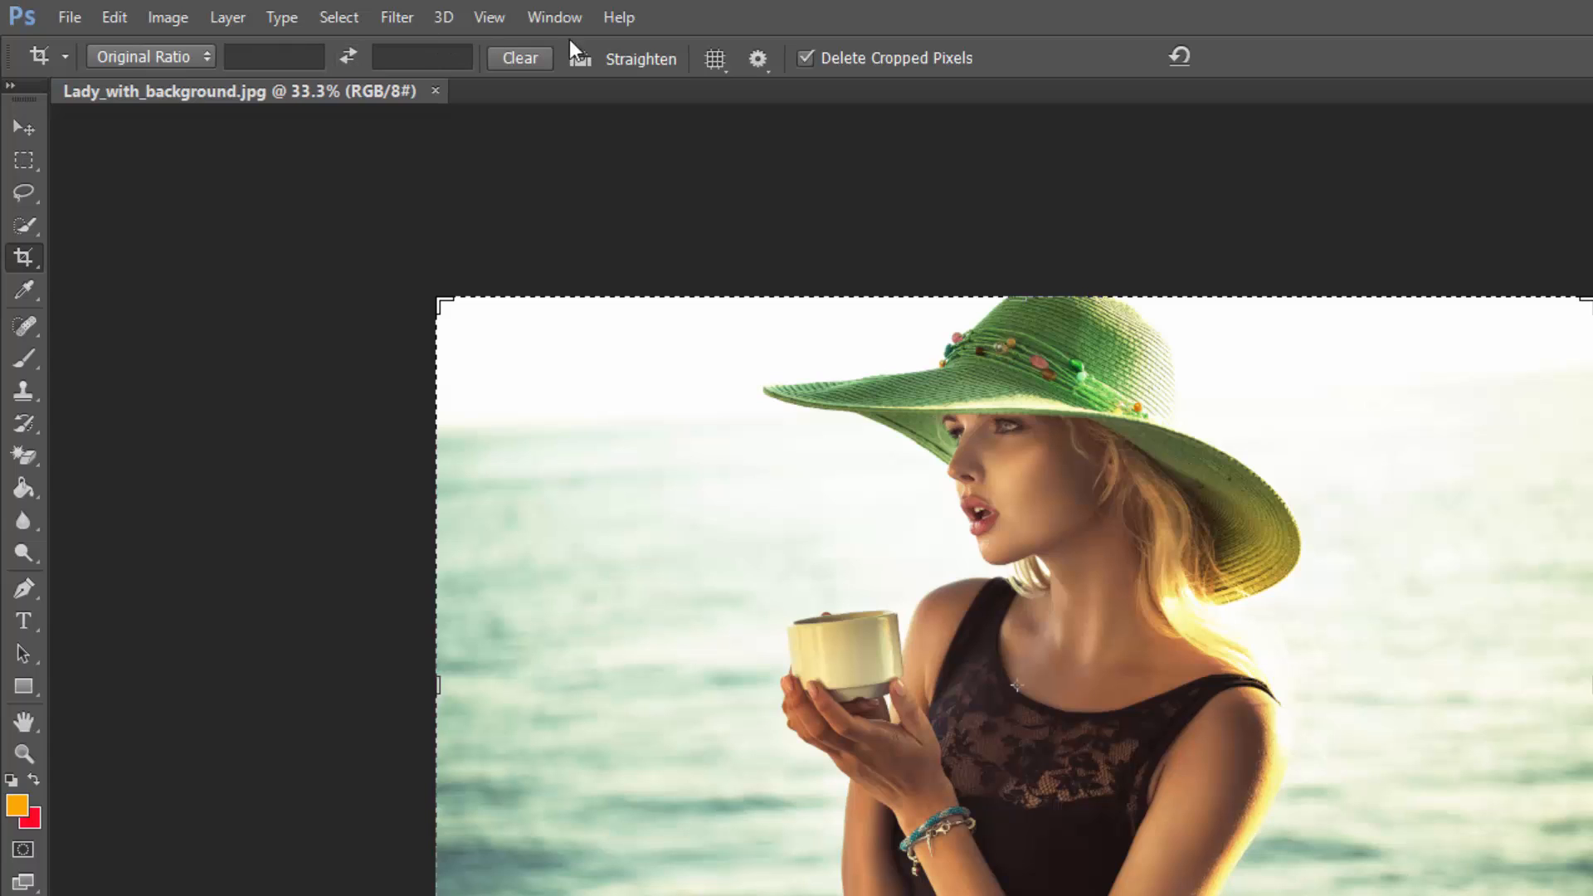
mouse_move(1080, 56)
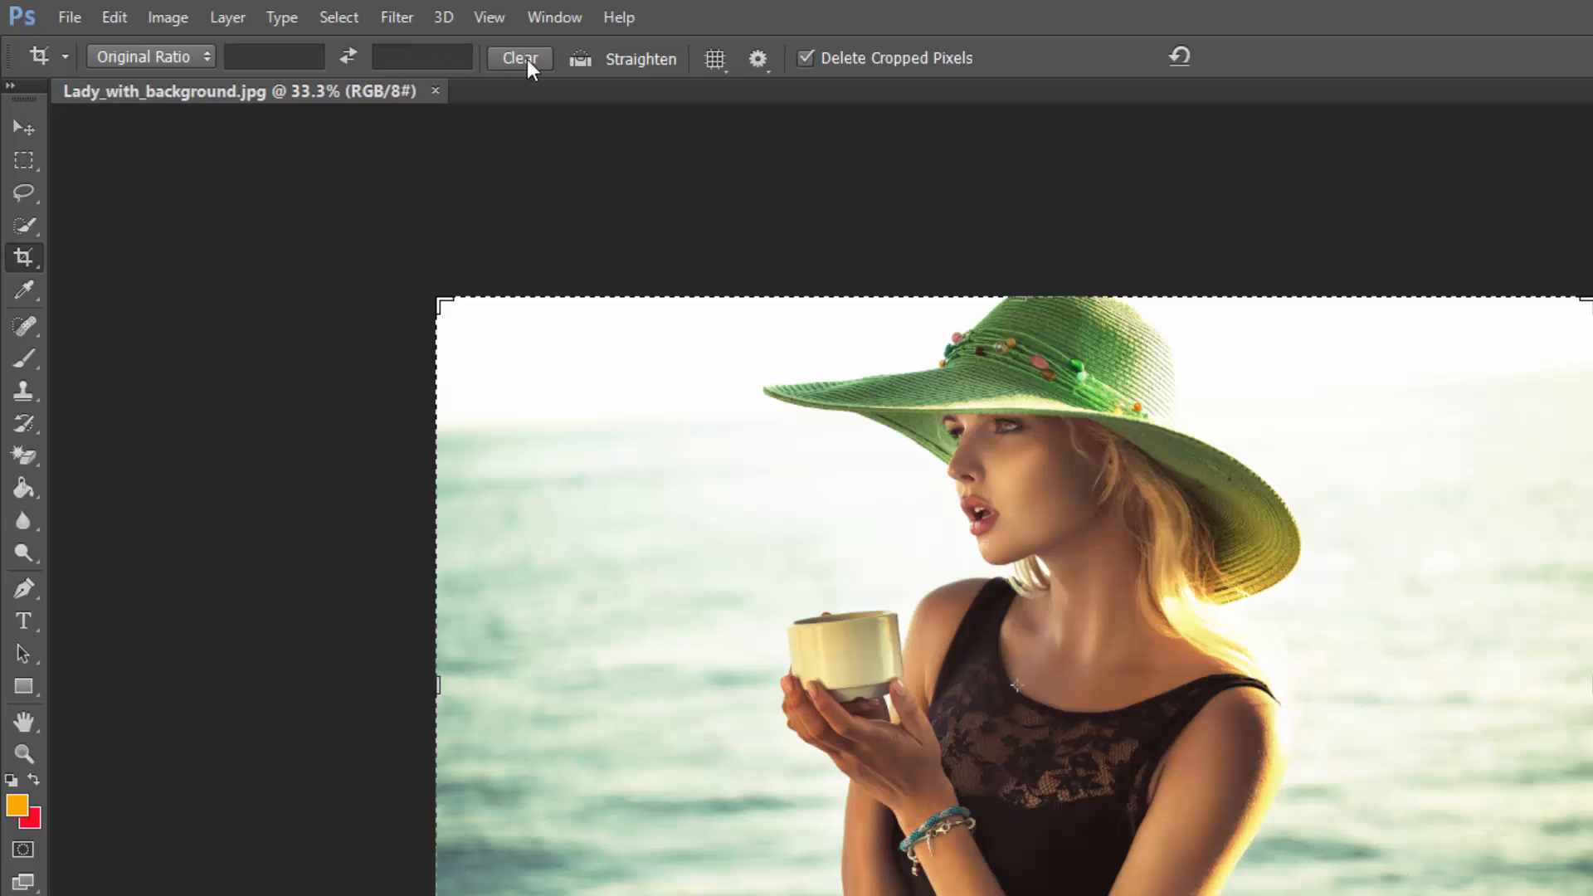
mouse_move(758, 58)
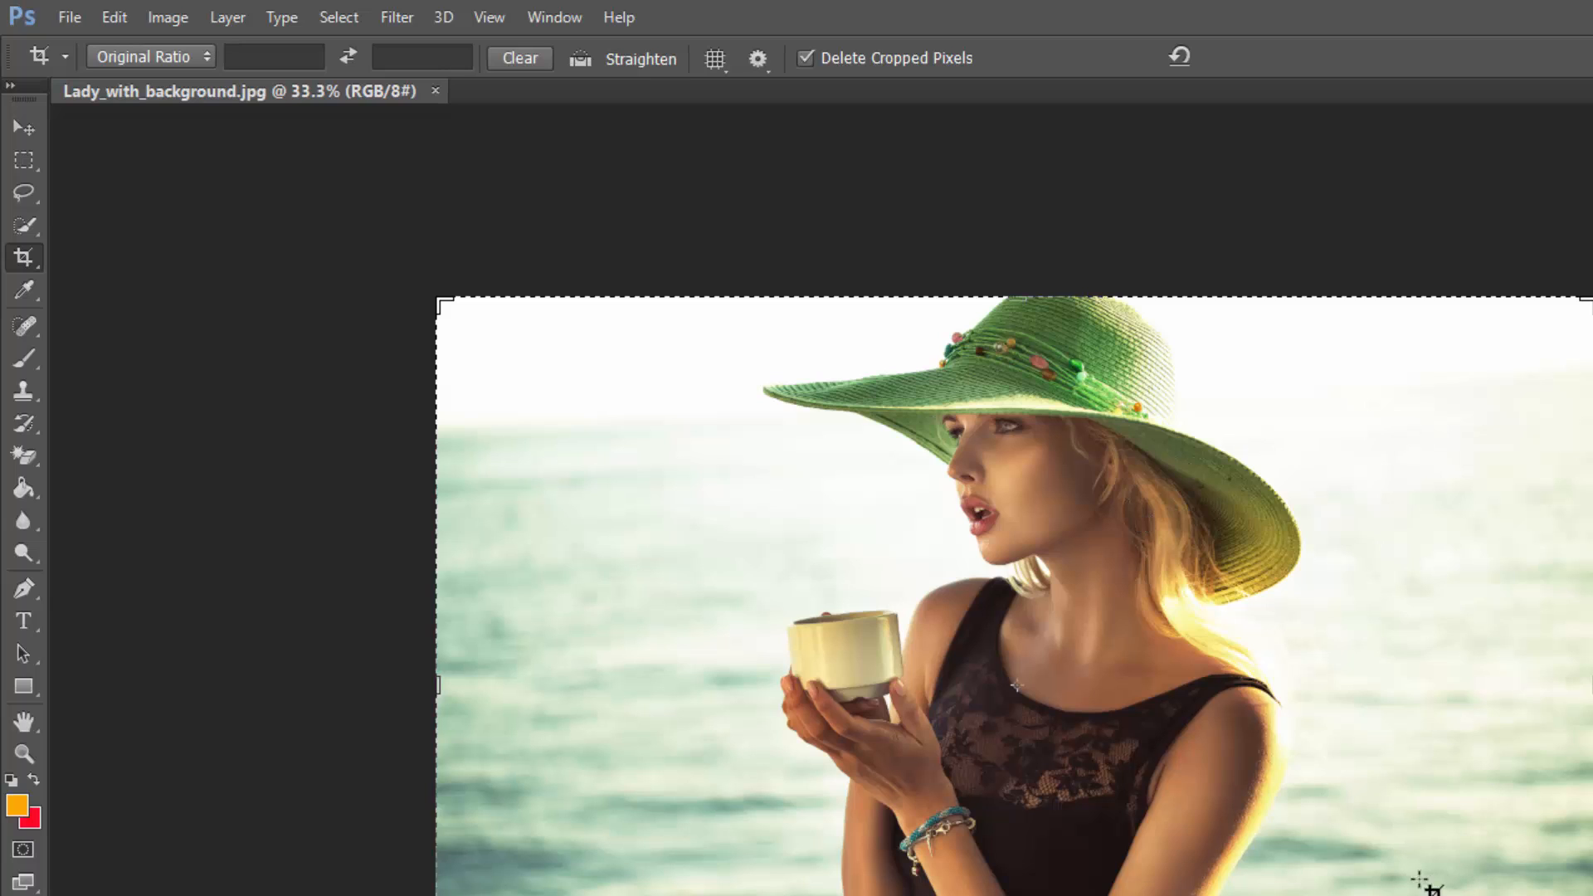
mouse_move(617, 601)
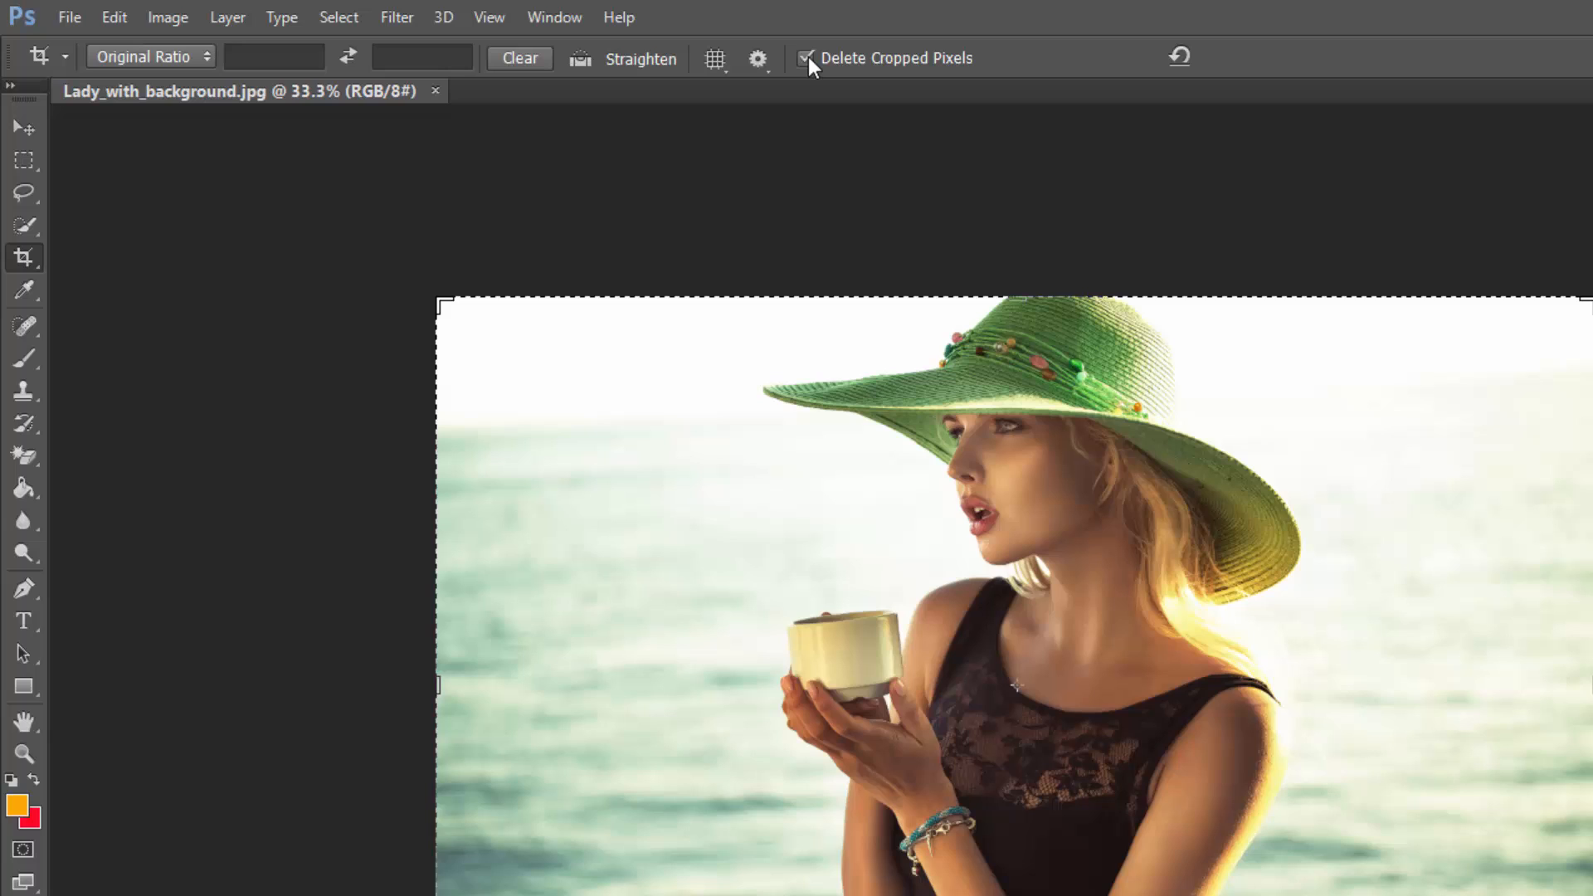
left_click(807, 59)
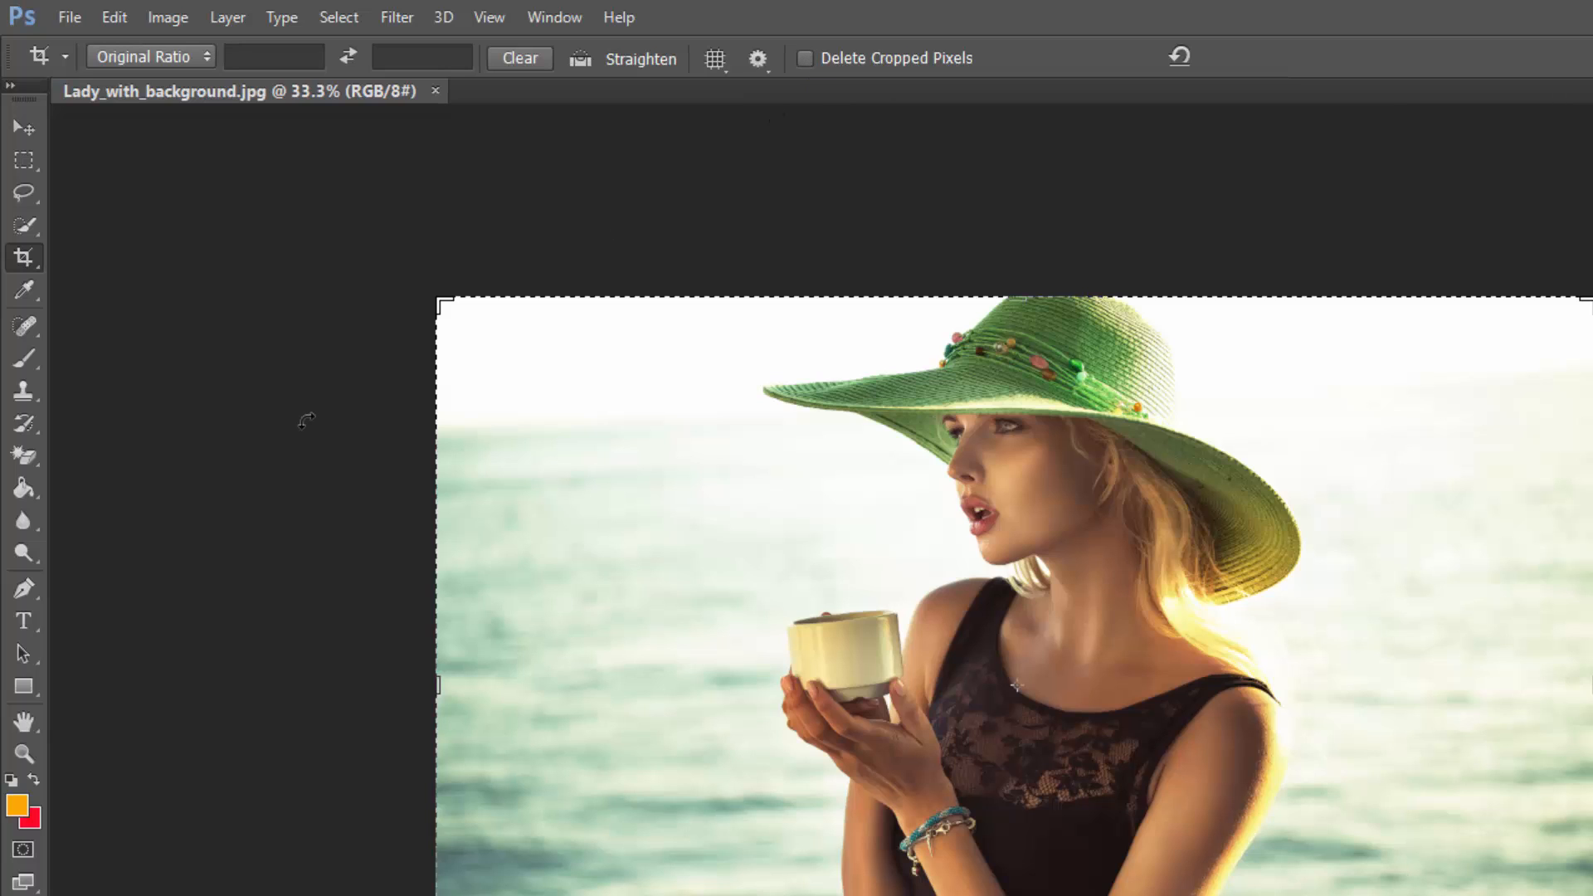
mouse_move(883, 217)
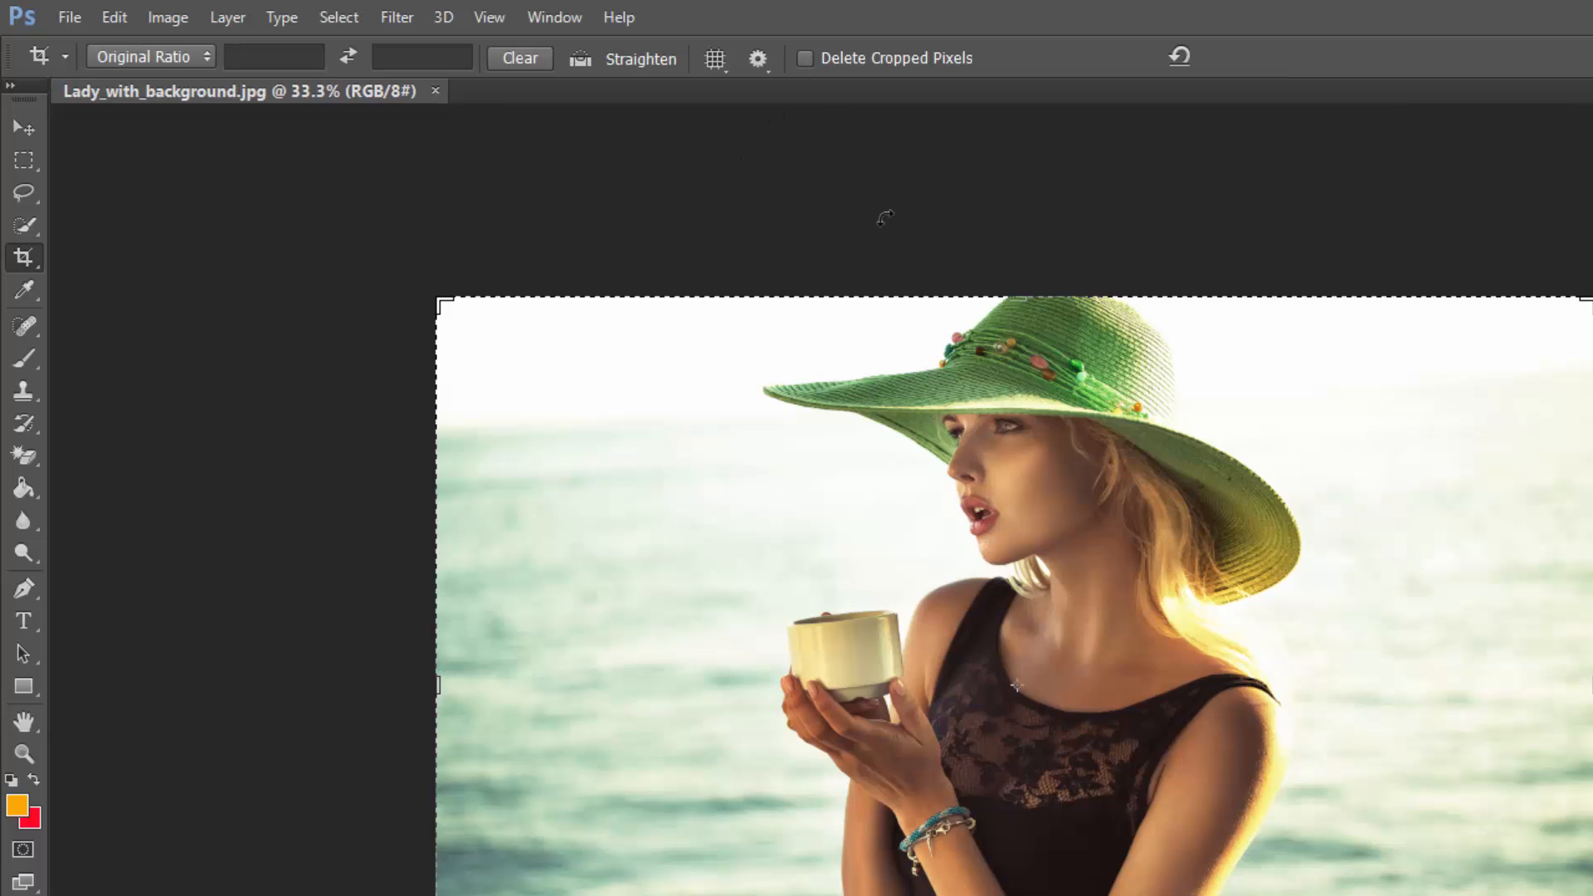
mouse_move(762, 378)
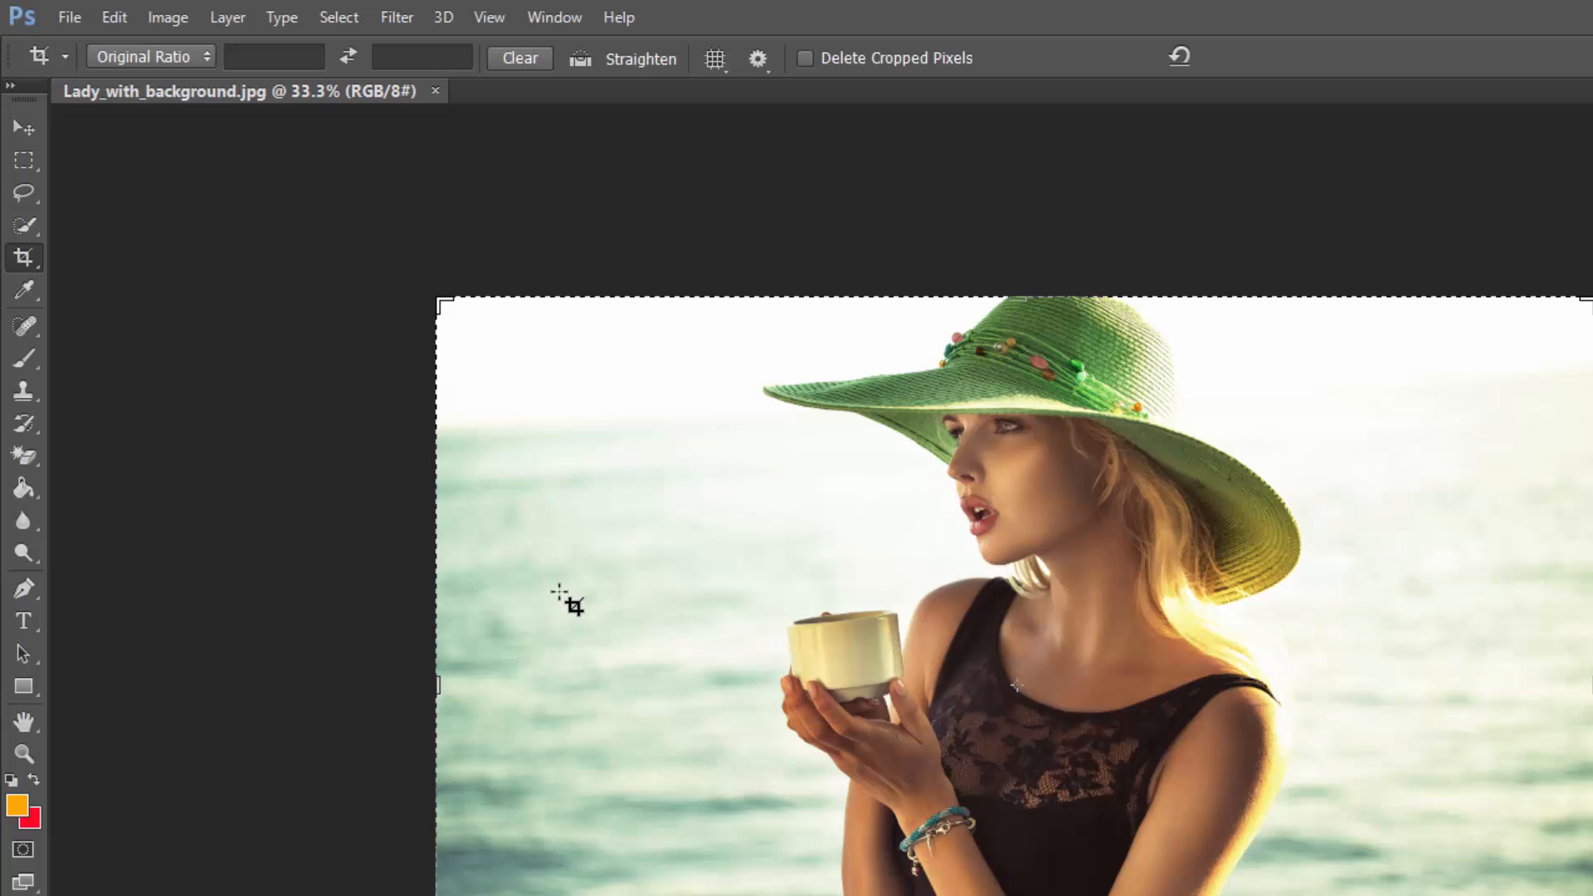
mouse_move(431, 704)
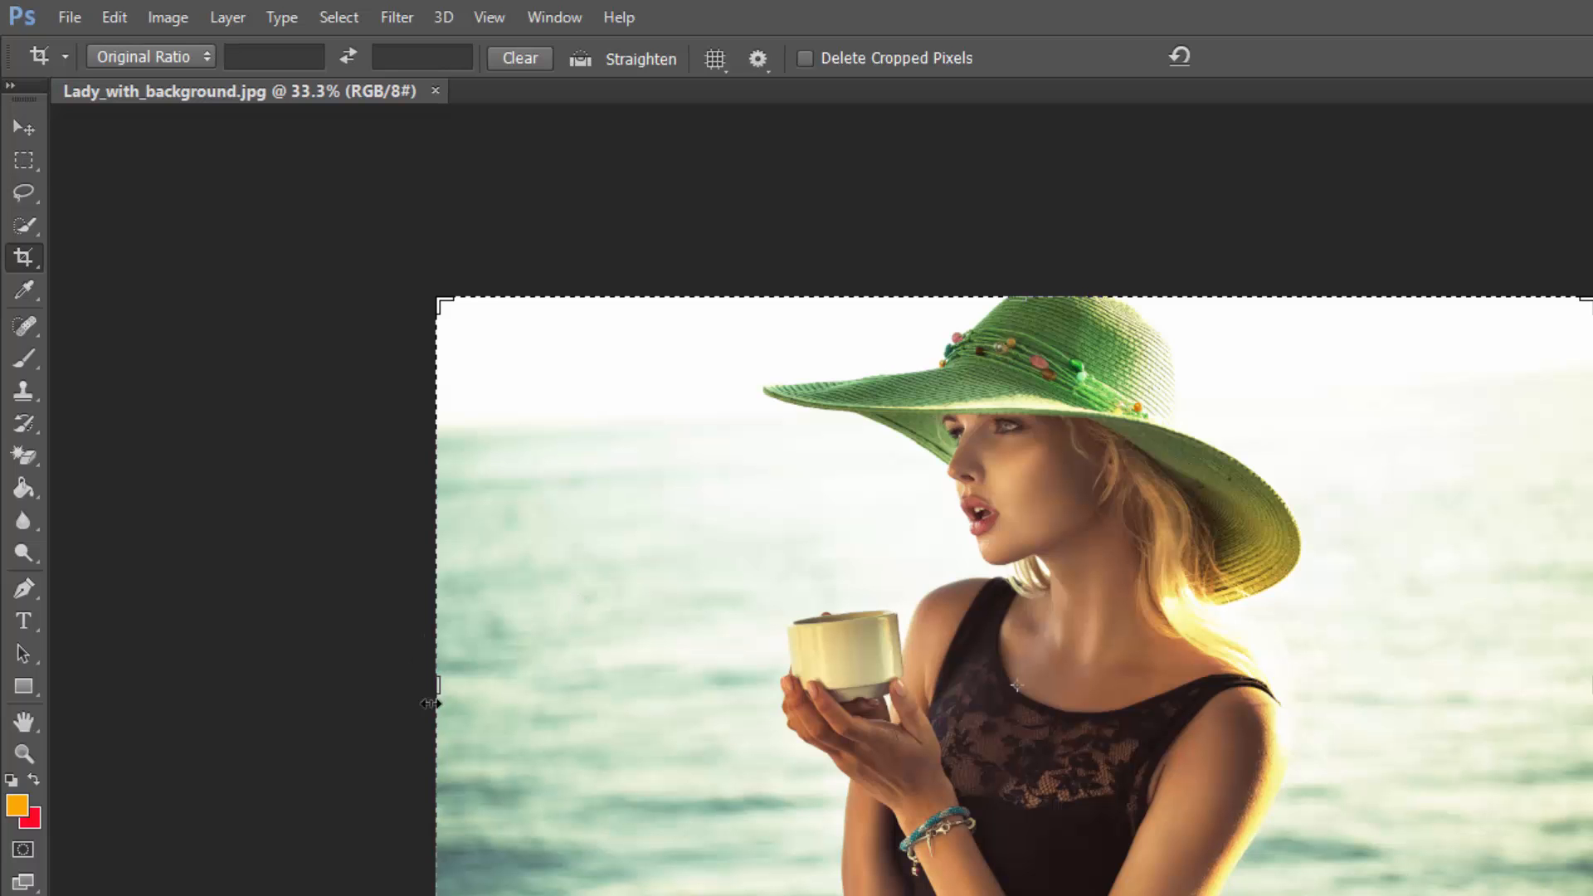
Test-narrow the crop from the left, restore the full frame, and change Original Ratio to Ratio
left_click_drag(434, 700, 536, 685)
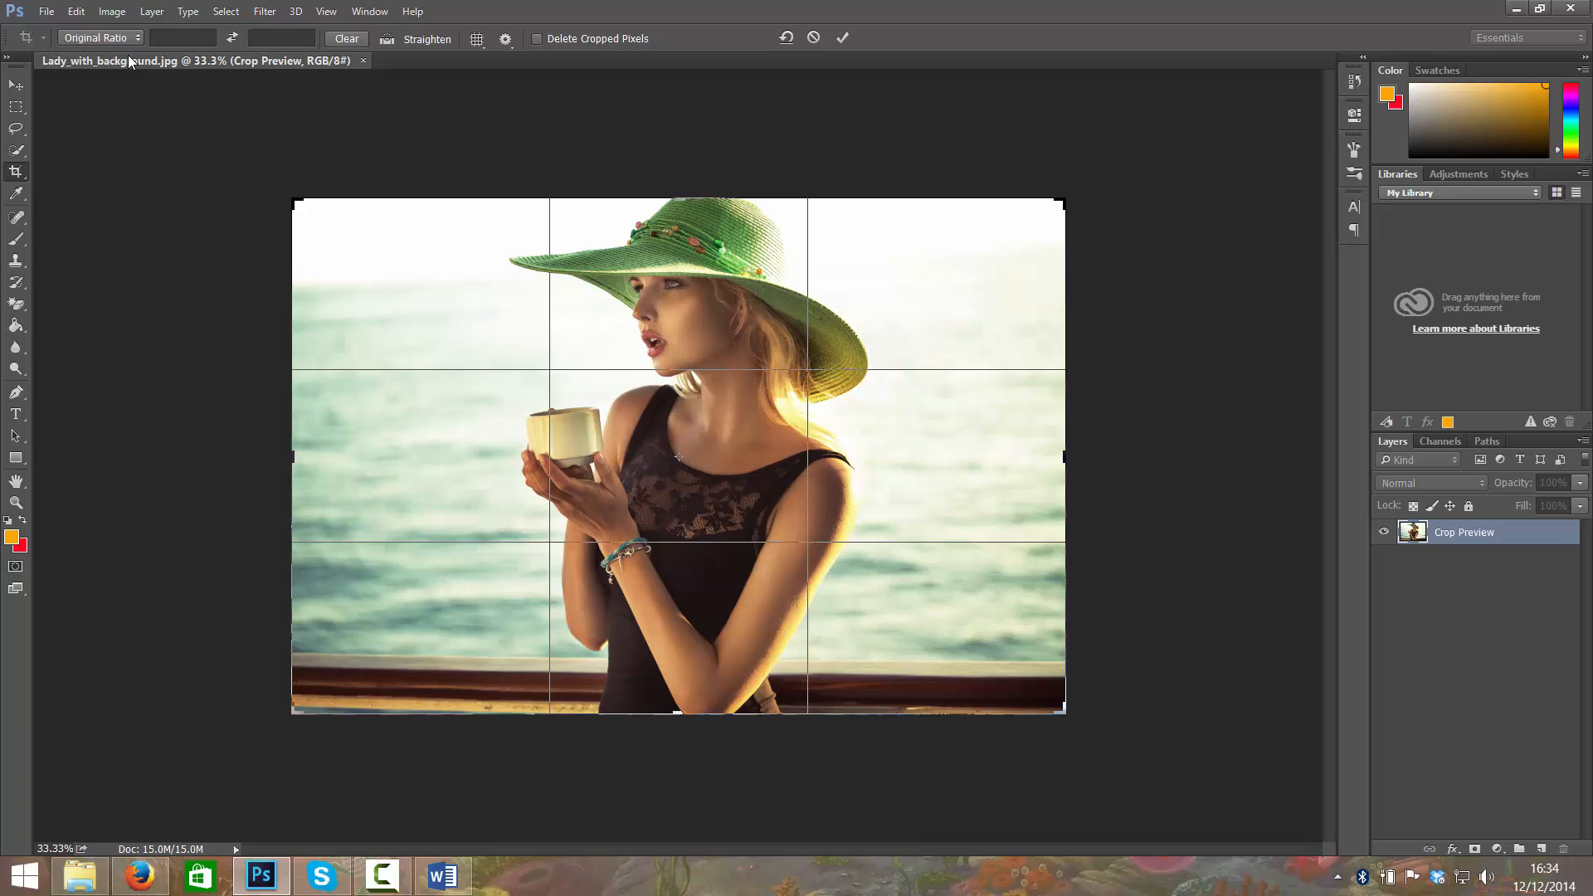
mouse_move(96, 38)
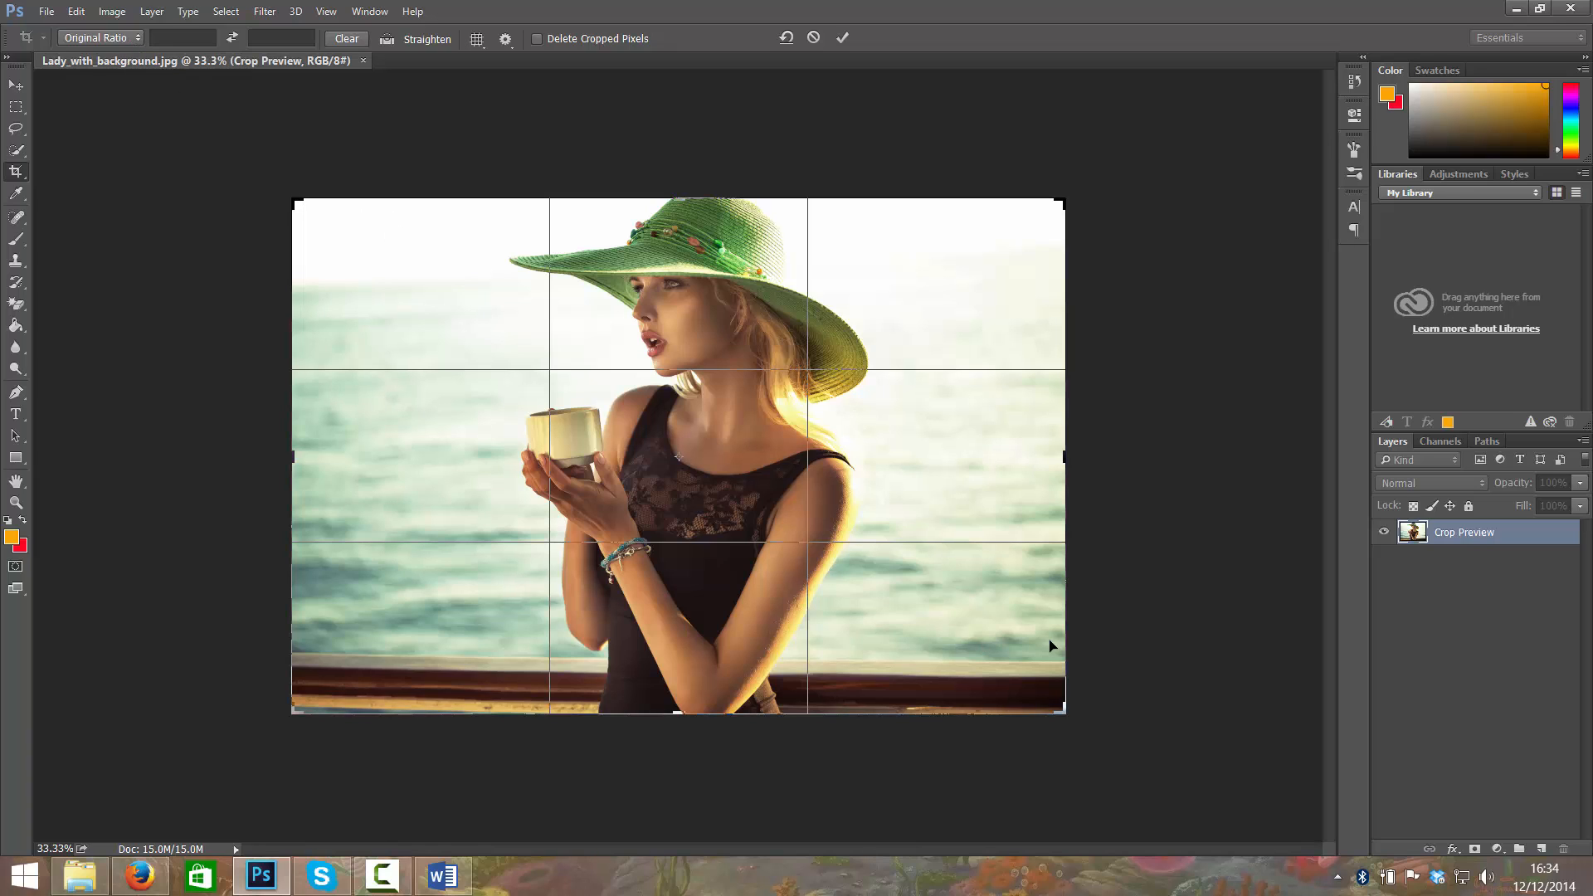
mouse_move(438, 504)
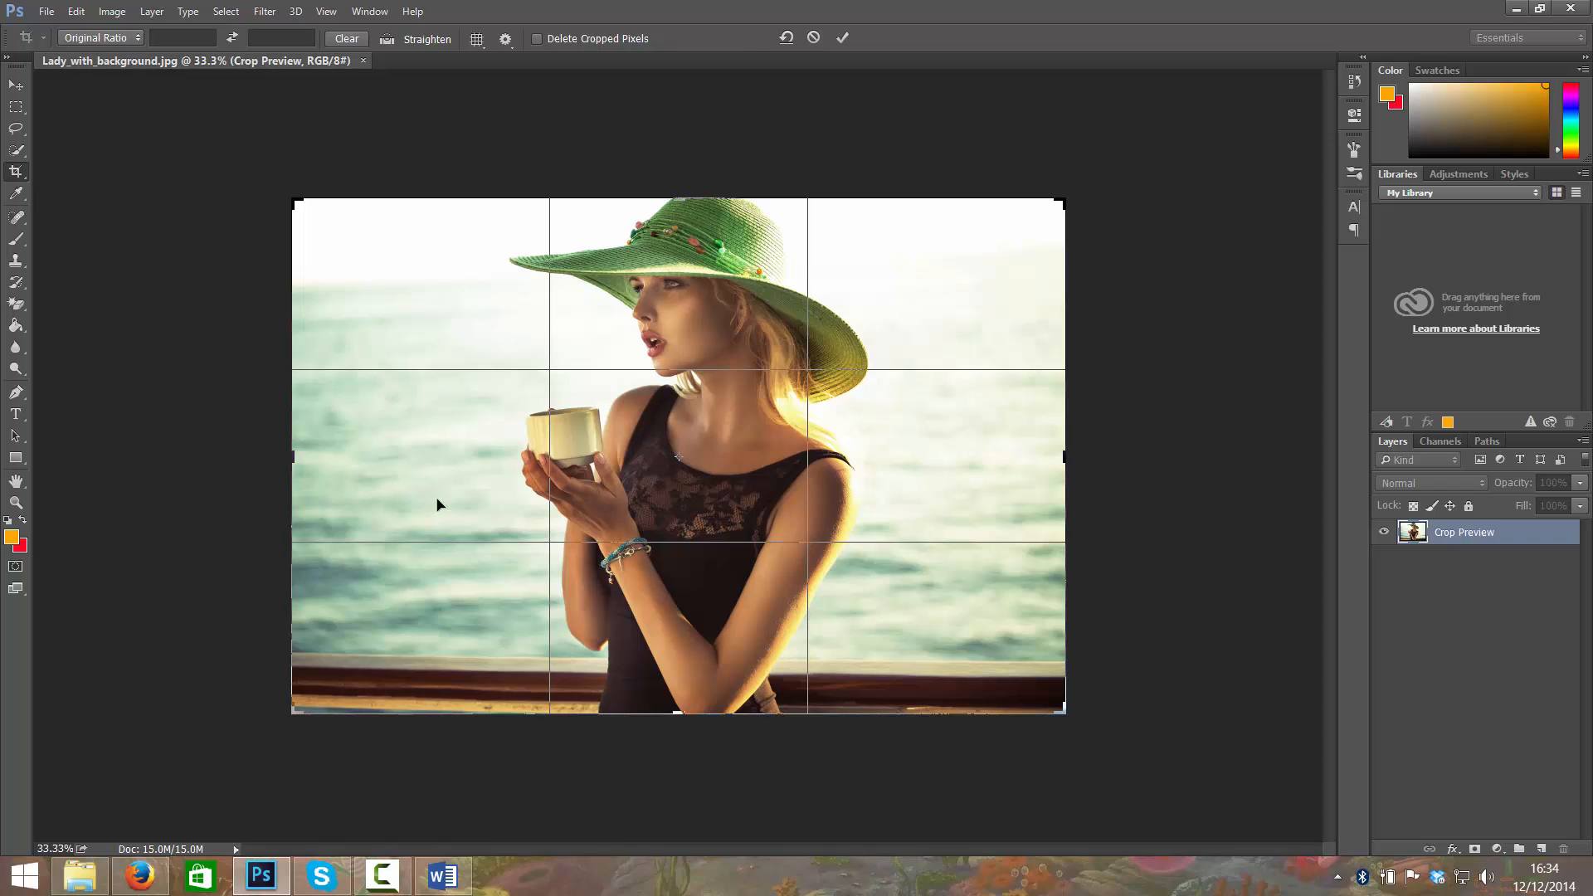
mouse_move(302, 459)
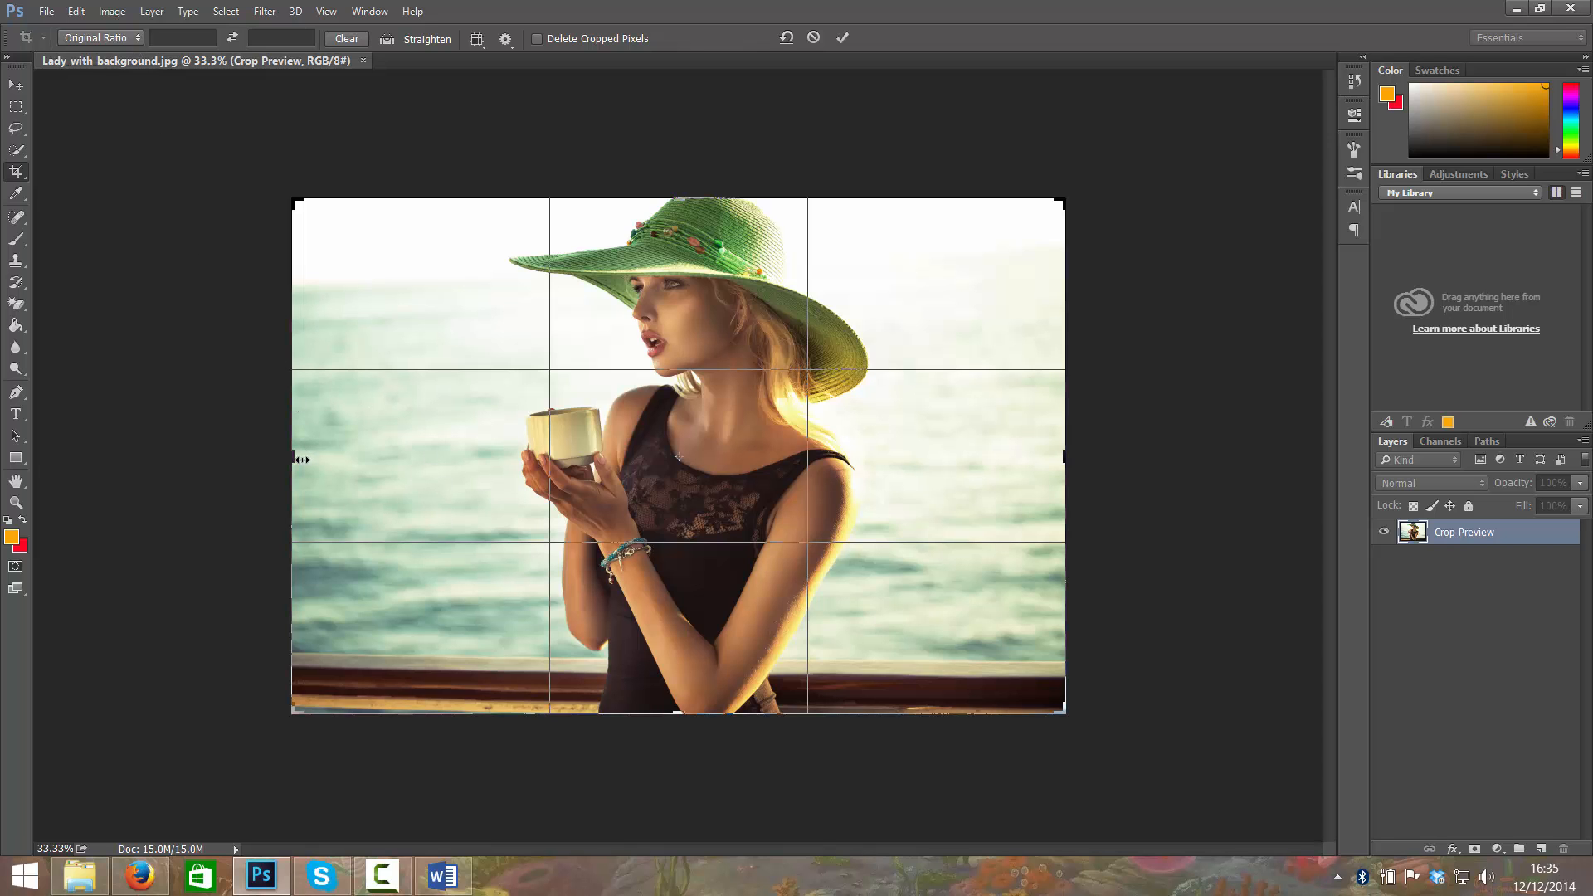
left_click_drag(295, 458, 332, 458)
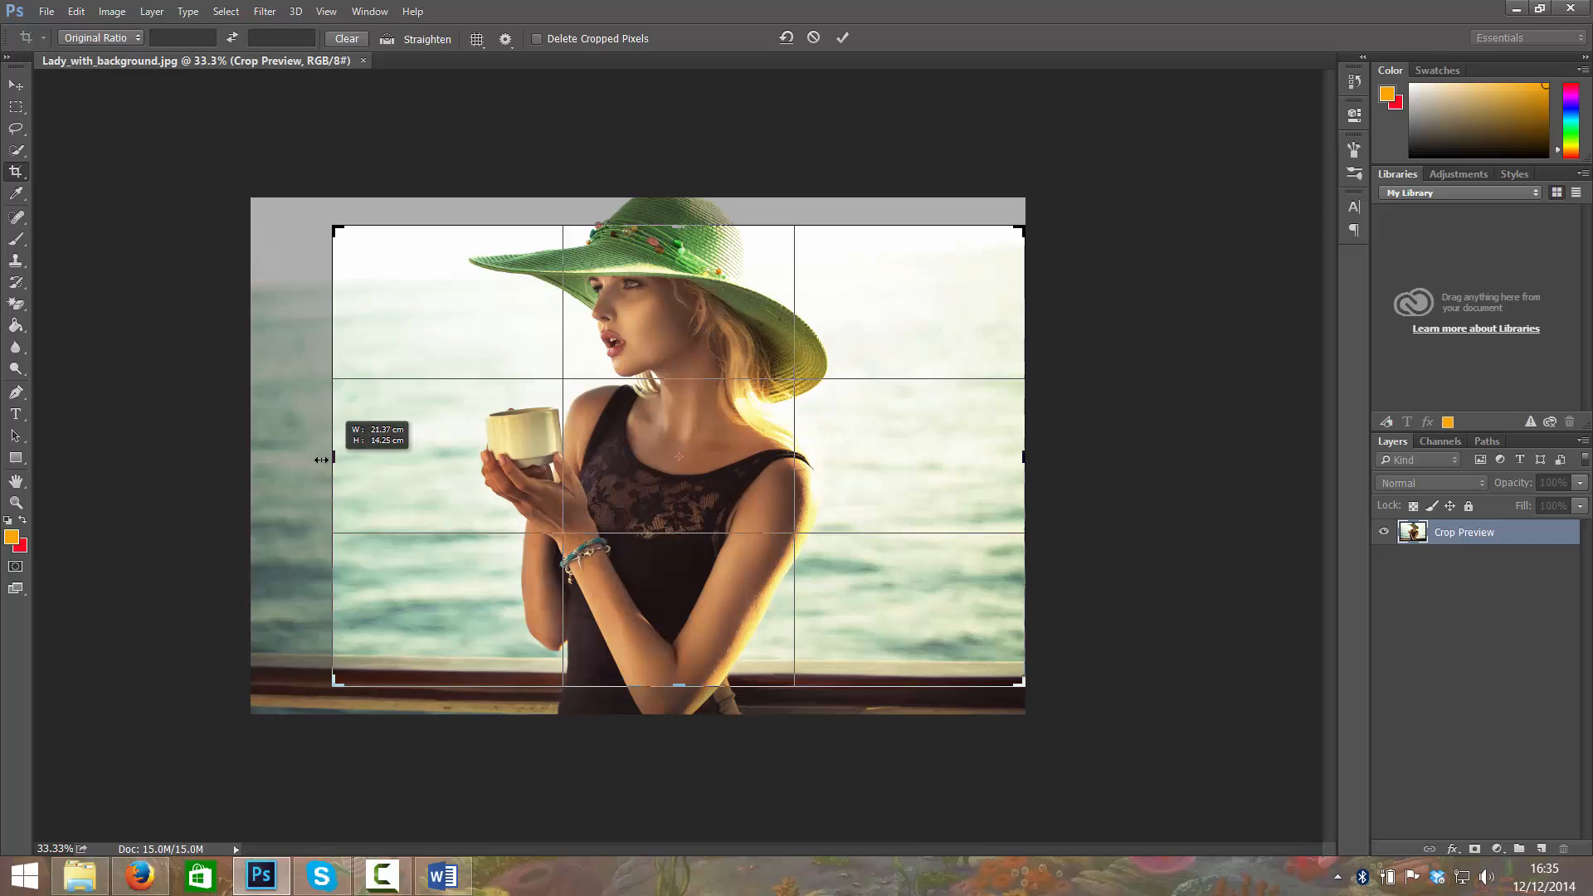
left_click_drag(325, 458, 290, 454)
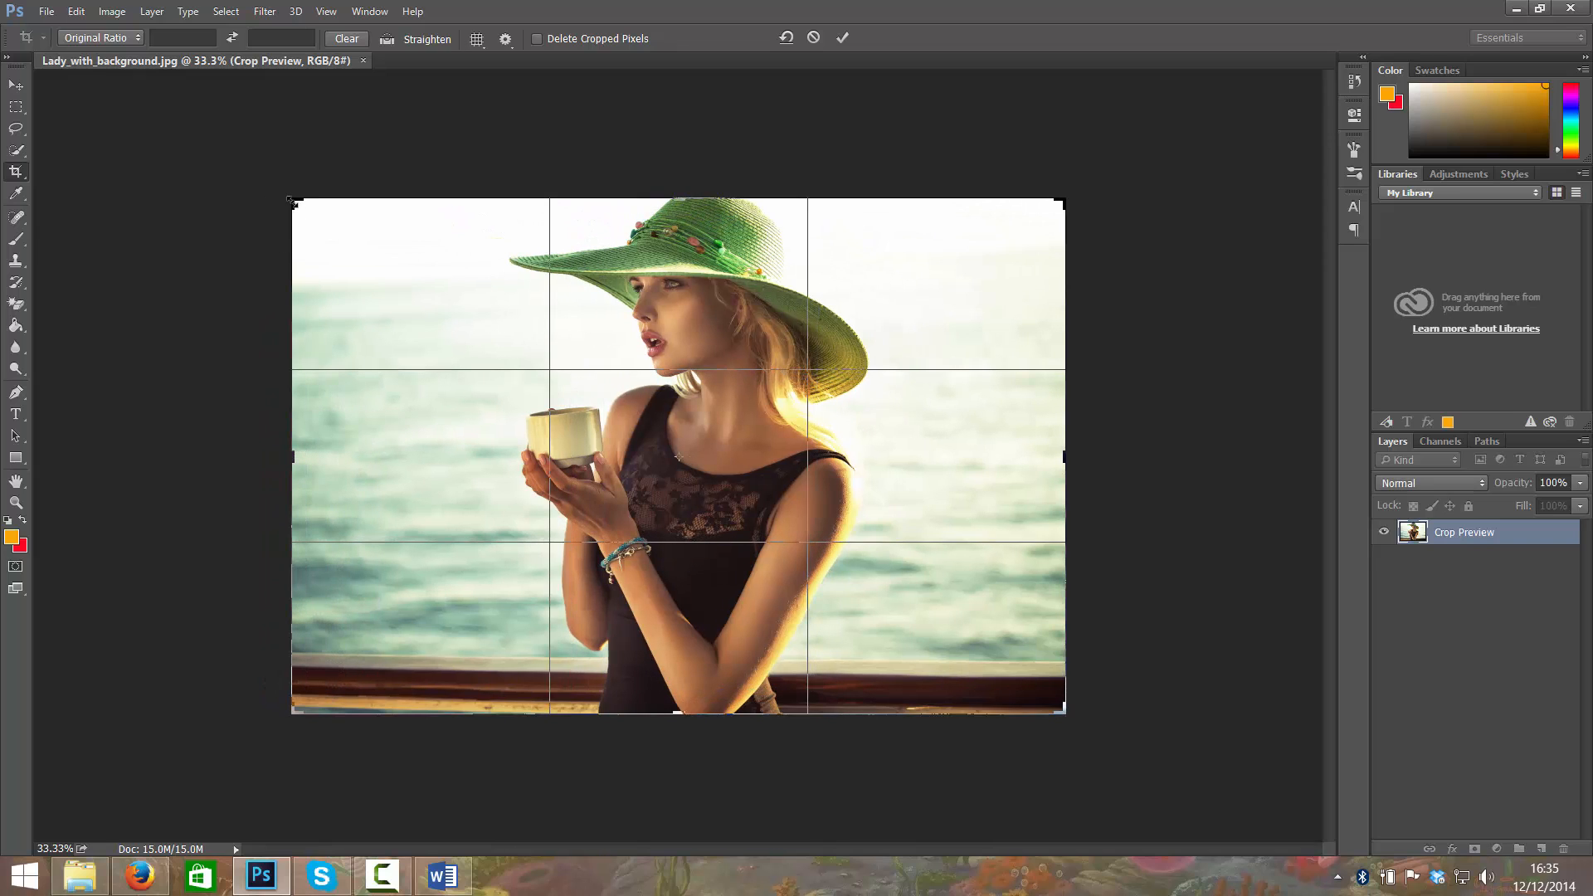
left_click(96, 38)
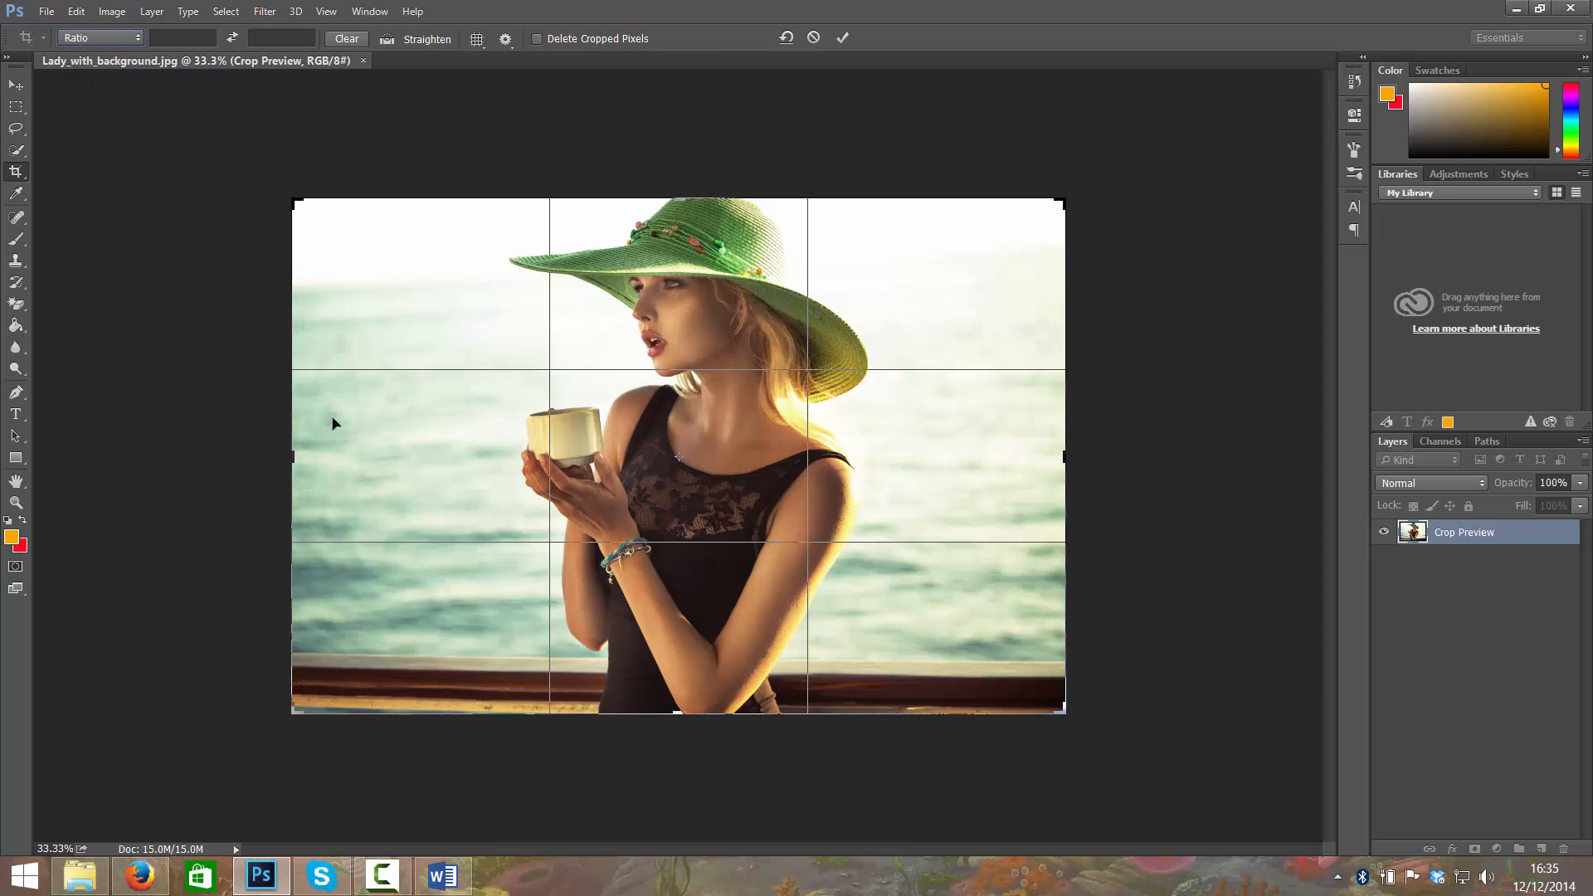
Shape the crop box to trim a strip off the left side at full photo height
left_click_drag(292, 454, 388, 455)
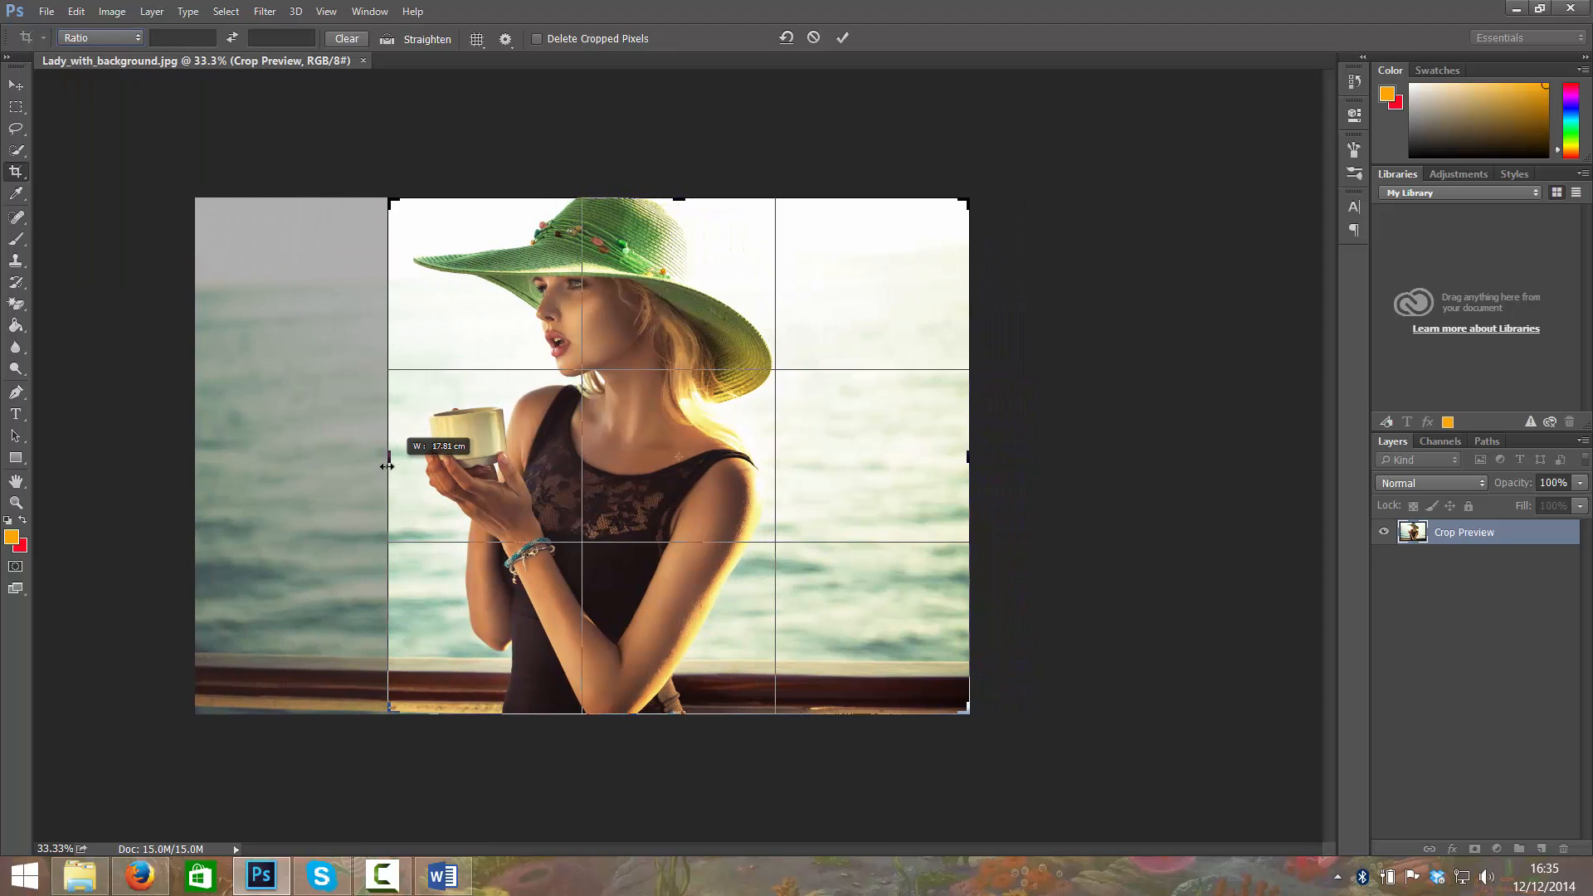
left_click_drag(388, 465, 292, 454)
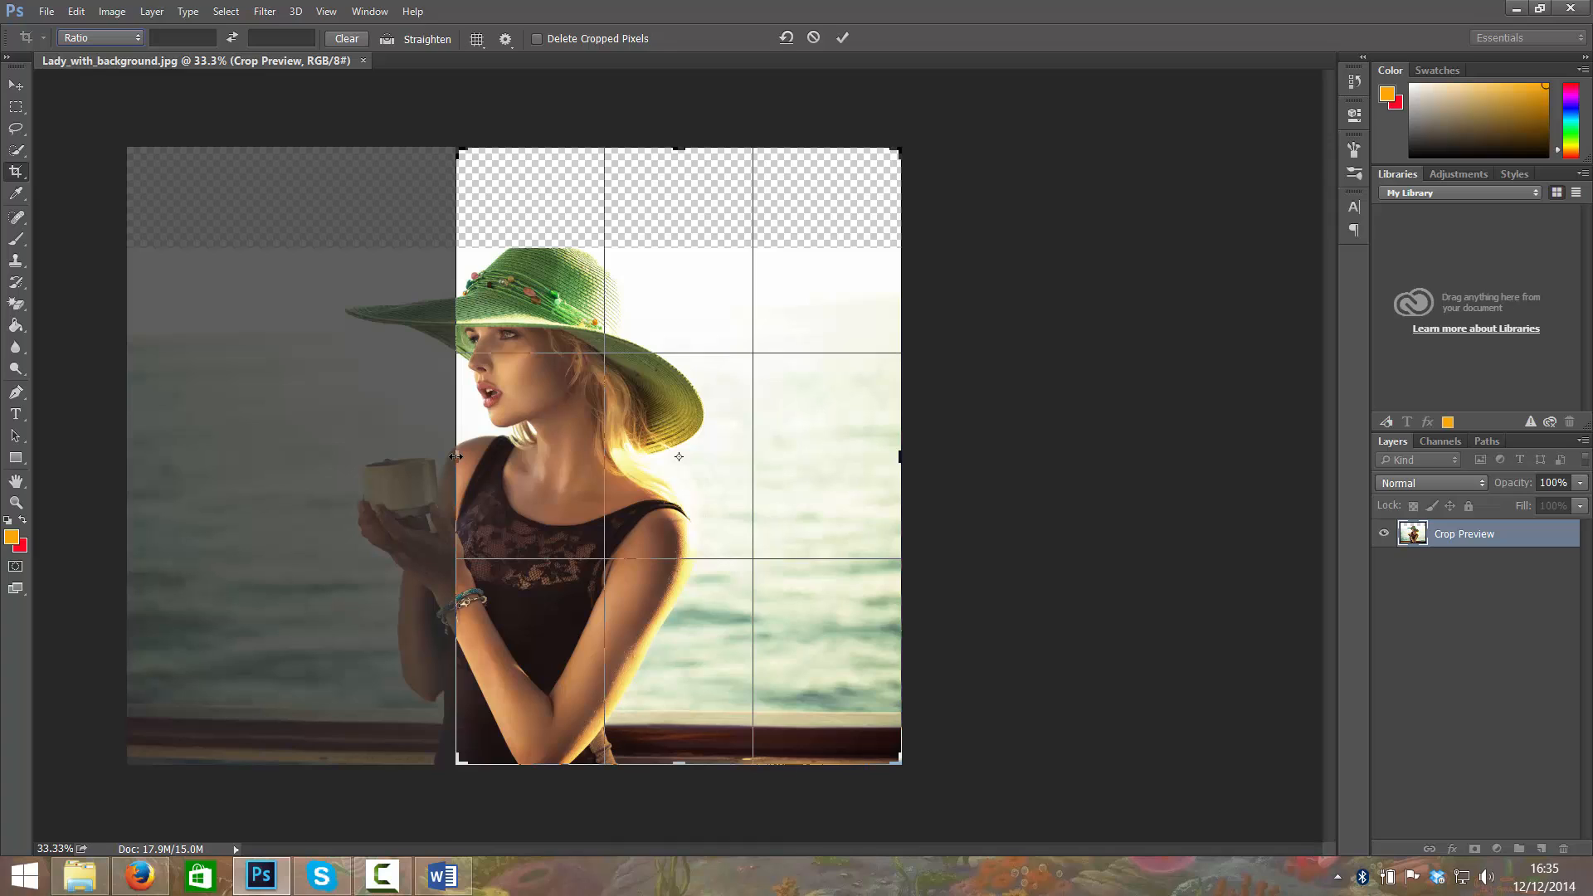
mouse_move(544, 397)
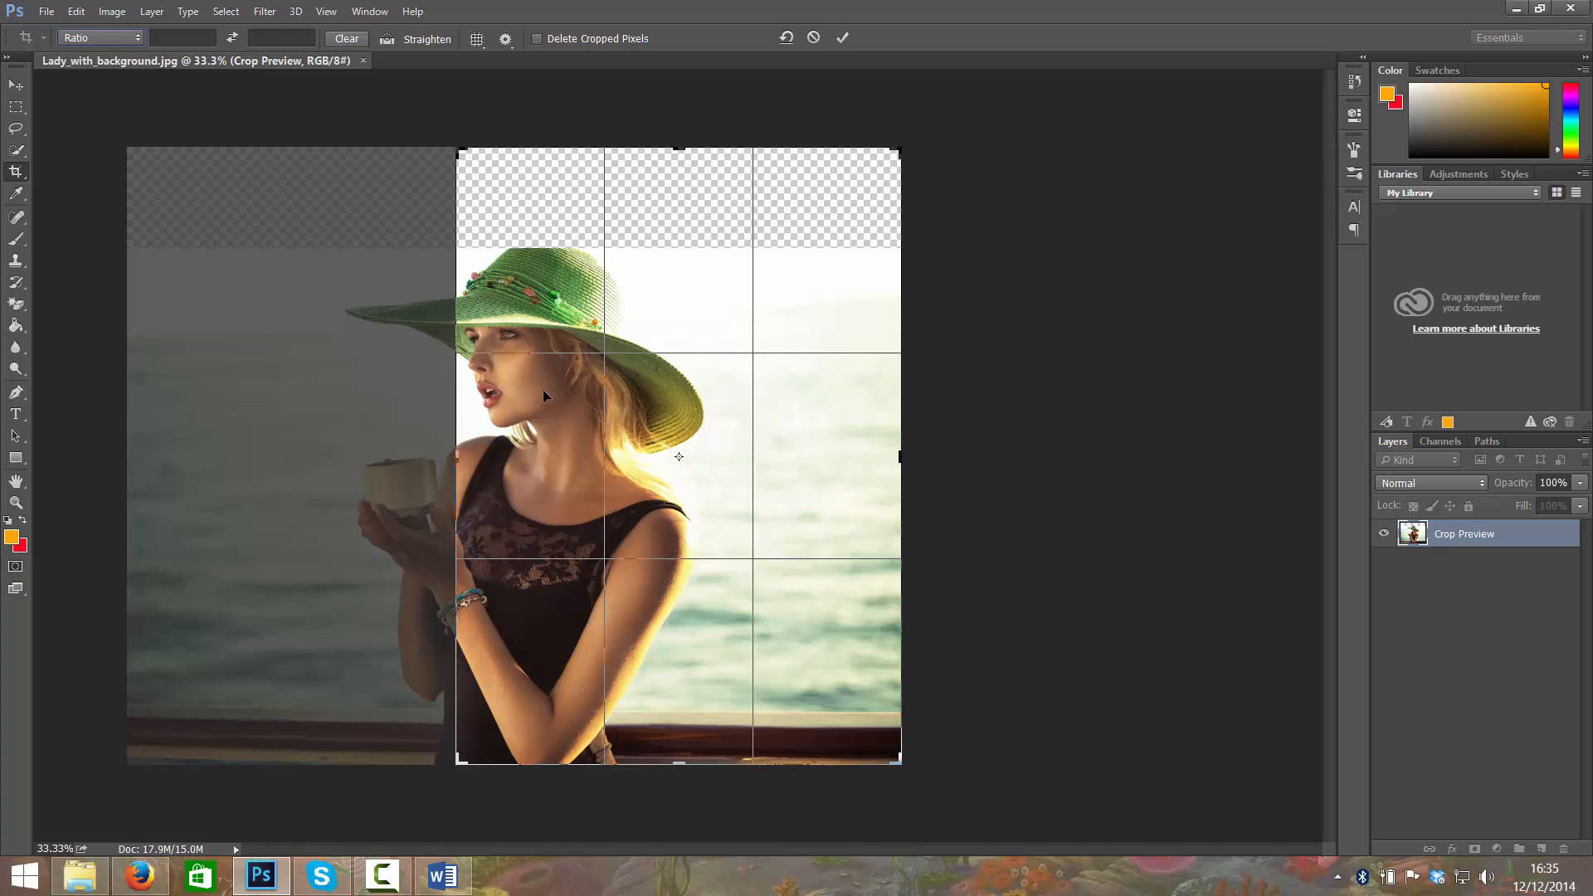
mouse_move(559, 441)
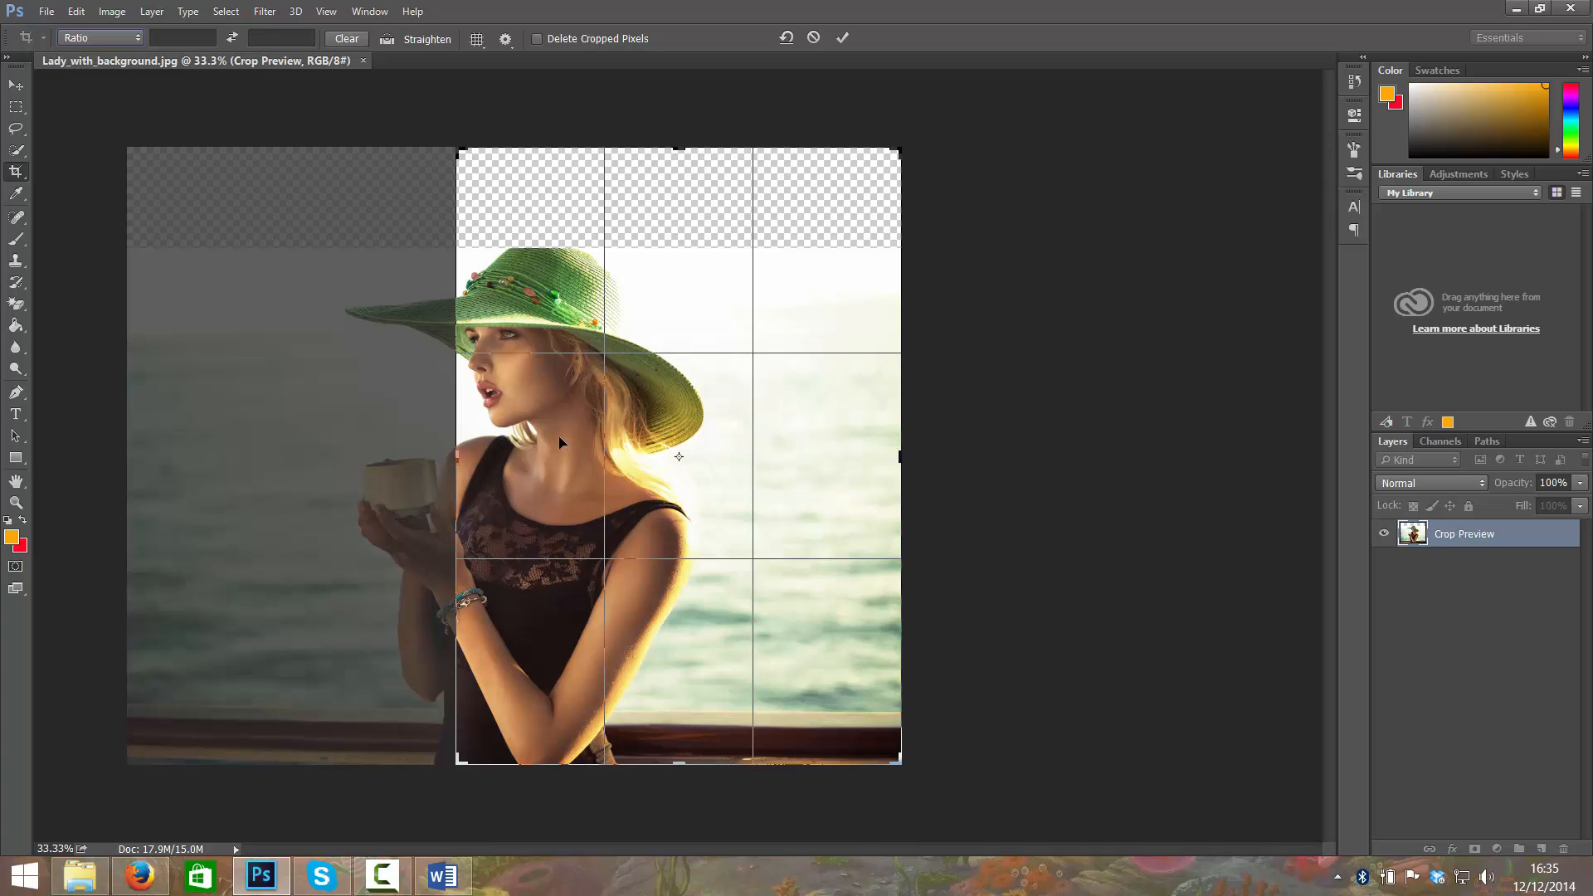
mouse_move(482, 441)
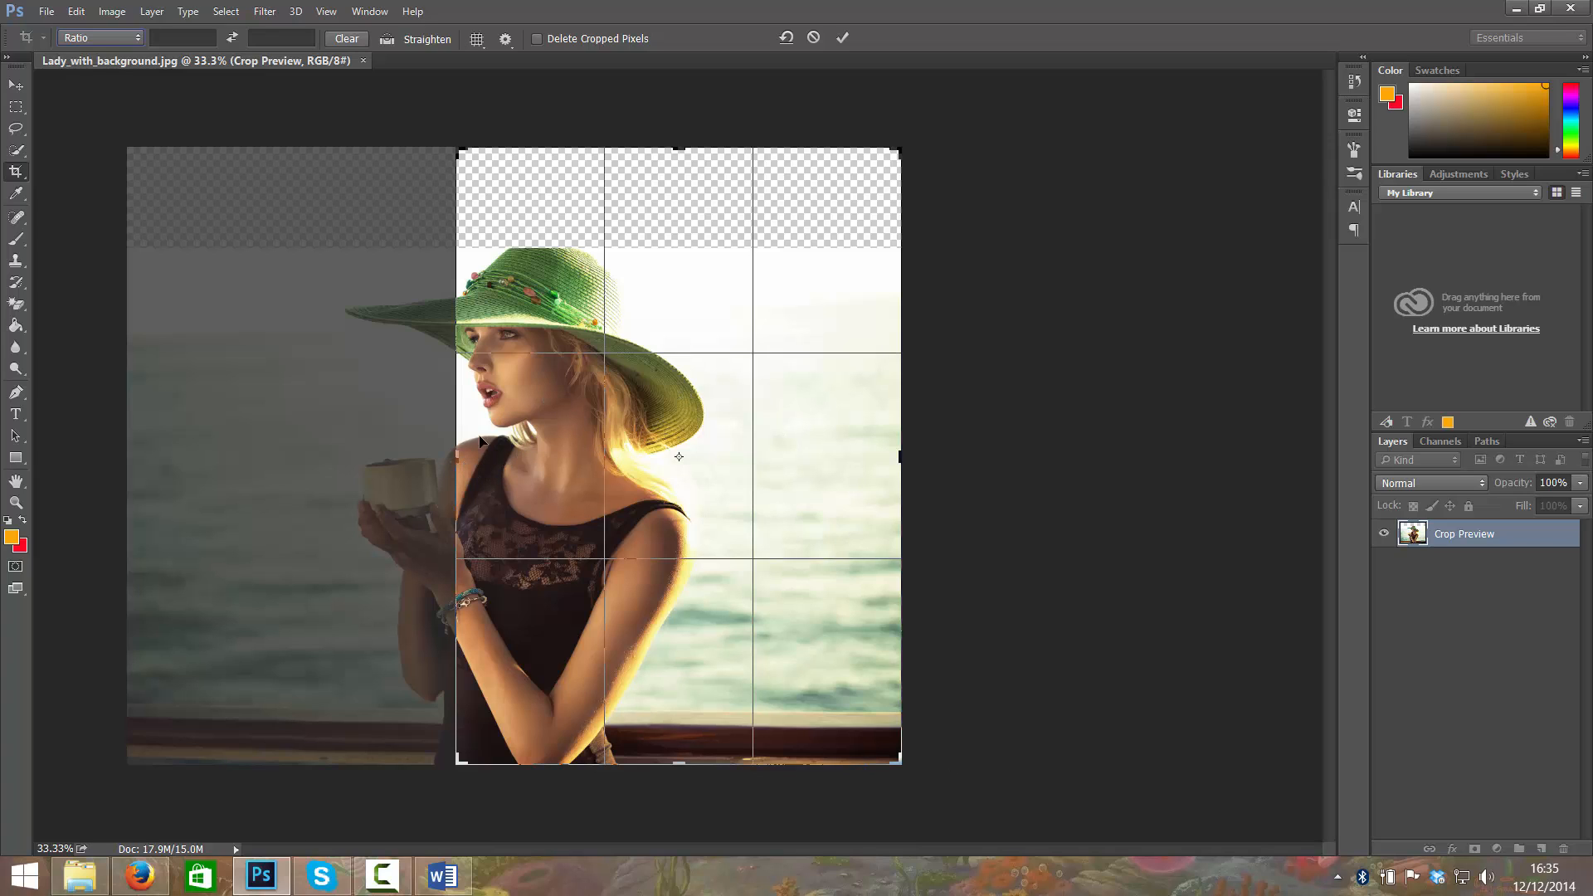
left_click_drag(456, 458, 395, 460)
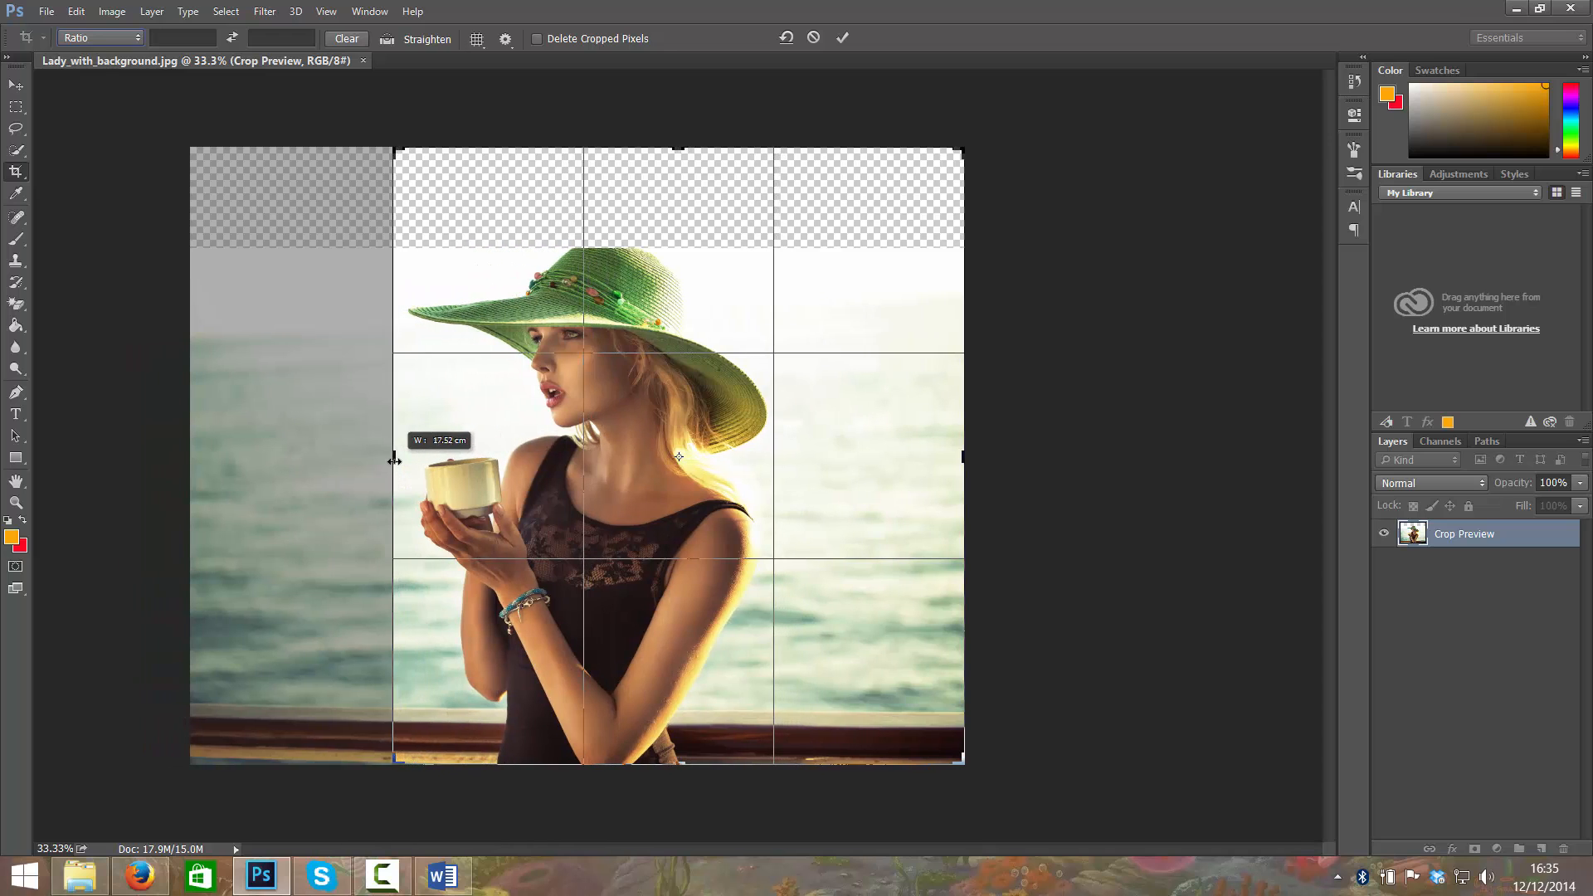
left_click_drag(687, 140, 687, 201)
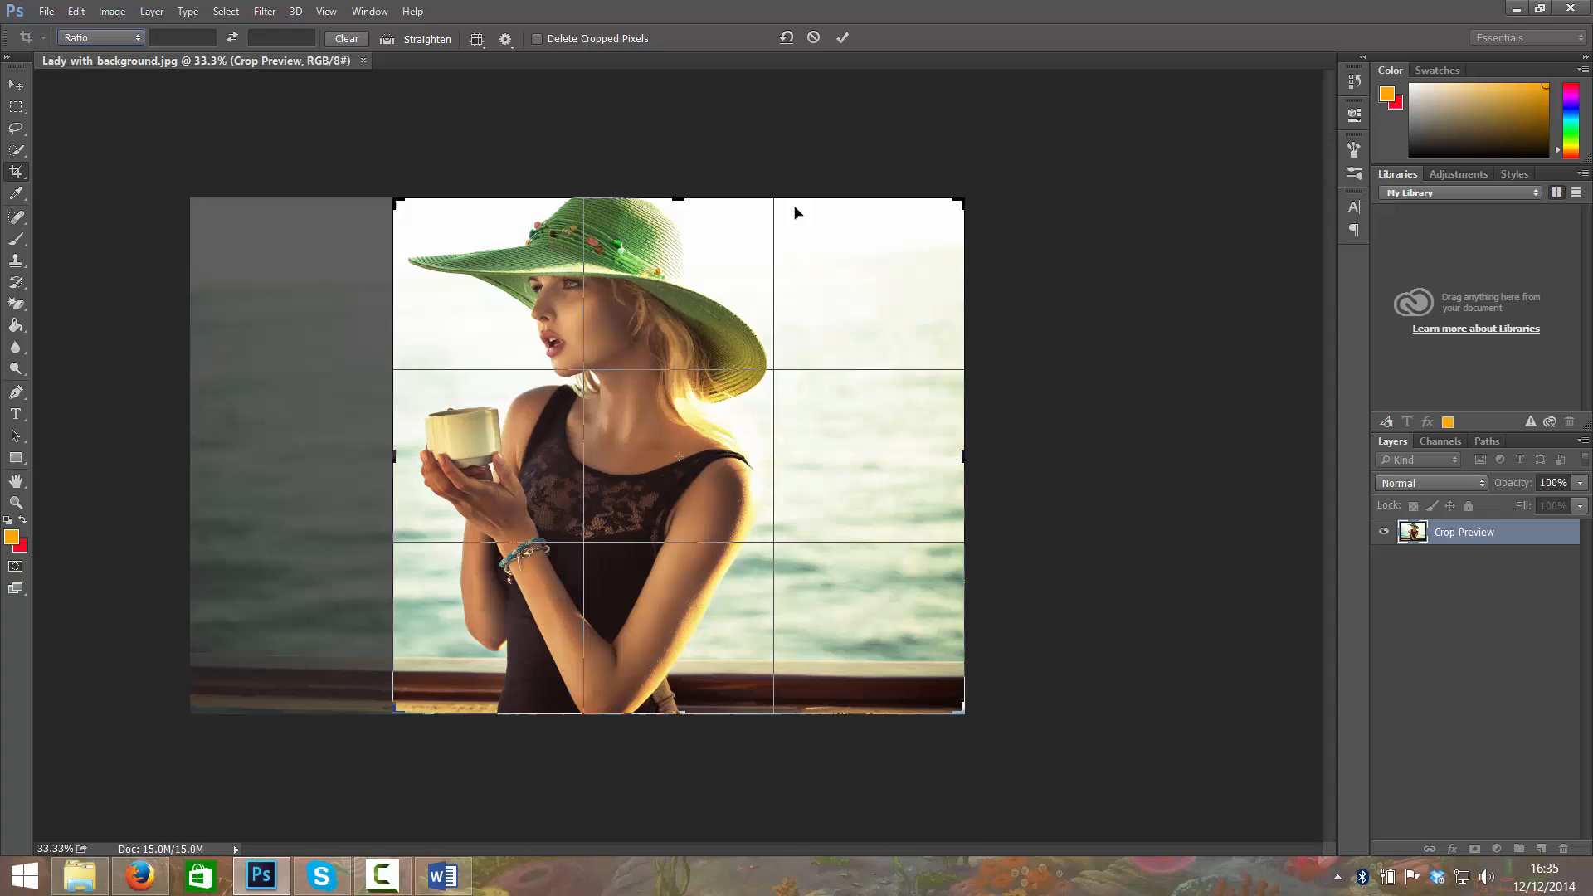
mouse_move(831, 194)
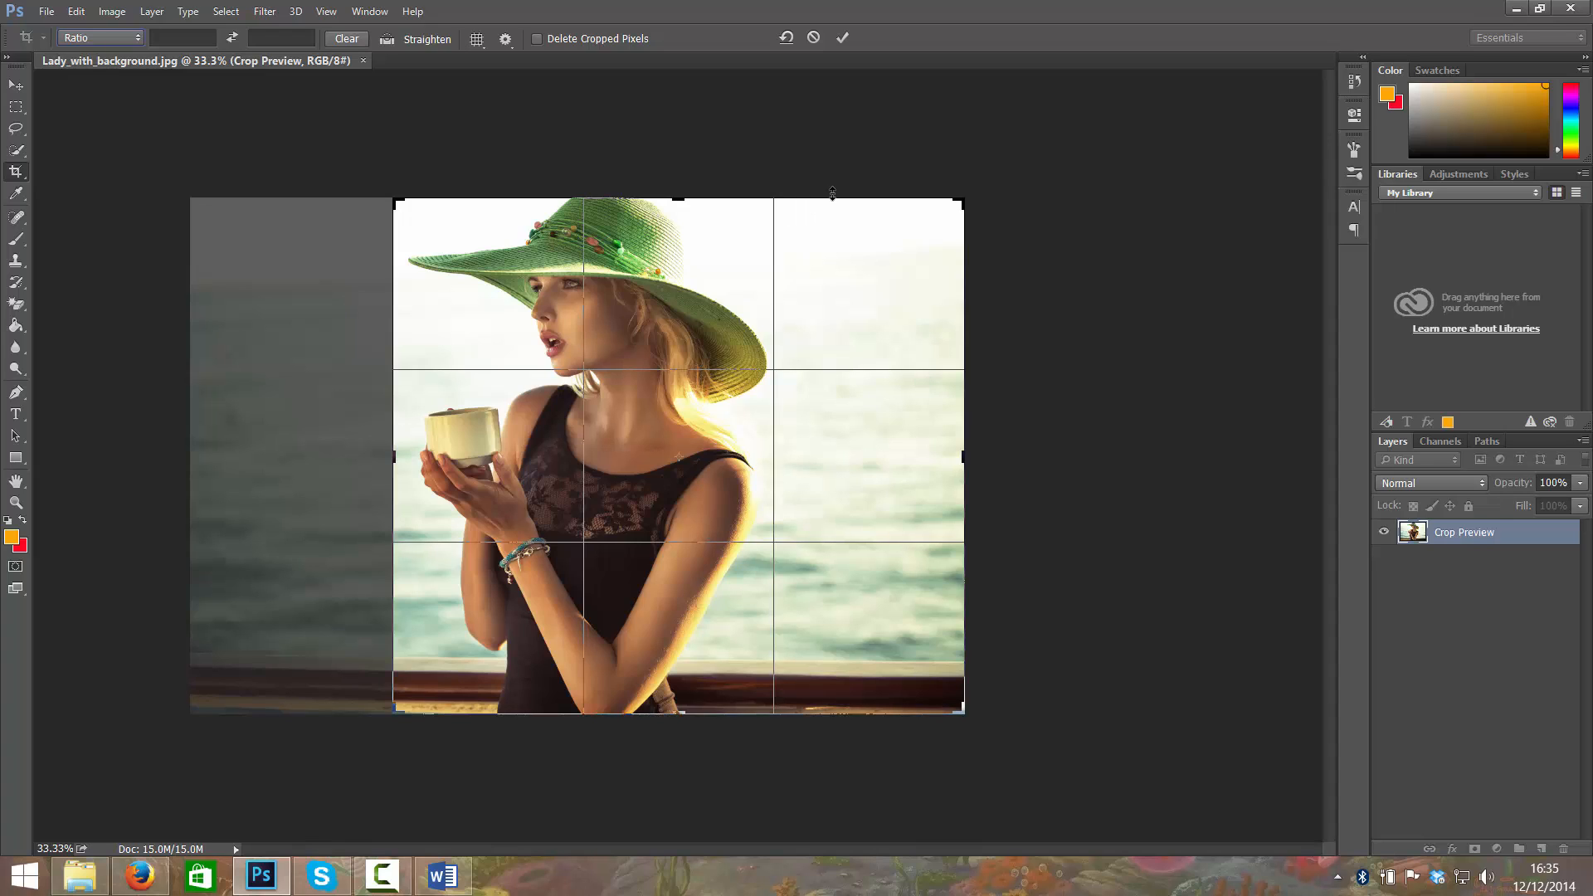
mouse_move(889, 684)
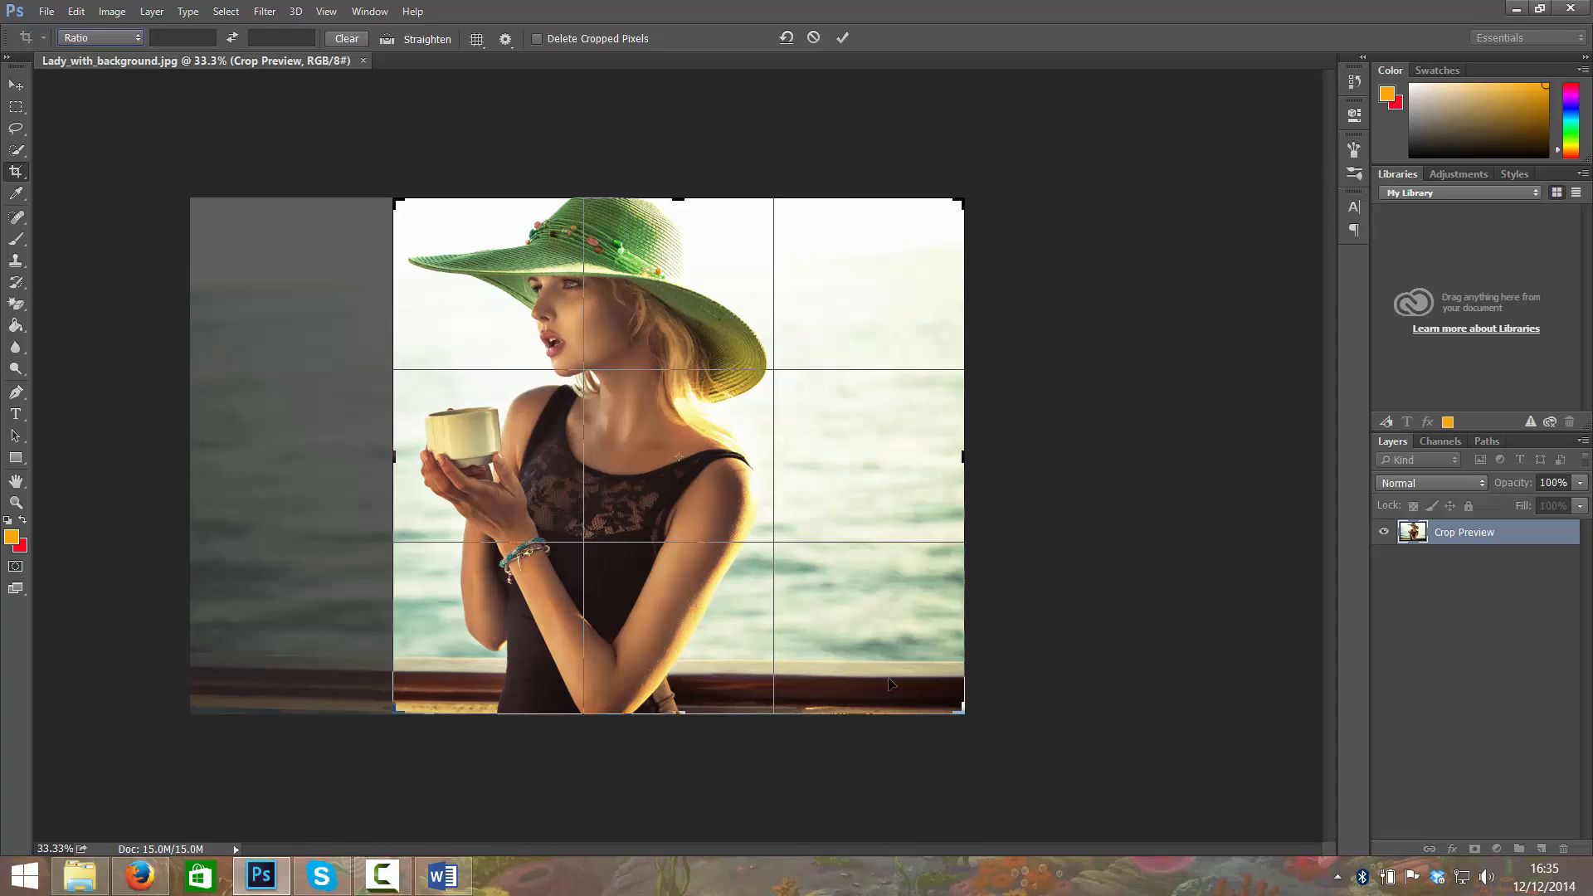
mouse_move(1080, 617)
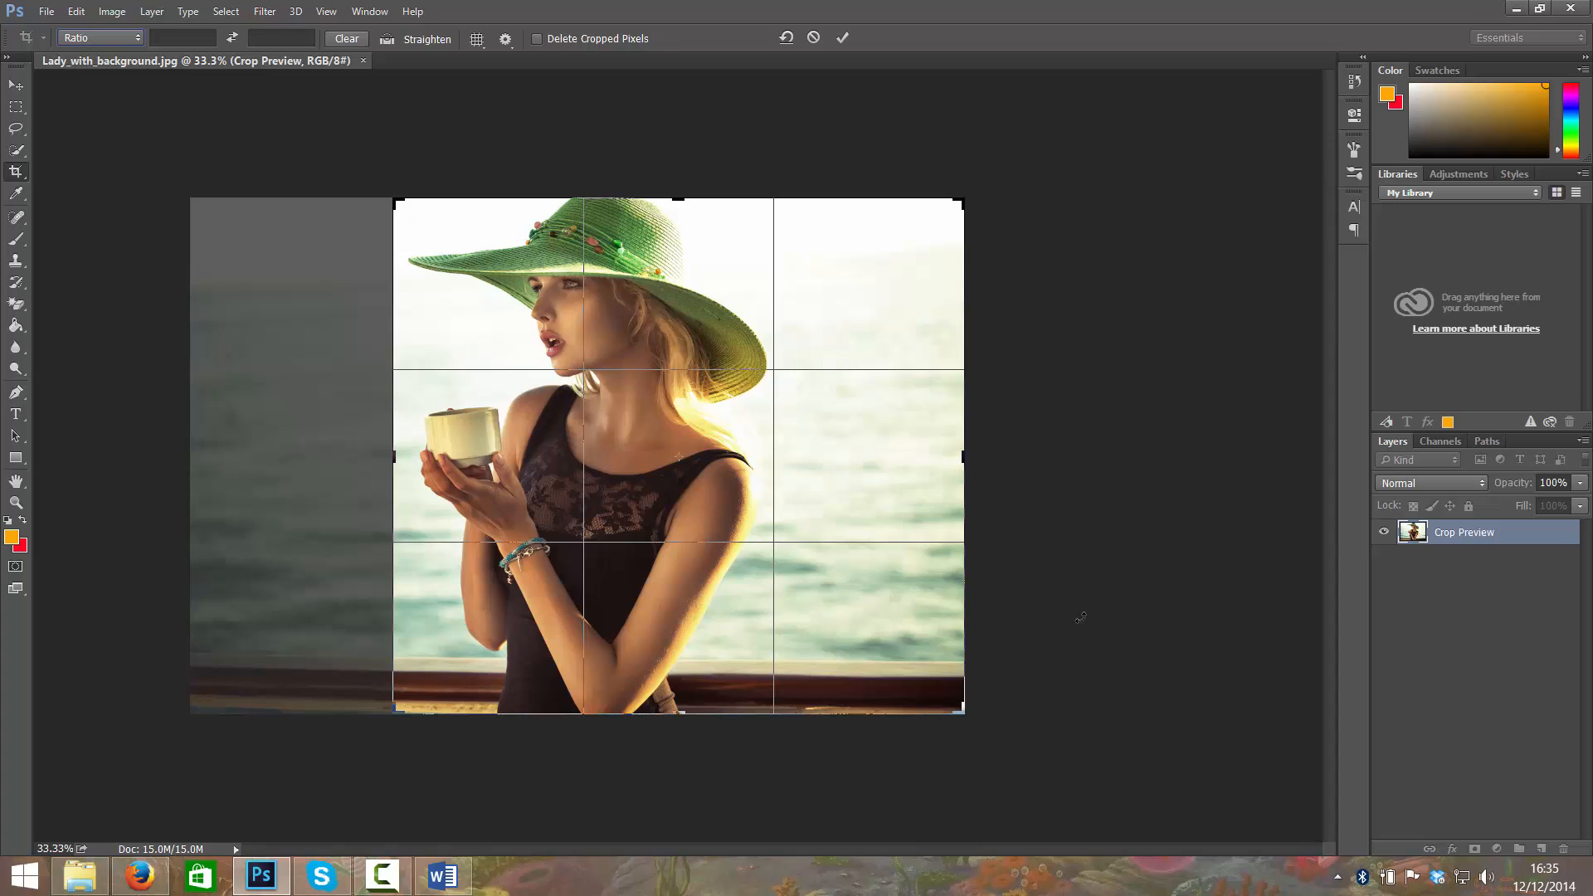
mouse_move(823, 476)
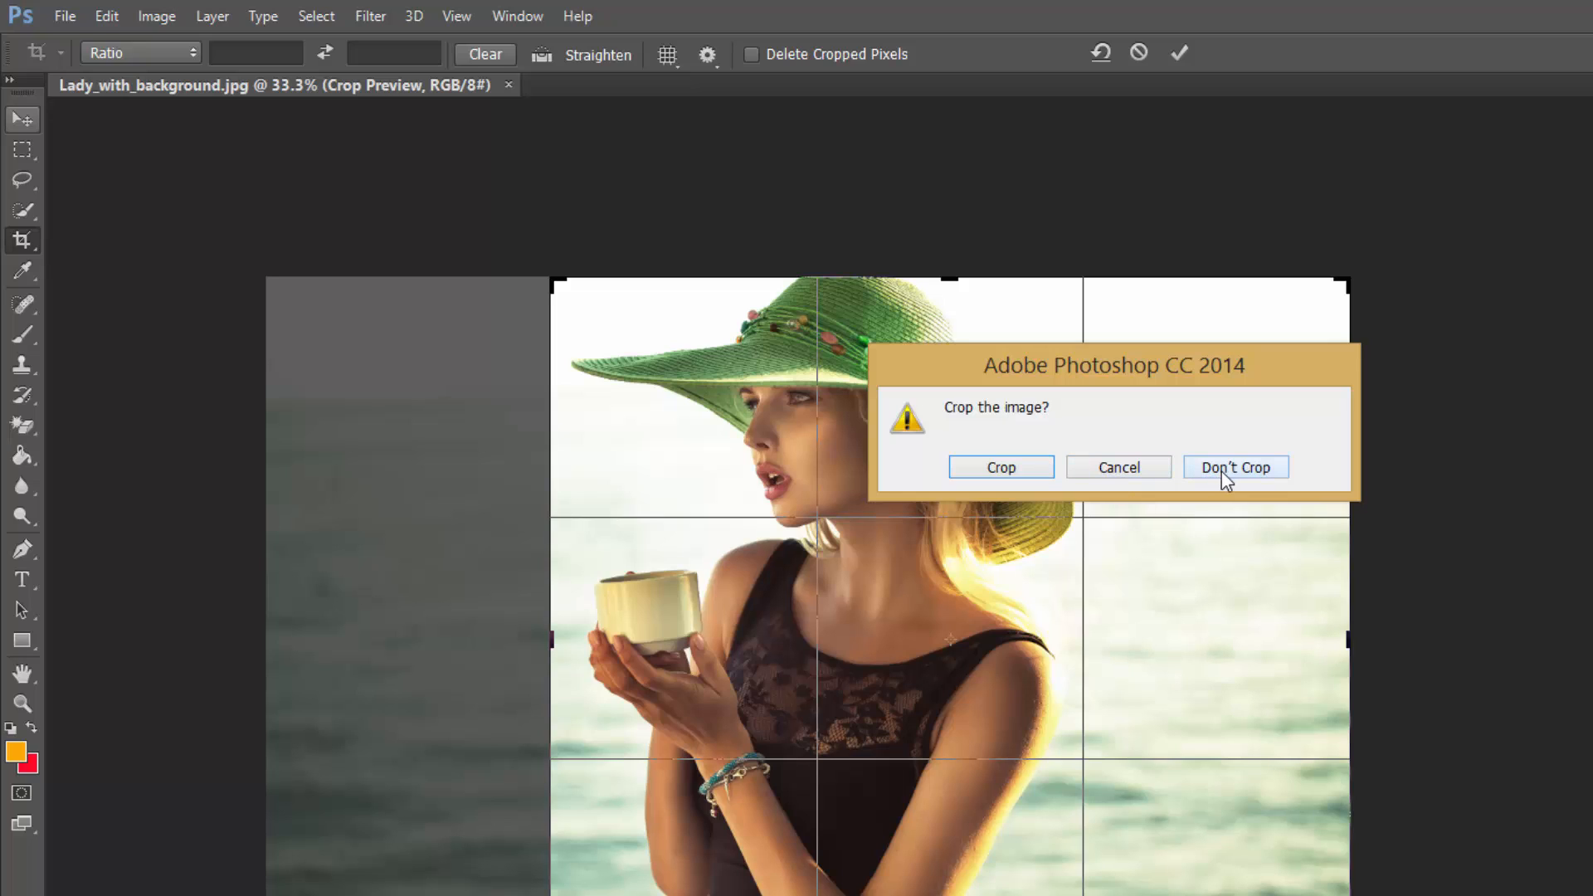
mouse_move(999, 468)
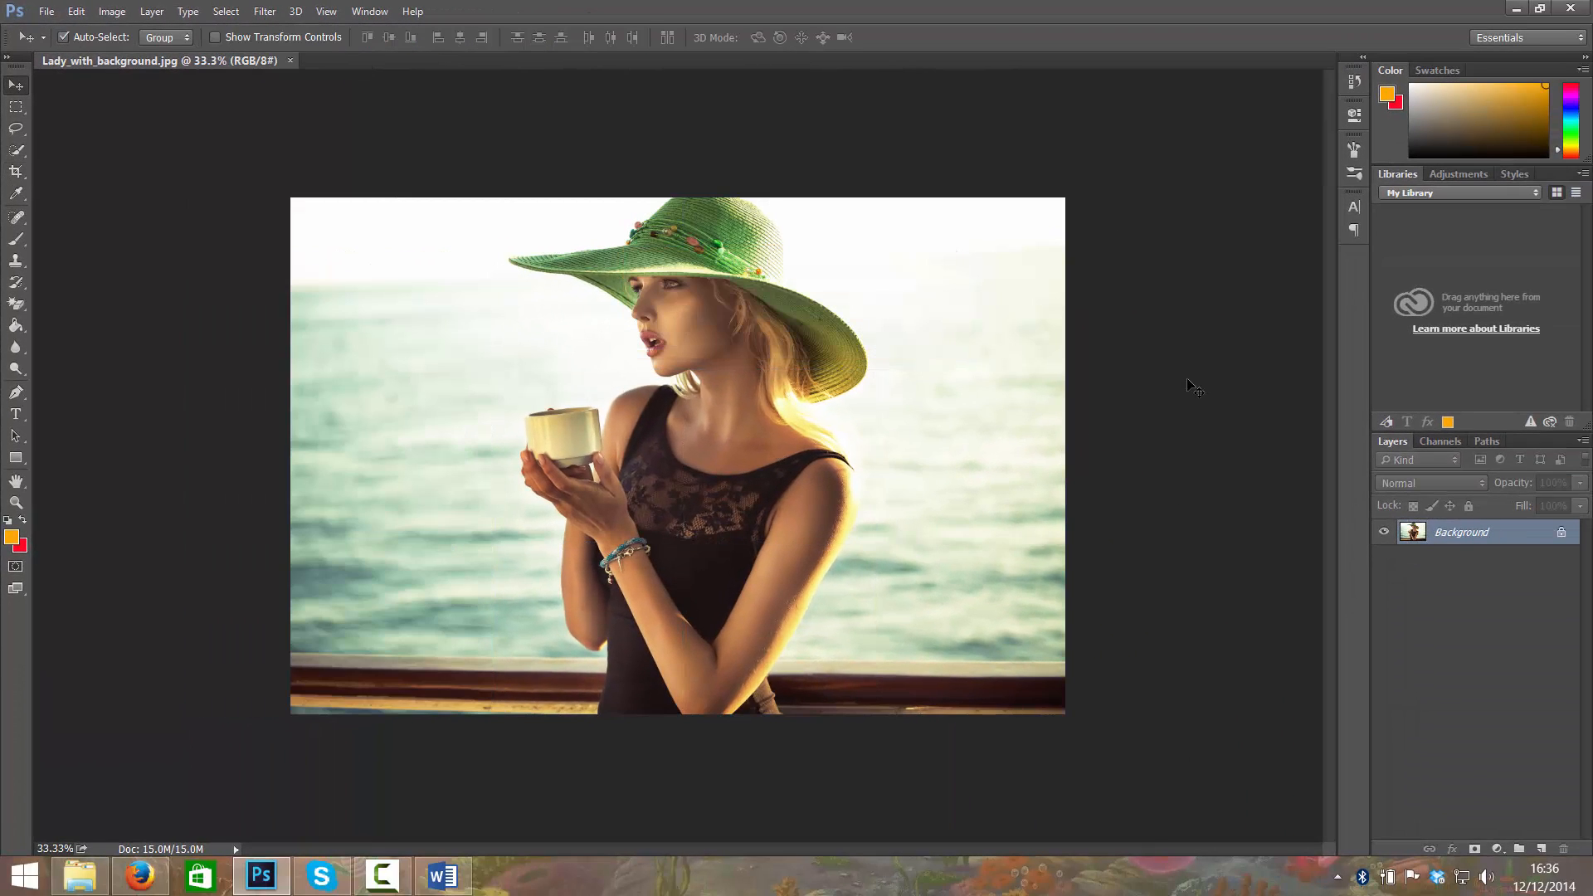
mouse_move(53, 214)
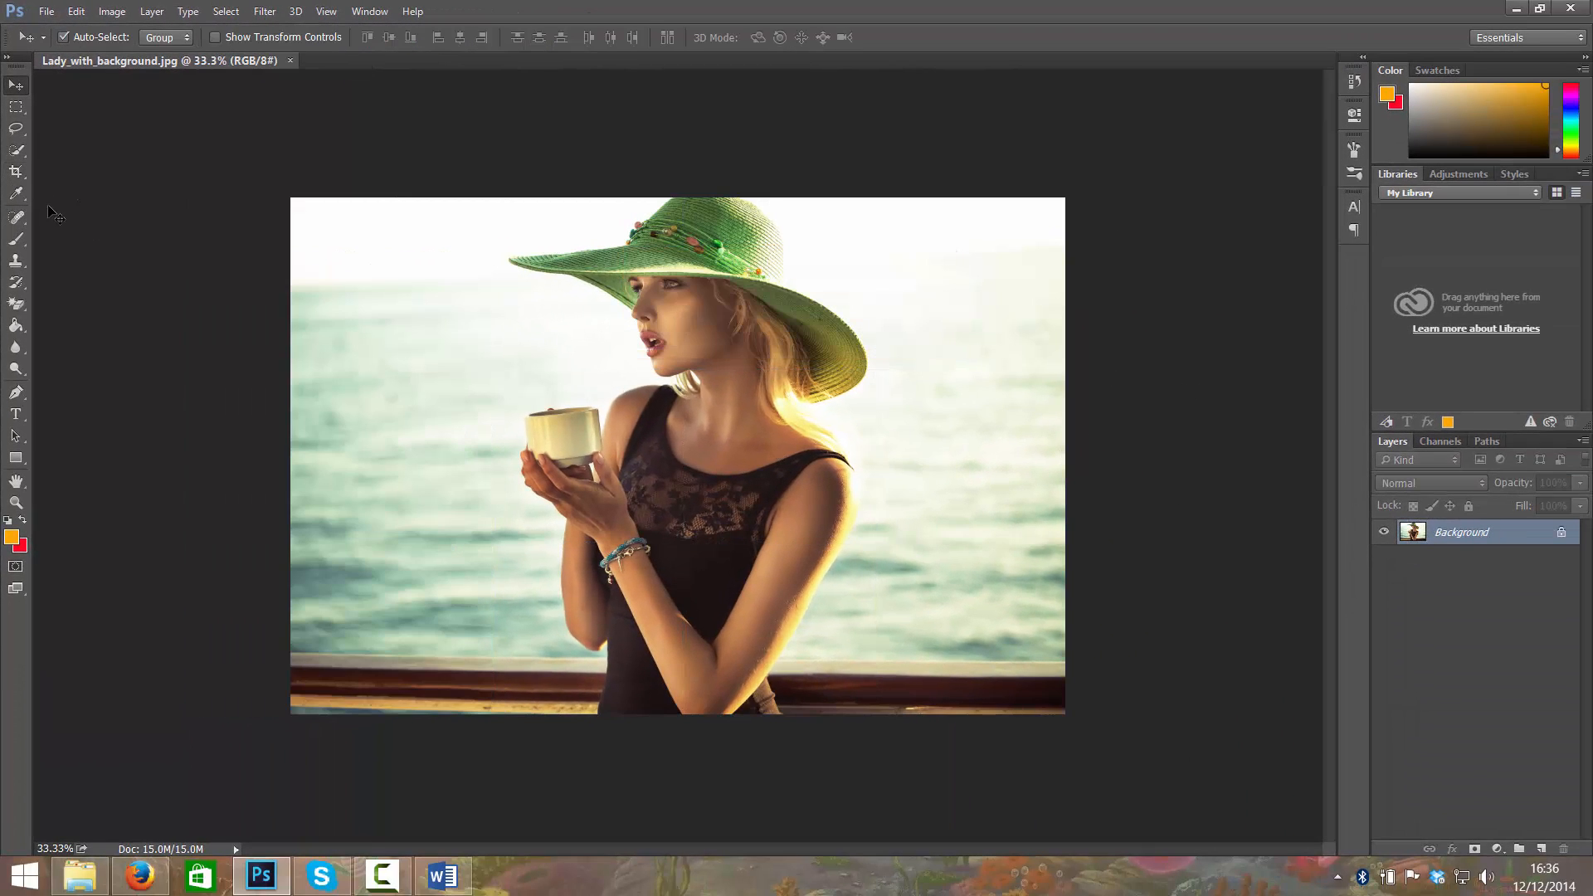
Reselect the Crop tool over the full, uncropped photo
left_click(16, 171)
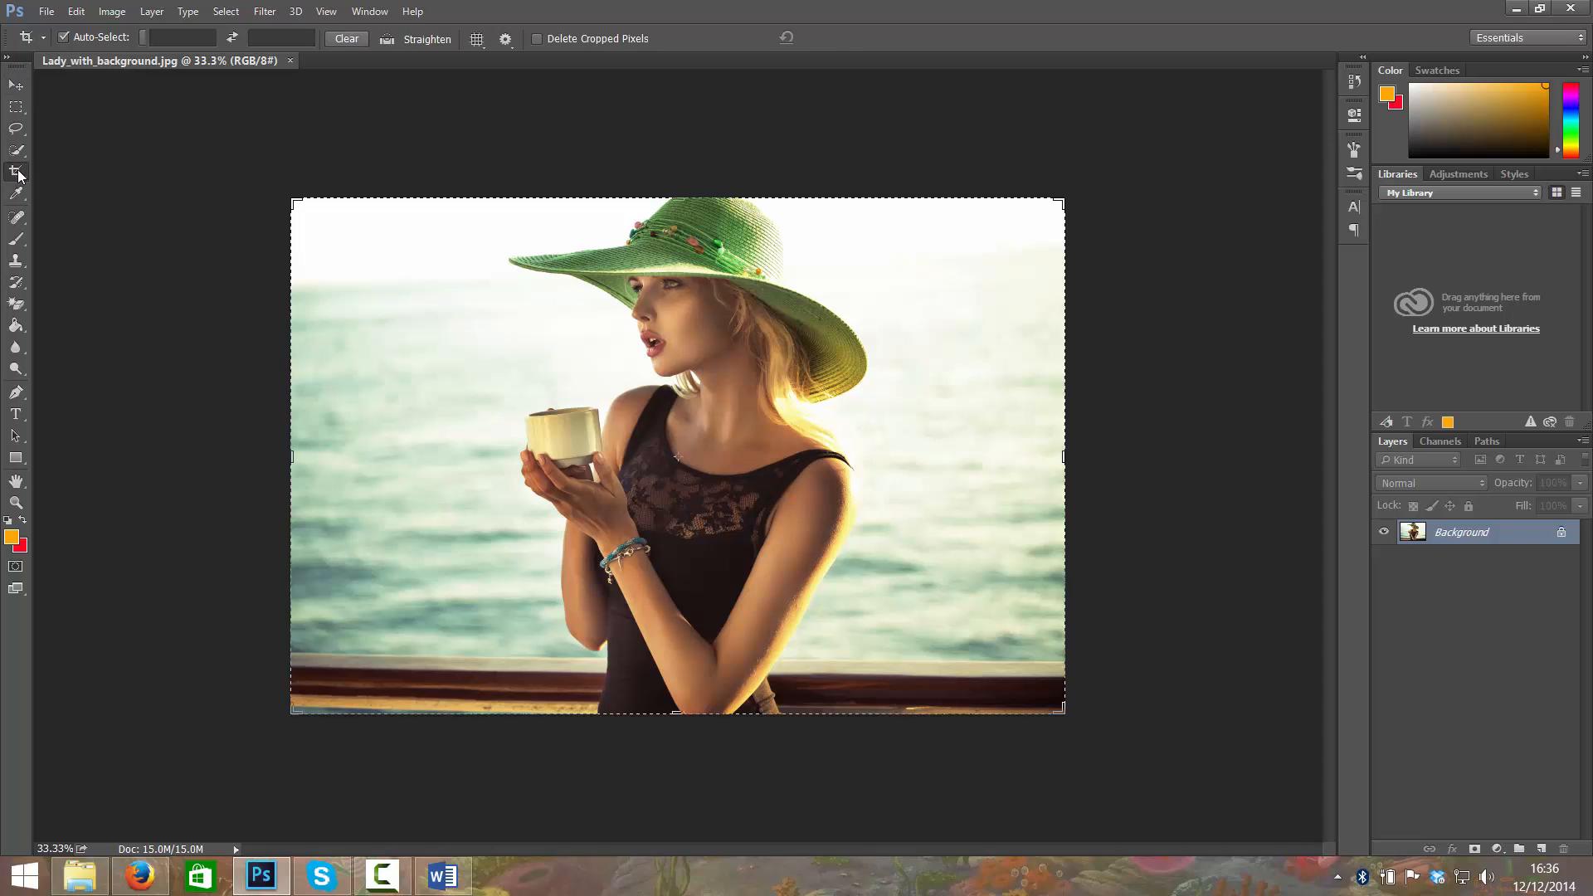
Choose the 1:1 (Square) ratio preset for the crop around the woman and her hat
left_click(147, 40)
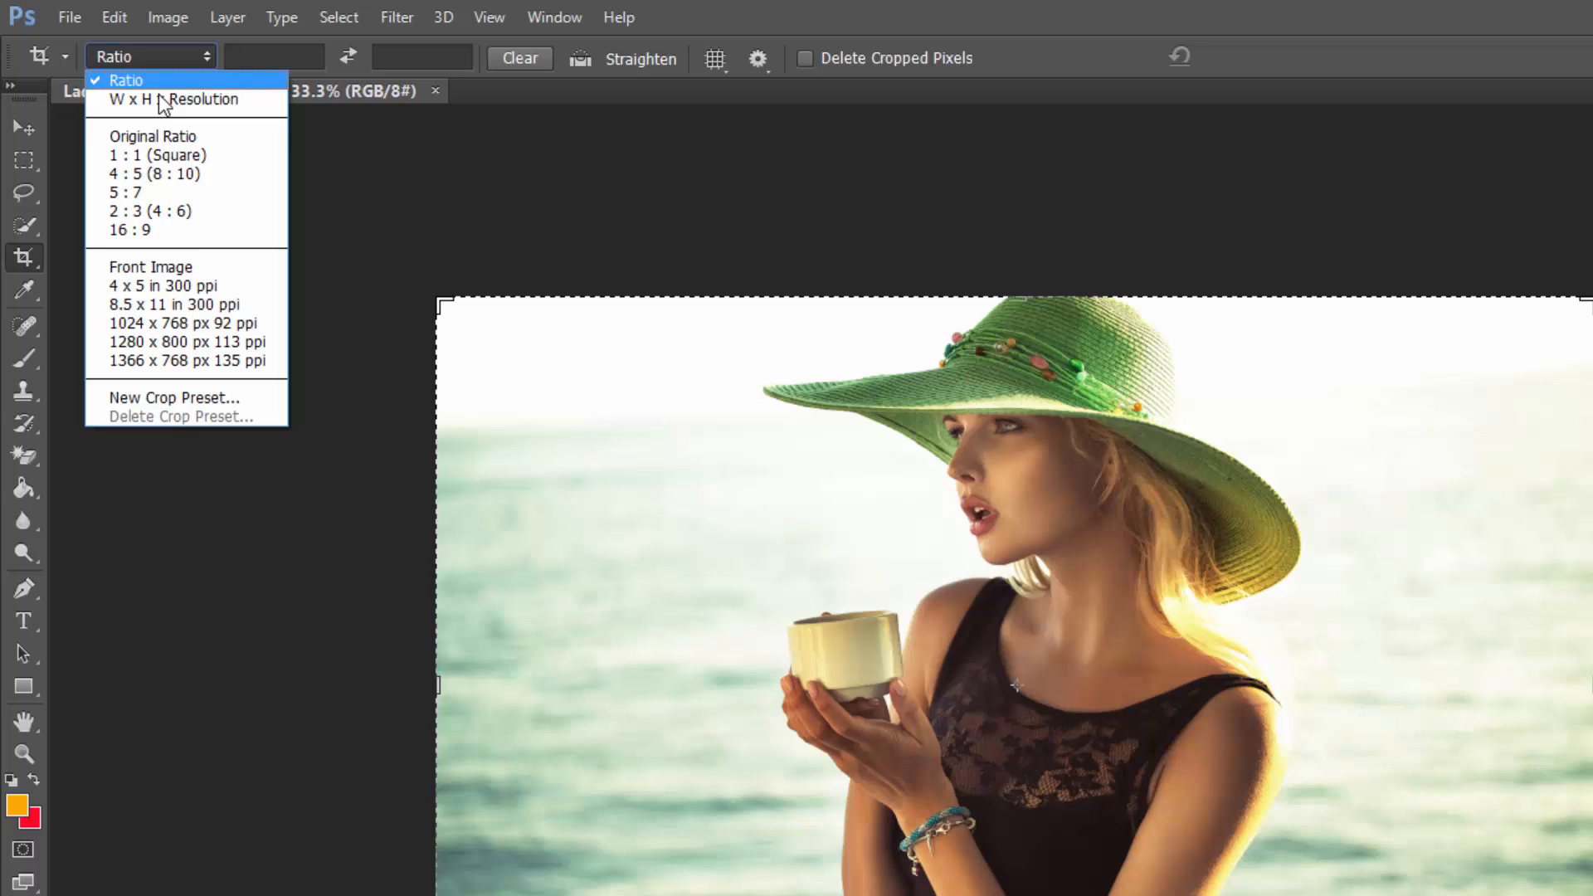
mouse_move(163, 286)
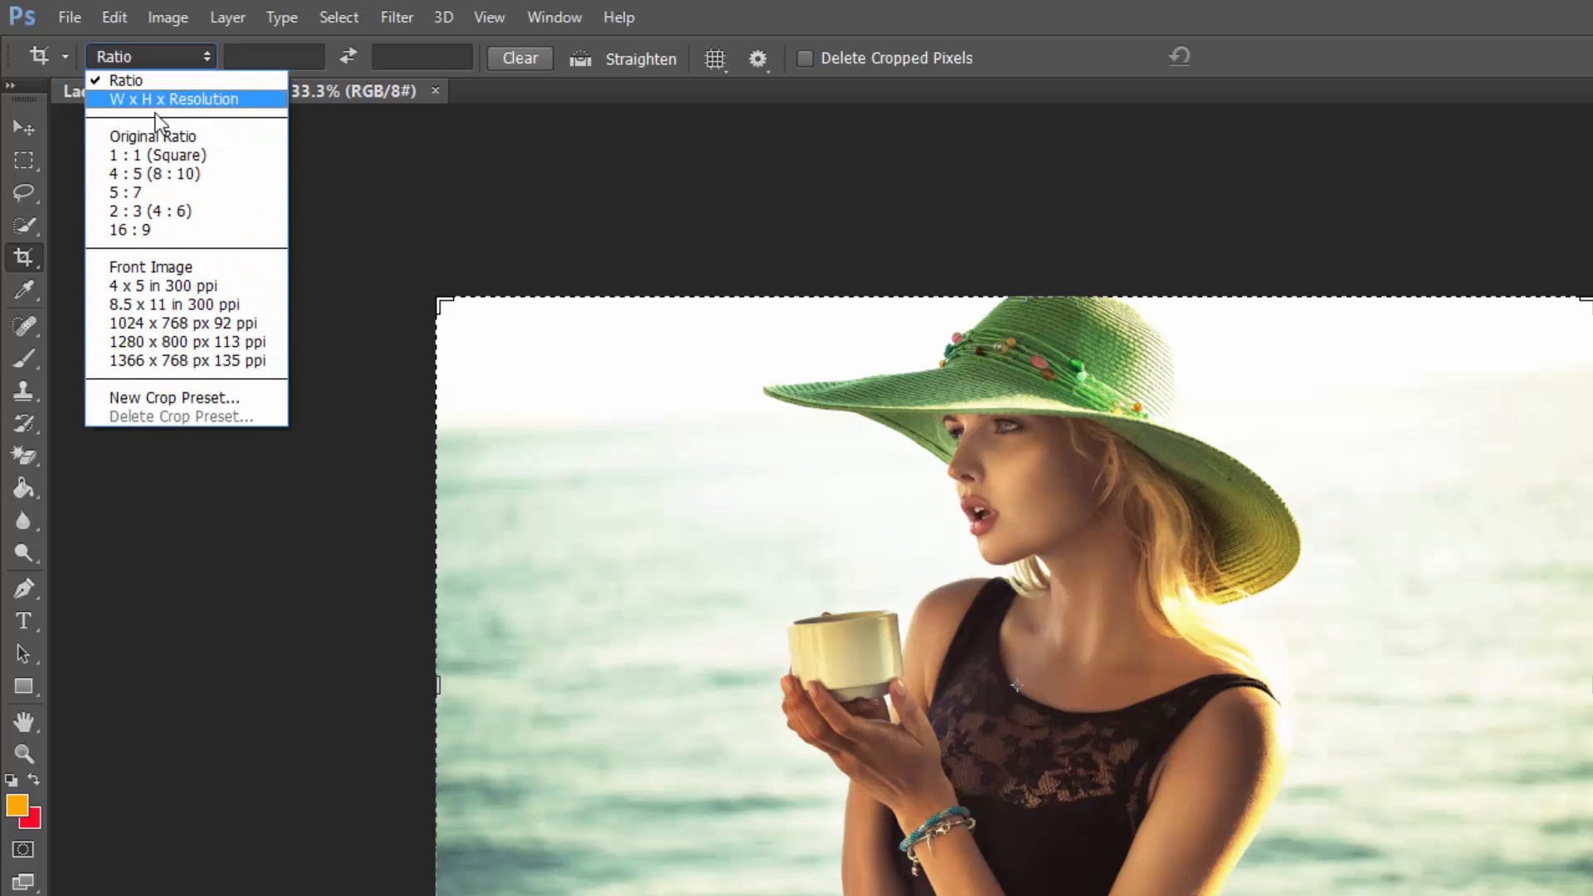
left_click(158, 154)
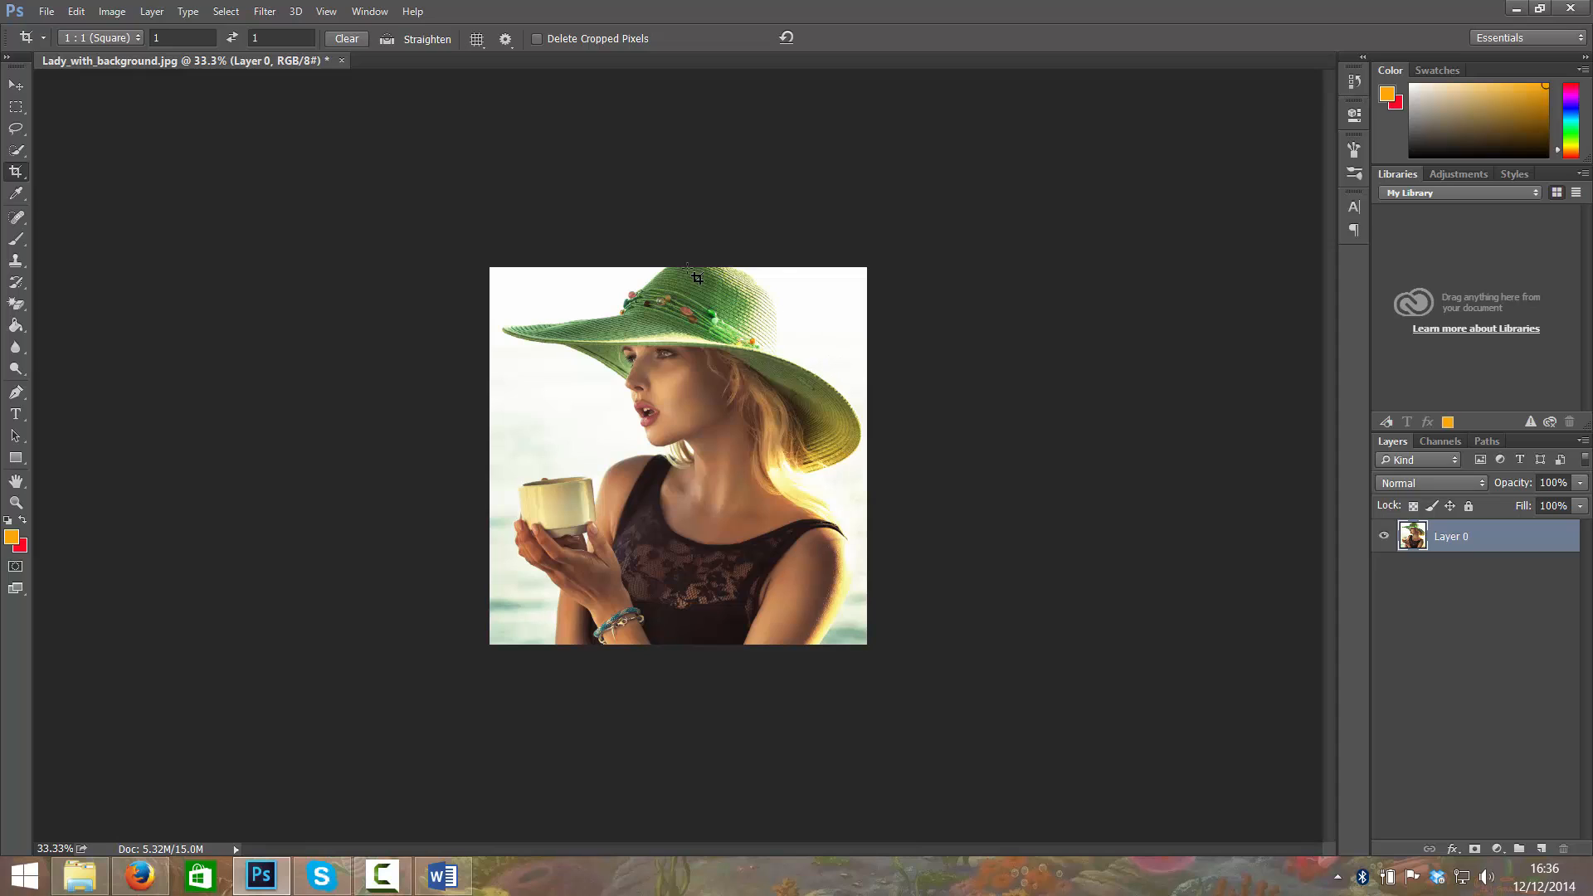
mouse_move(711, 422)
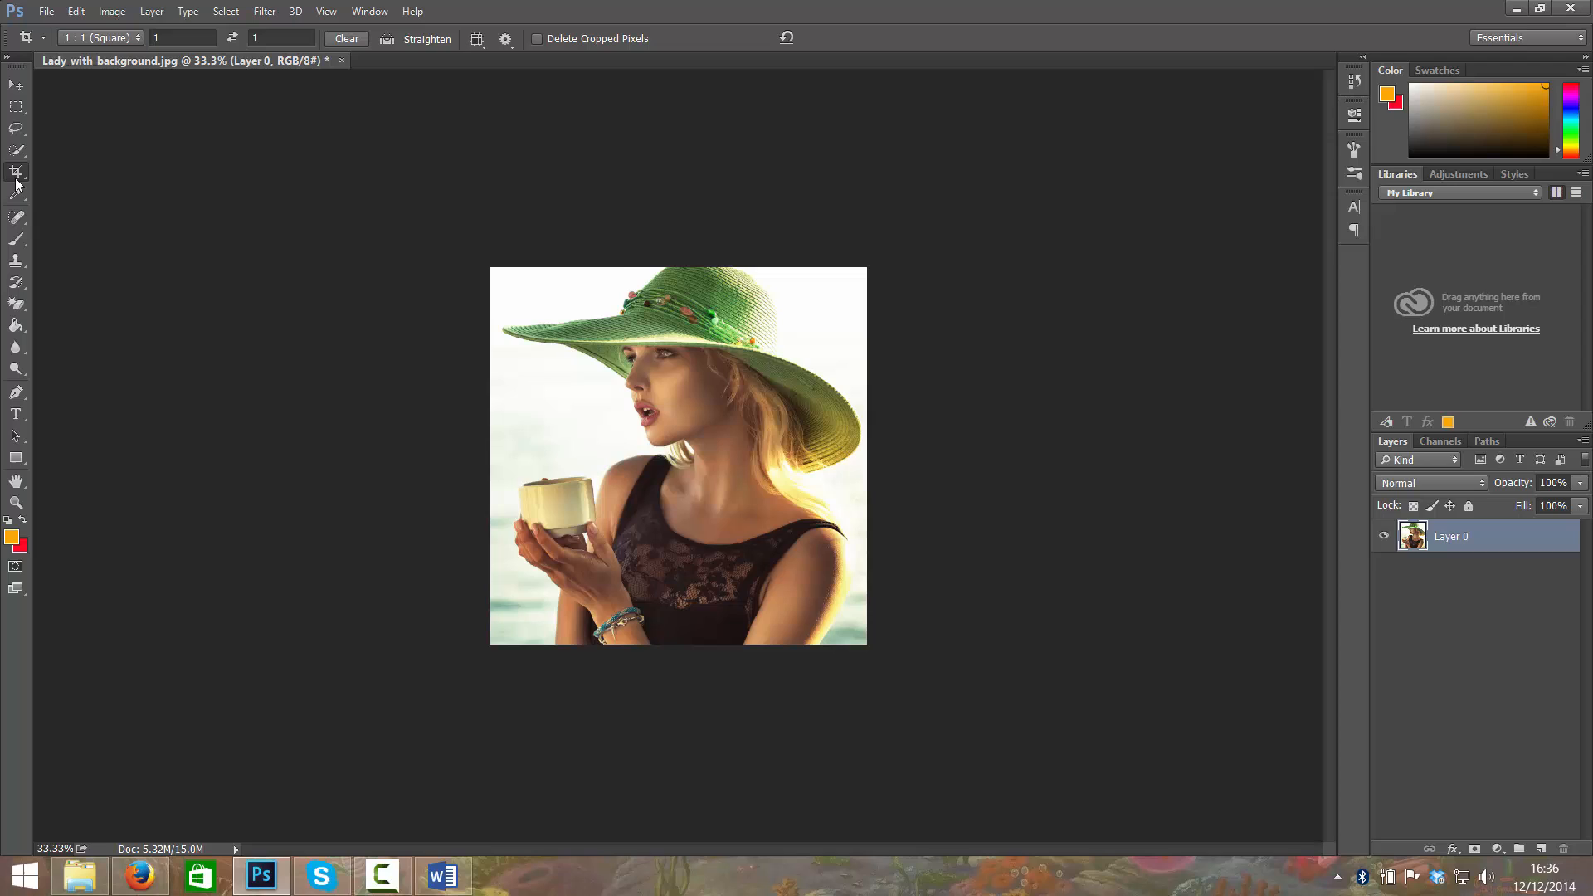
left_click(17, 171)
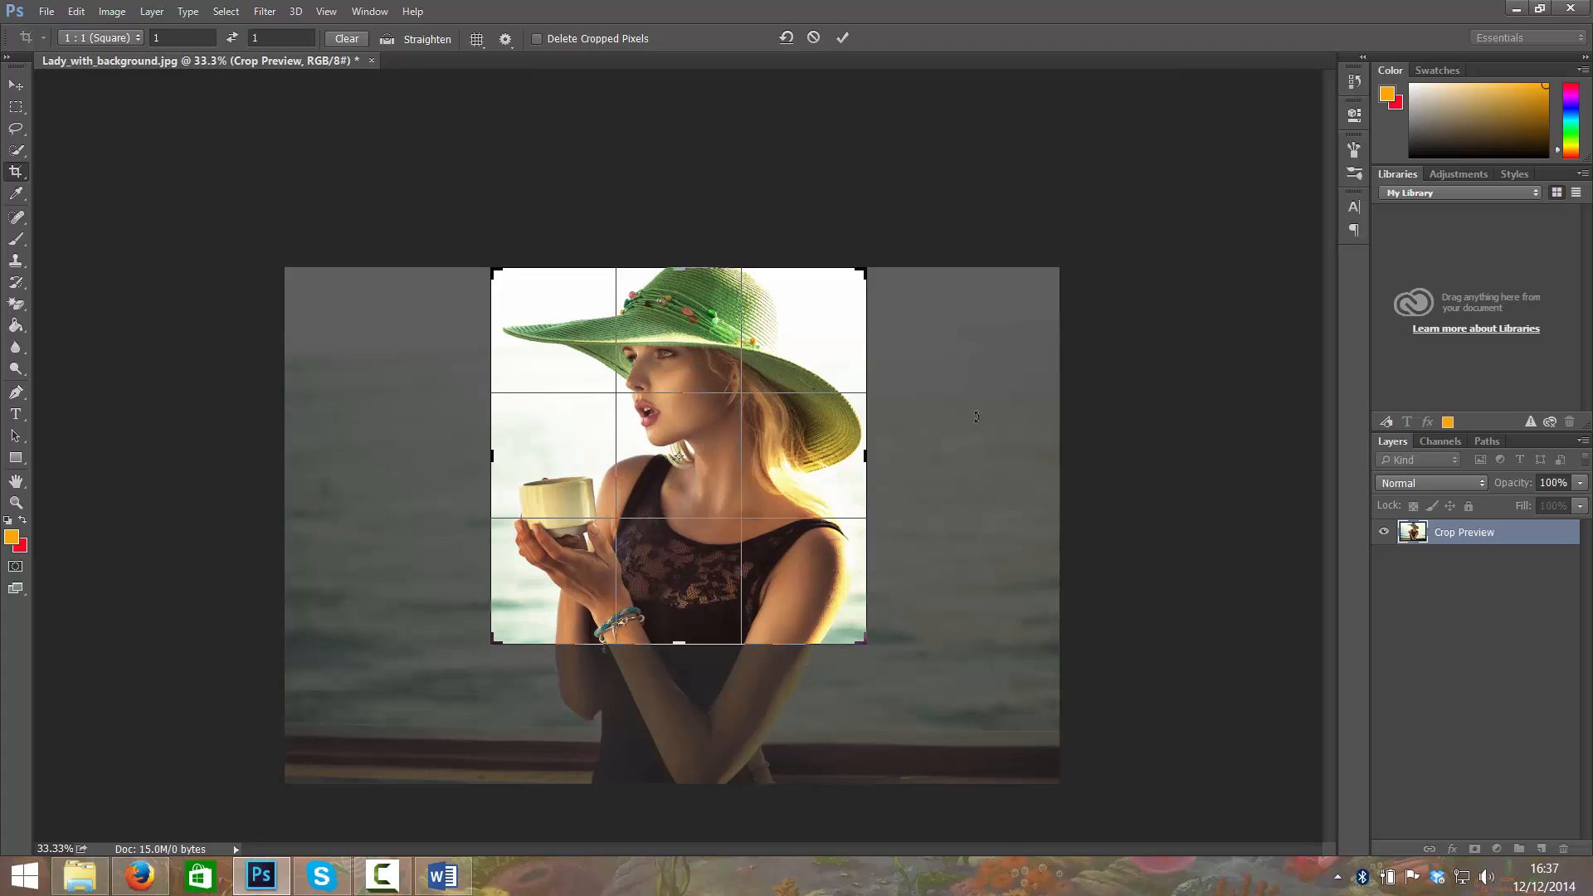
mouse_move(626, 56)
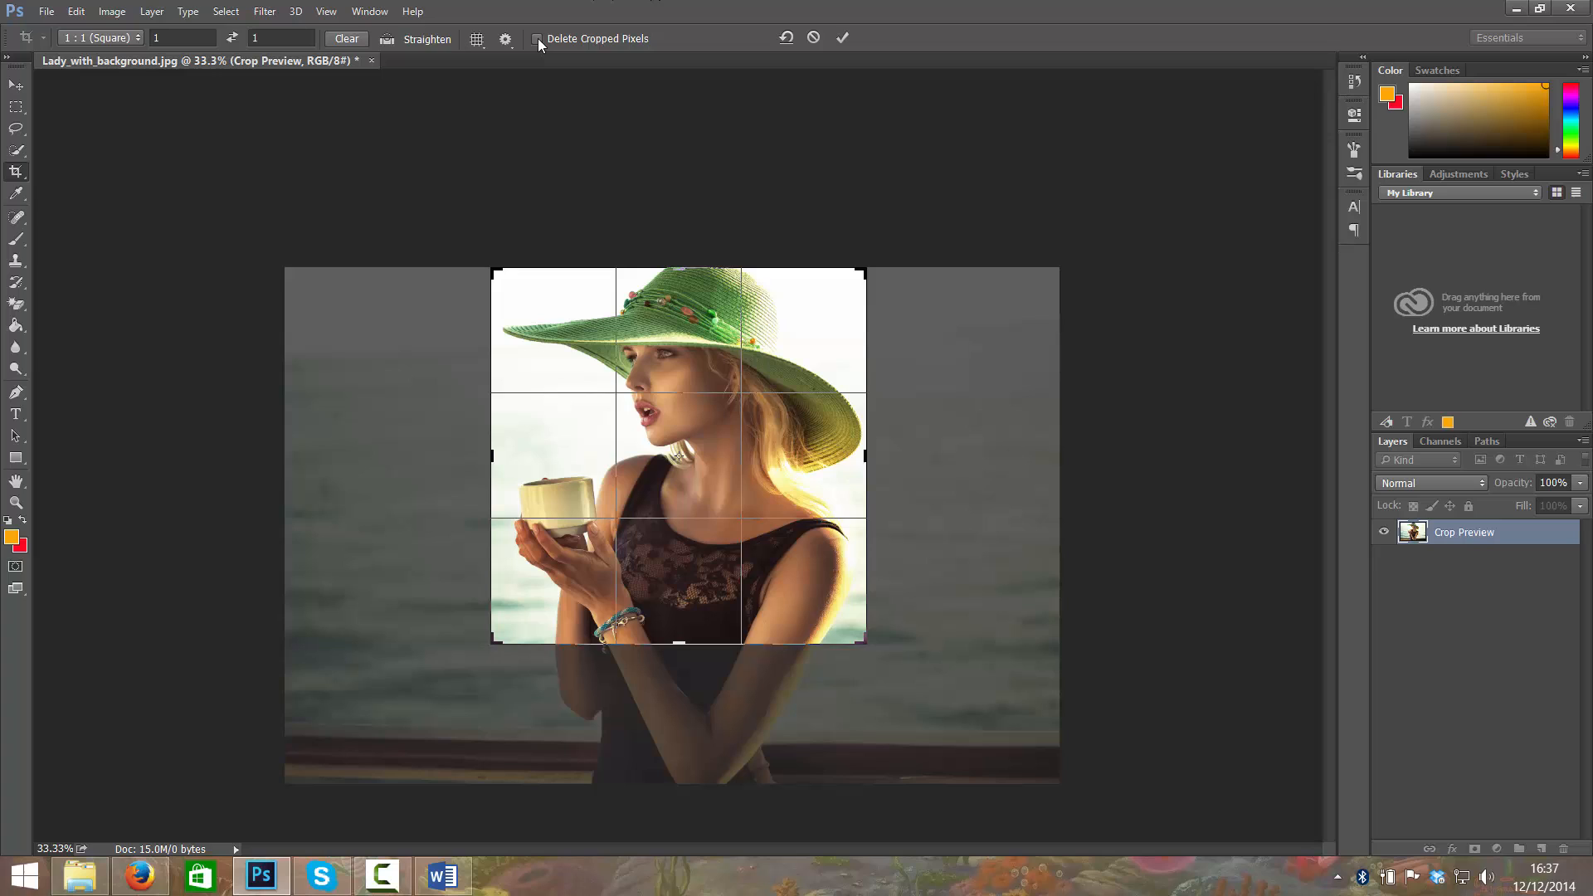
mouse_move(538, 38)
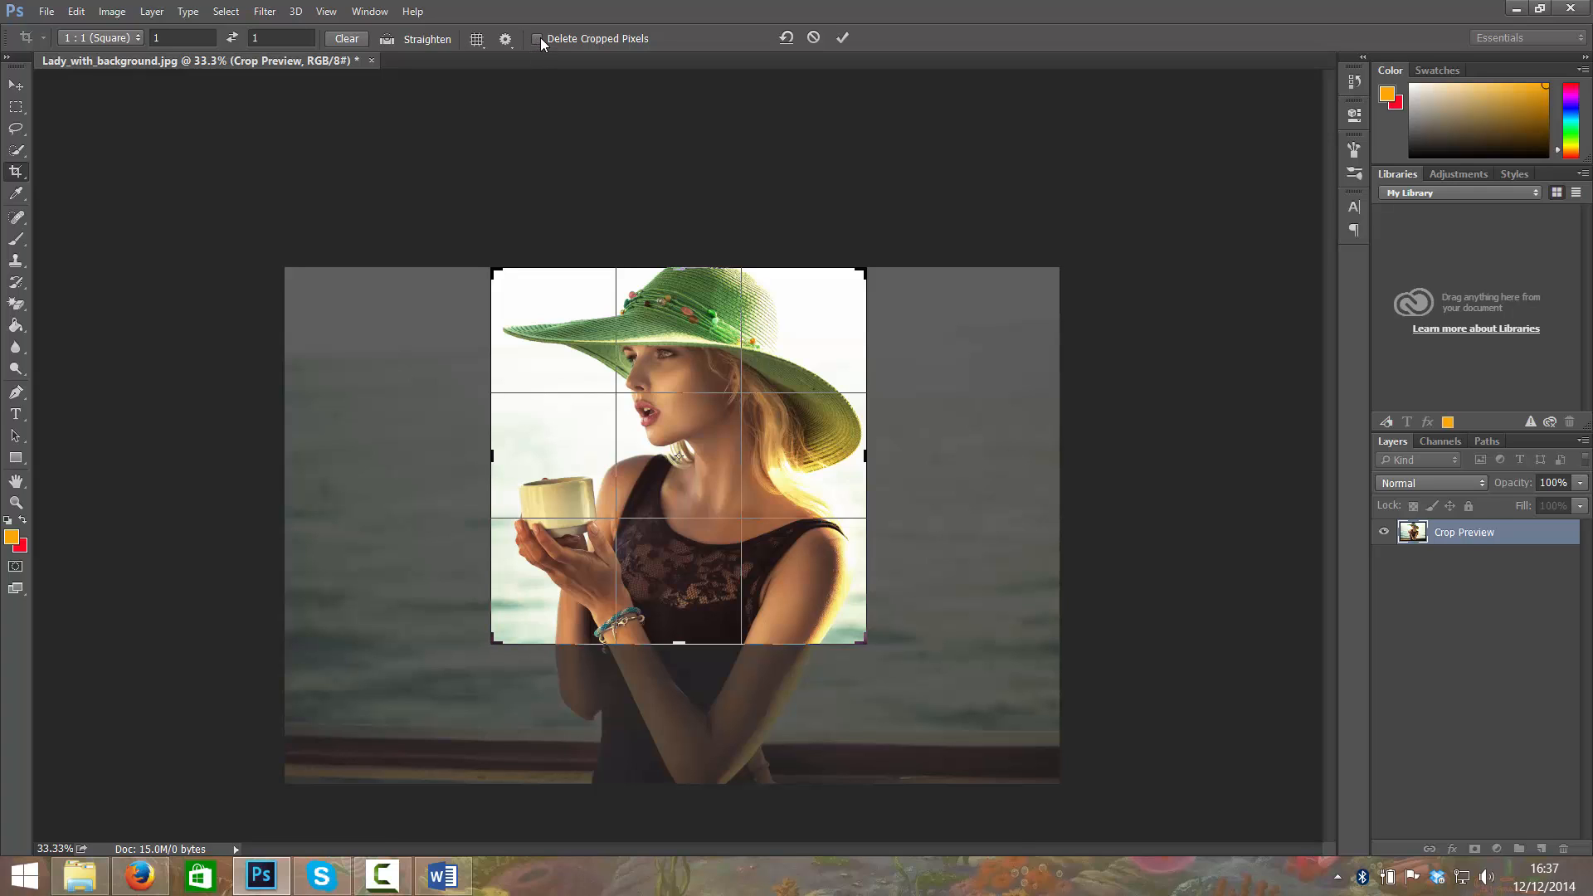
mouse_move(546, 48)
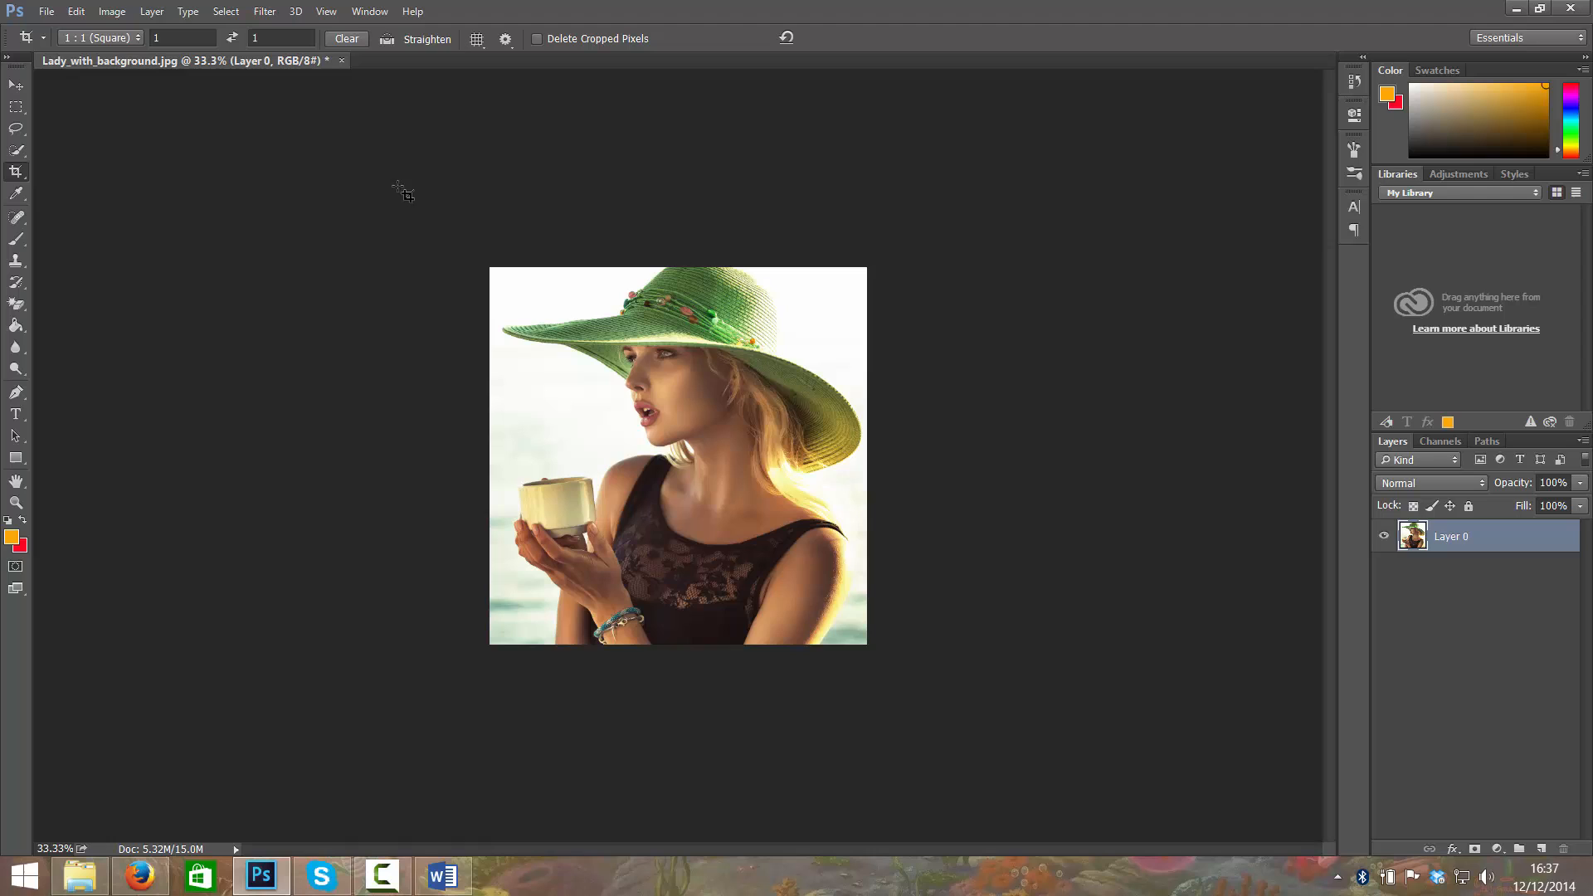
mouse_move(609, 509)
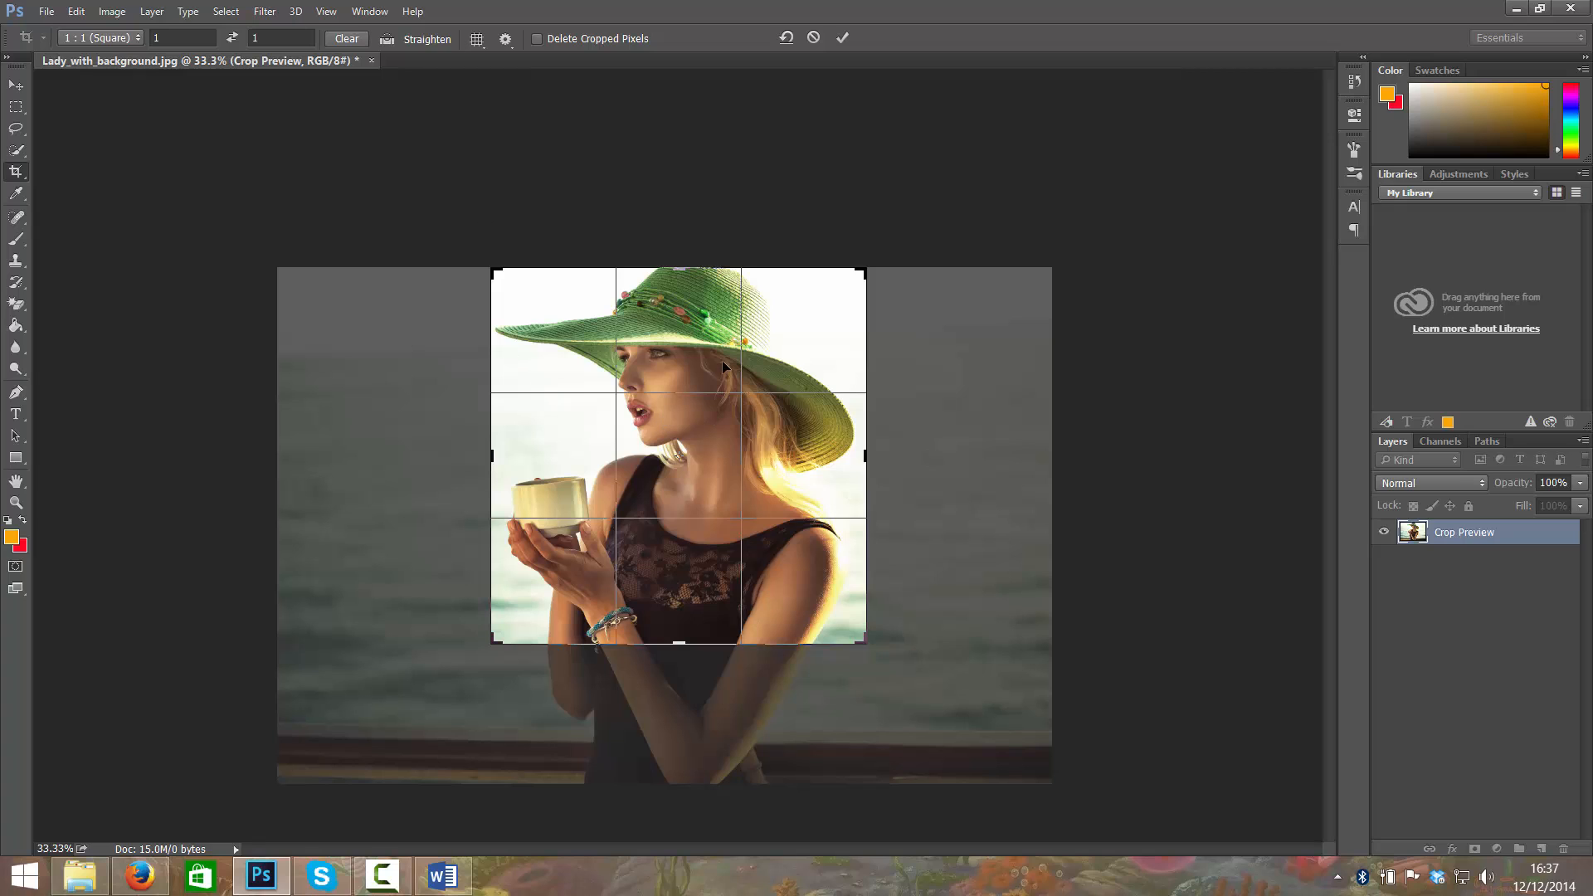
mouse_move(565, 455)
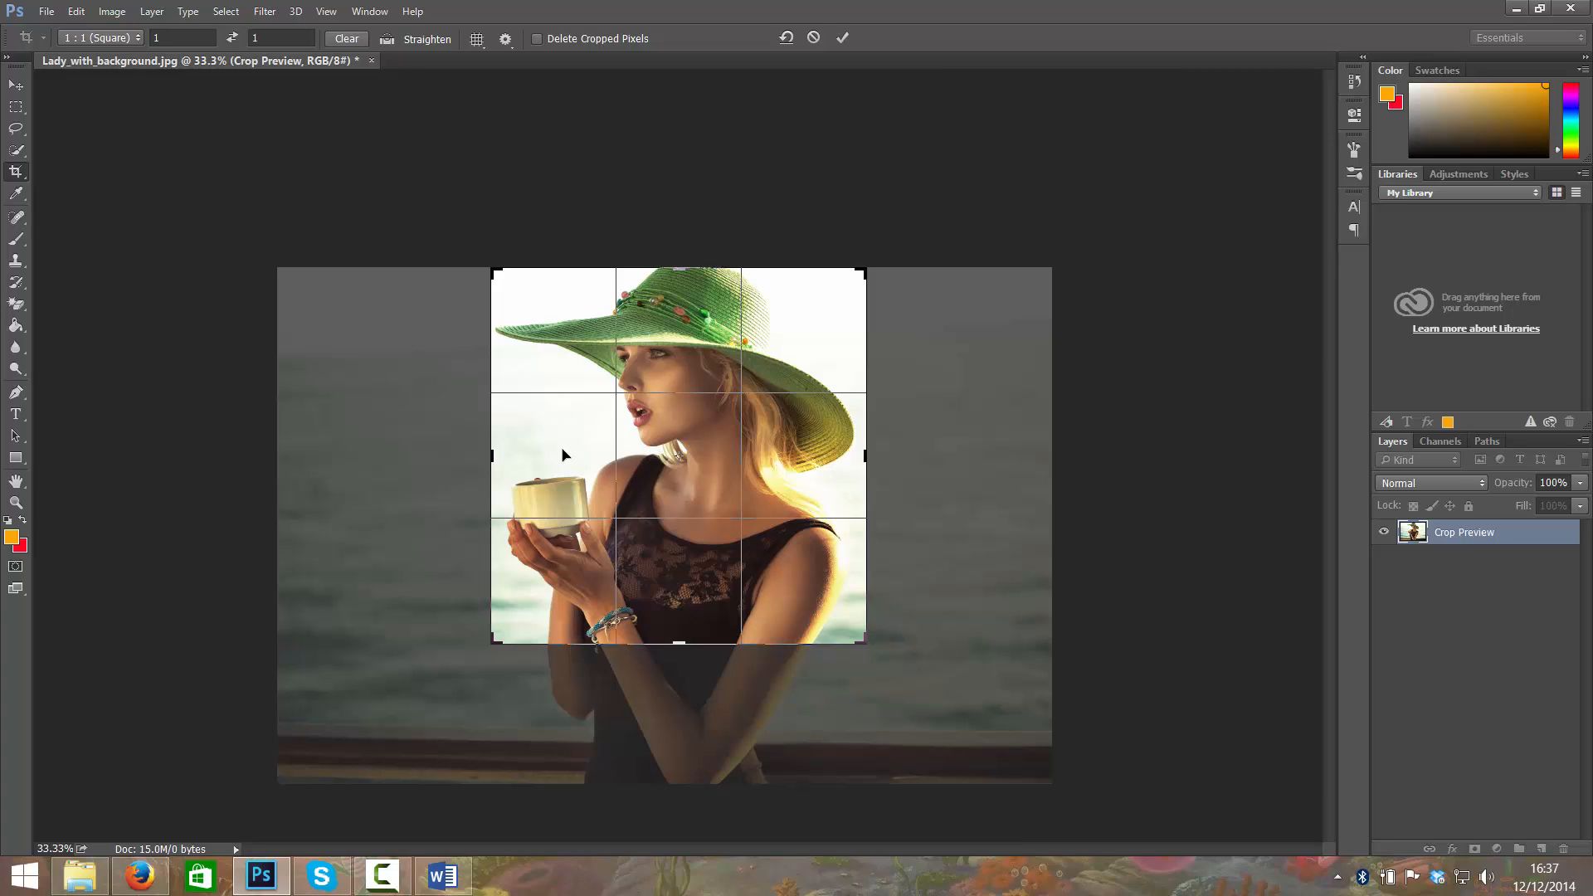
Switch the crop preset to Original Ratio and clear the fixed W/H ratio values
left_click(96, 38)
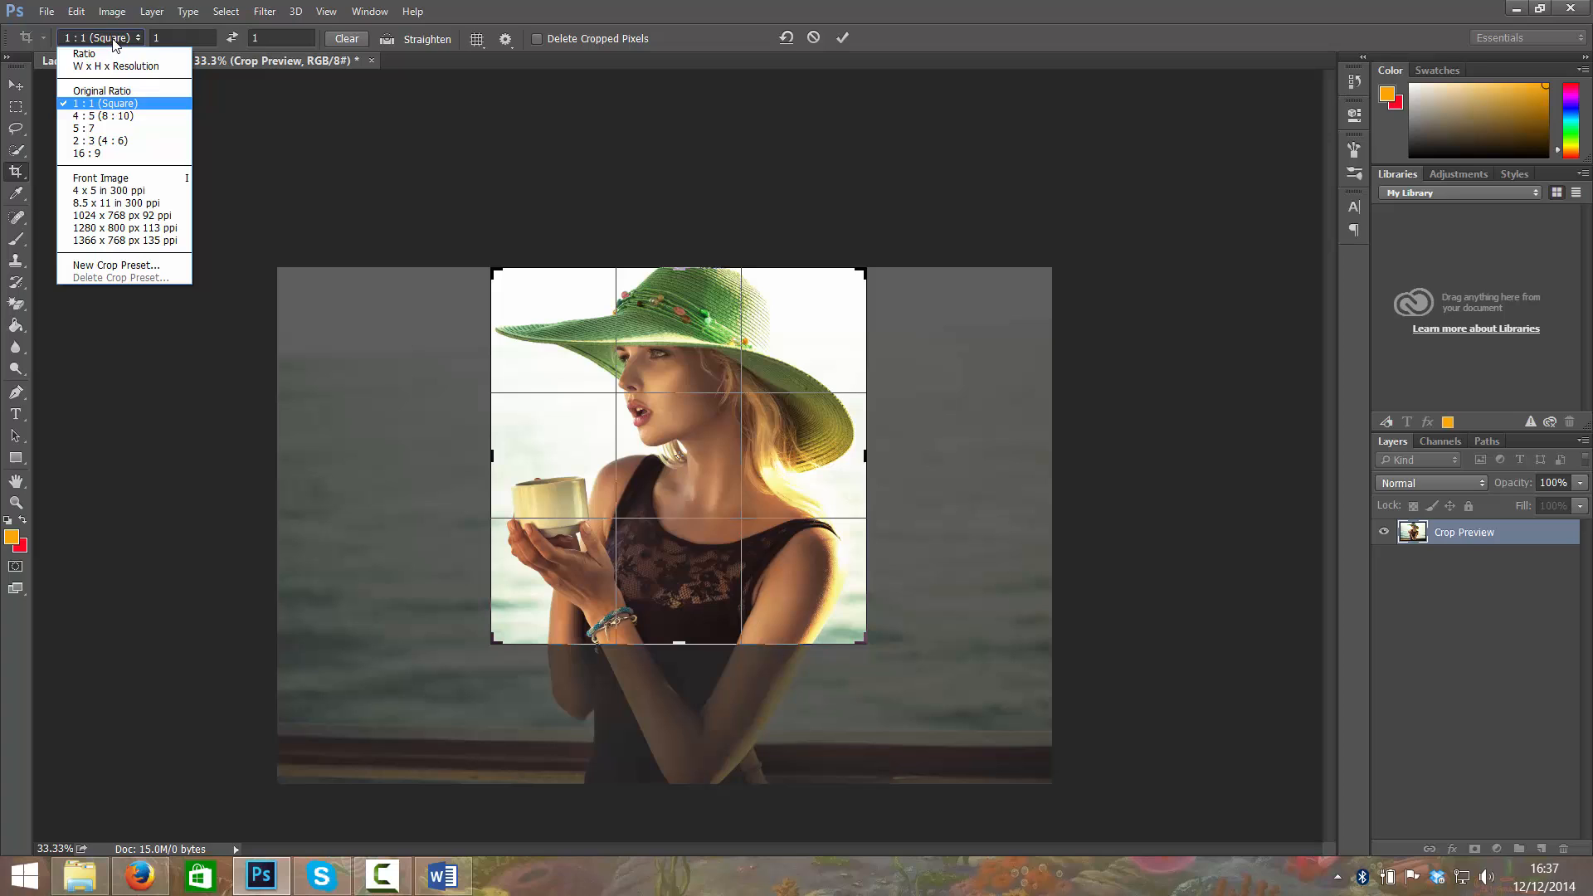
mouse_move(101, 90)
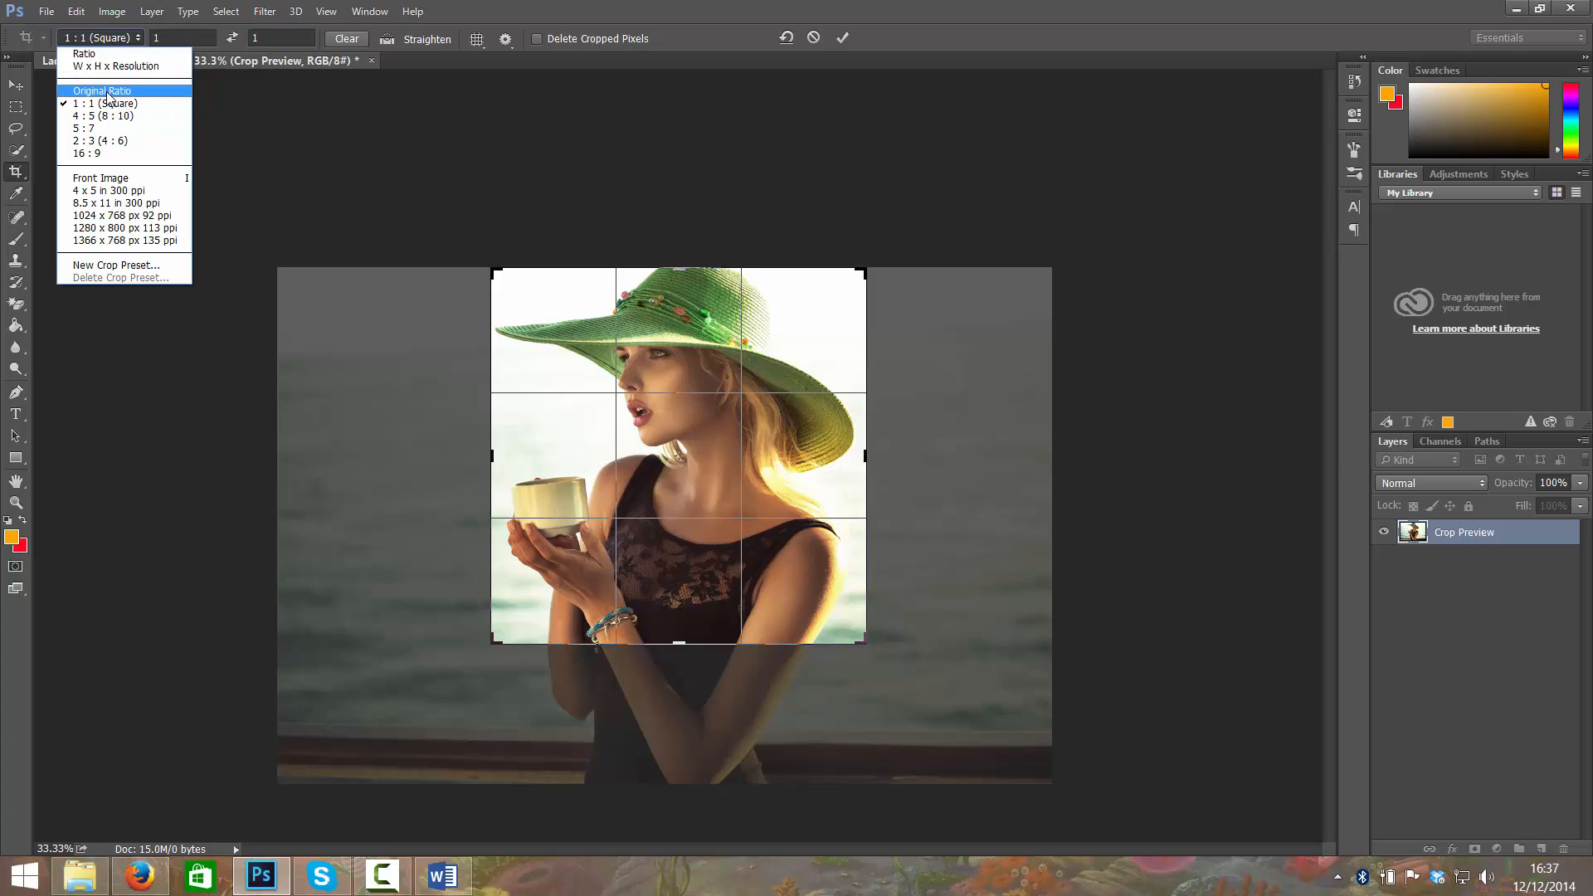
left_click(102, 89)
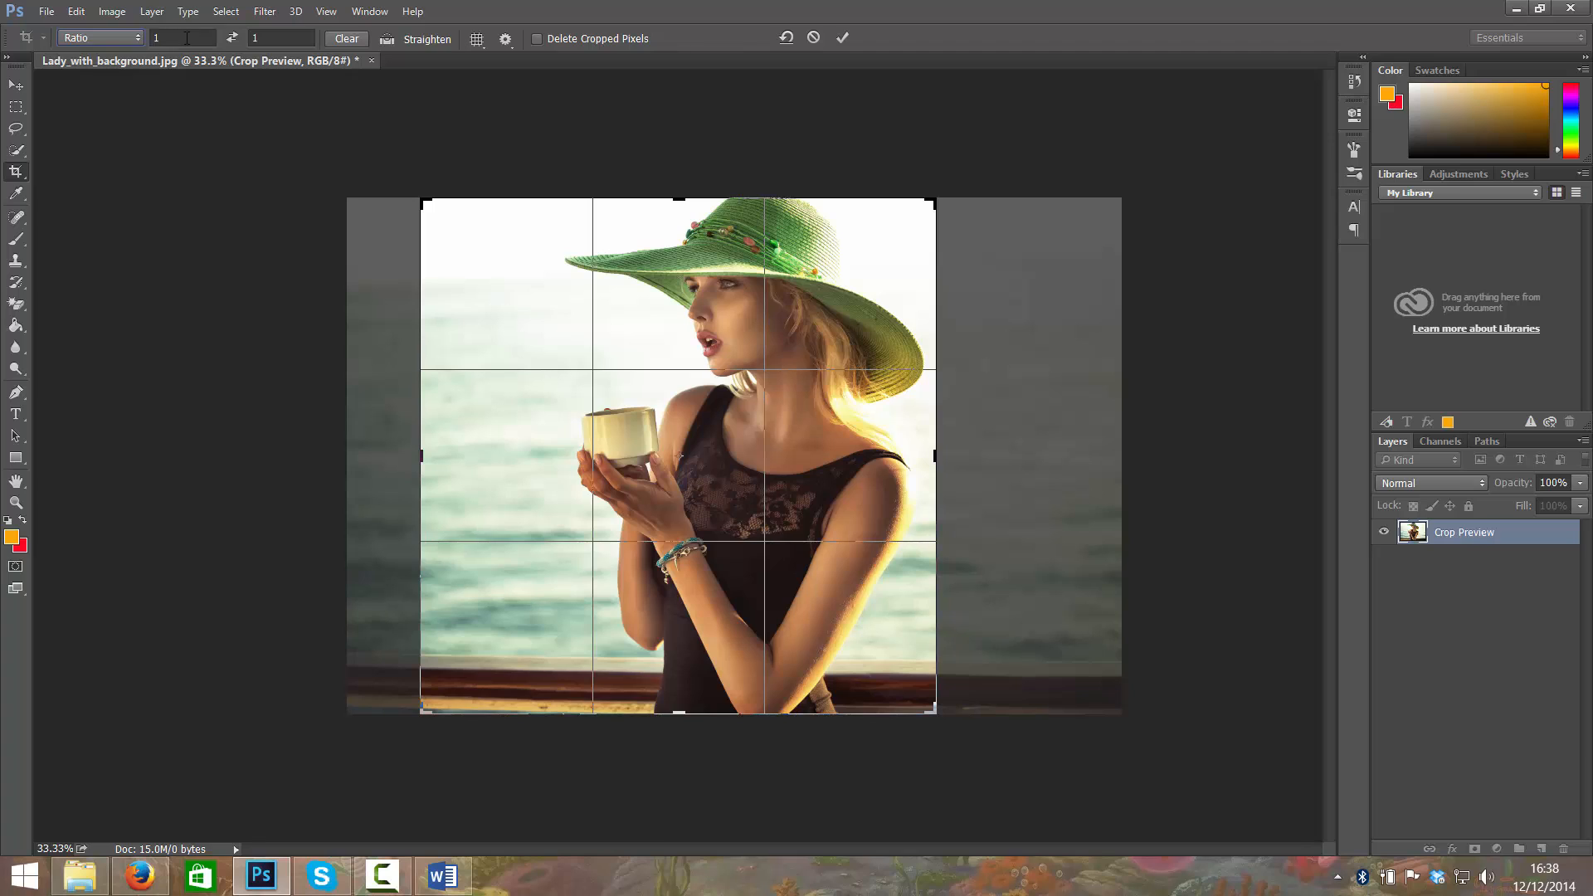
left_click(182, 38)
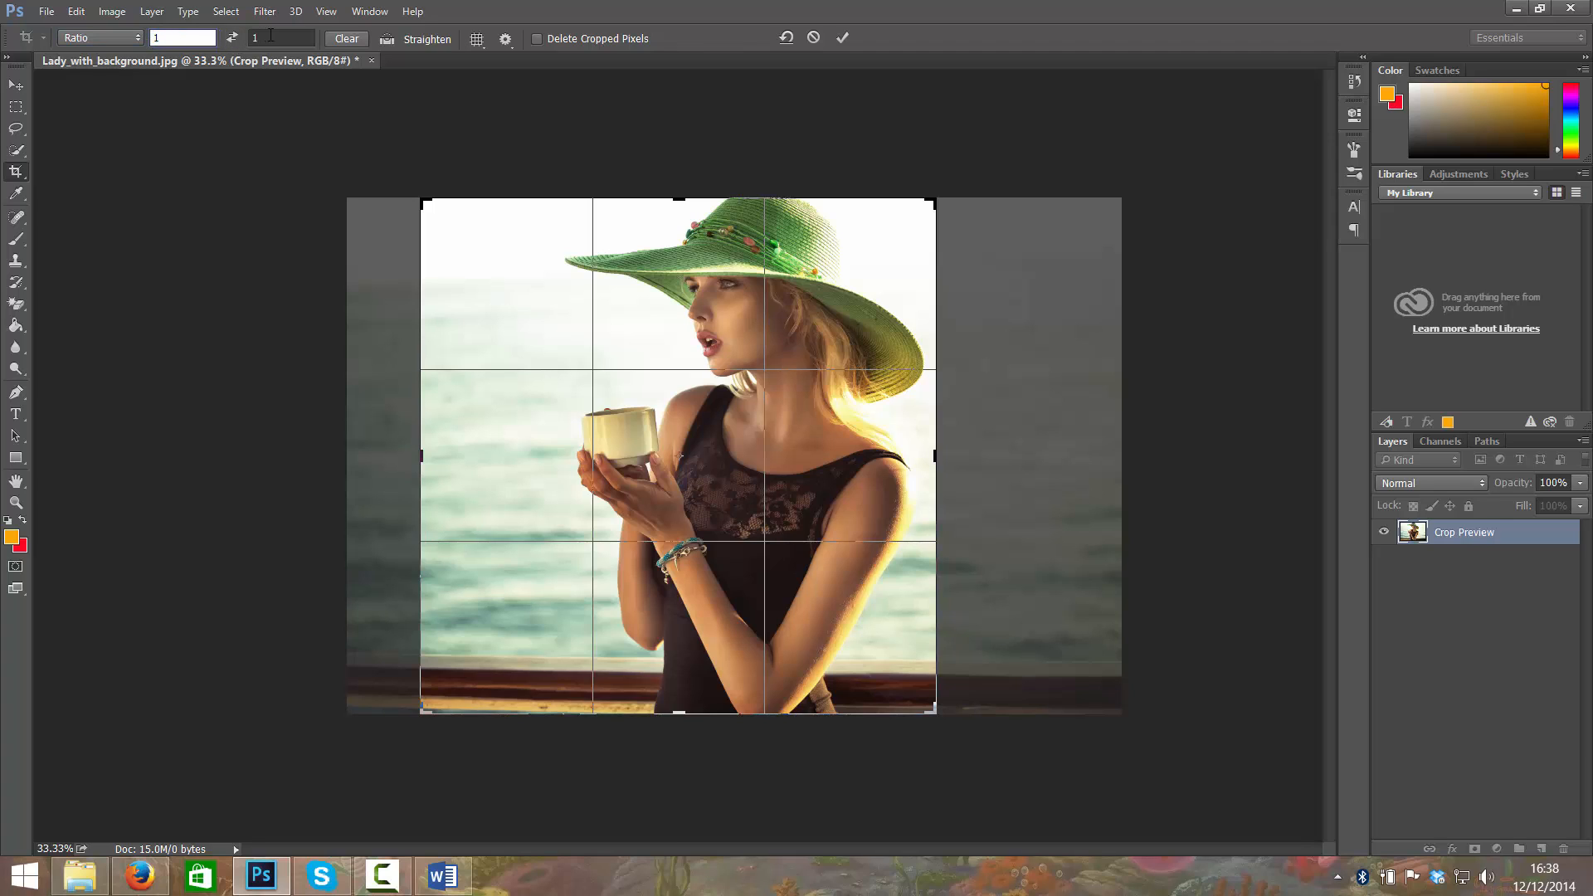
left_click(98, 38)
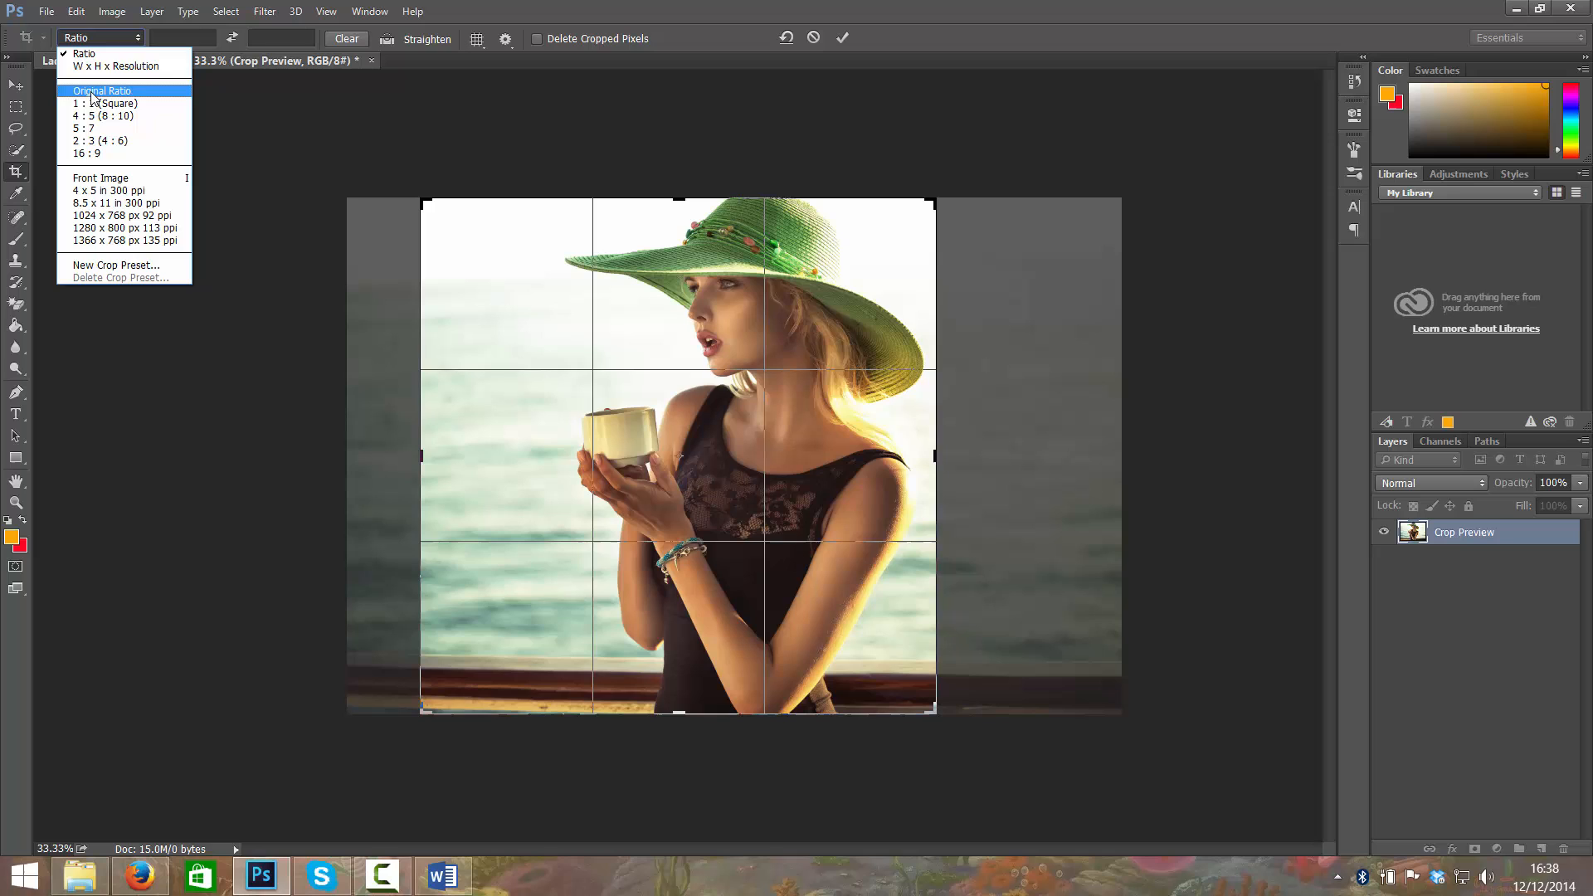
left_click(101, 90)
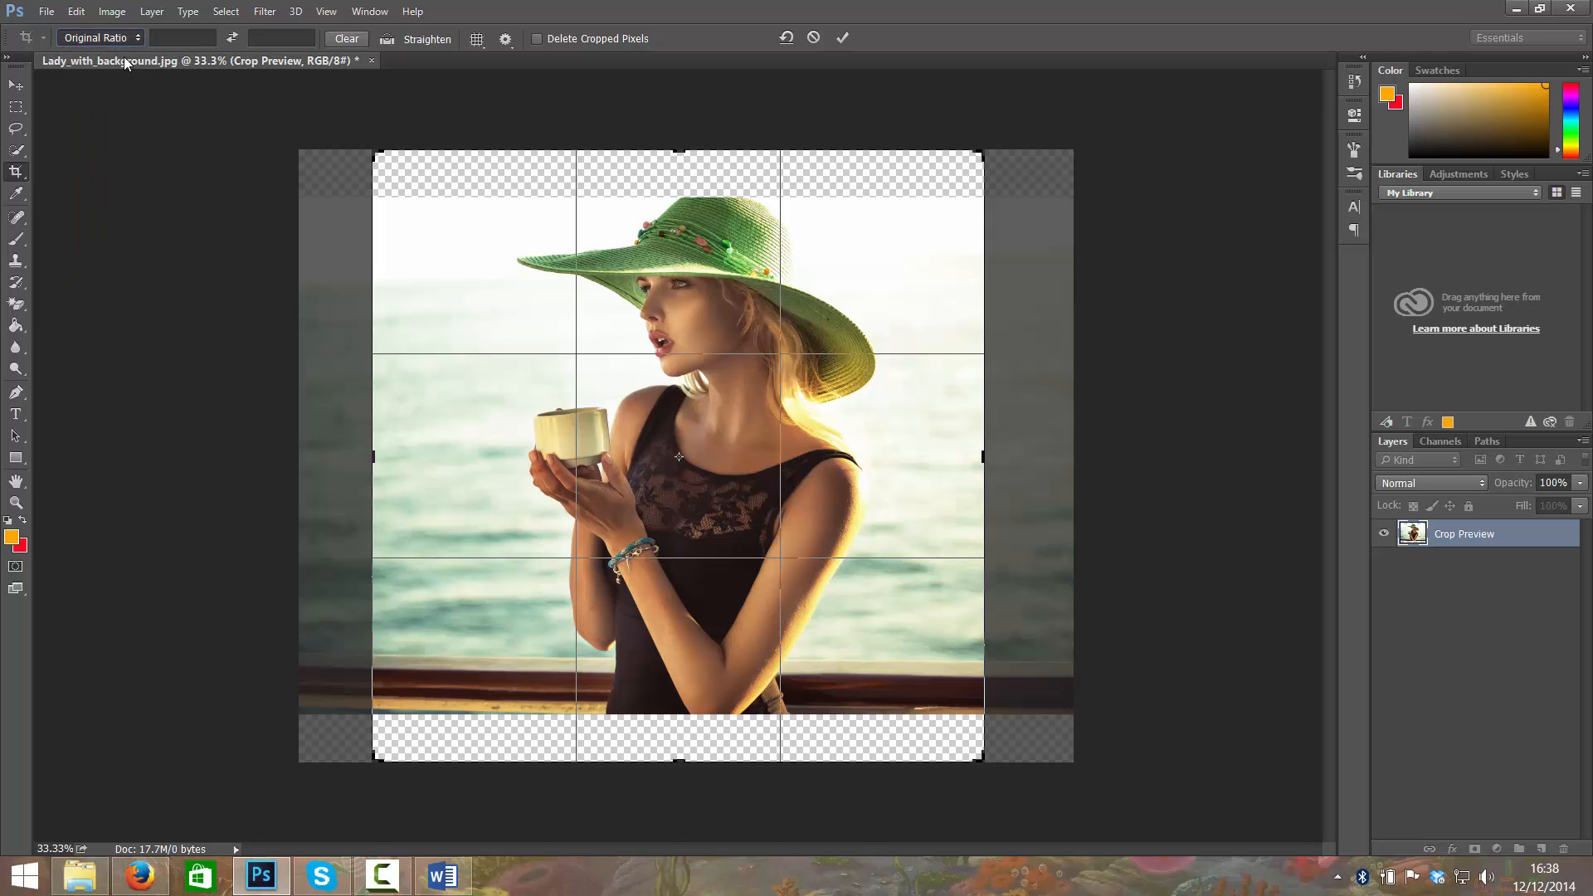
Stretch the crop box back out to cover the whole landscape photo
left_click_drag(374, 455, 333, 455)
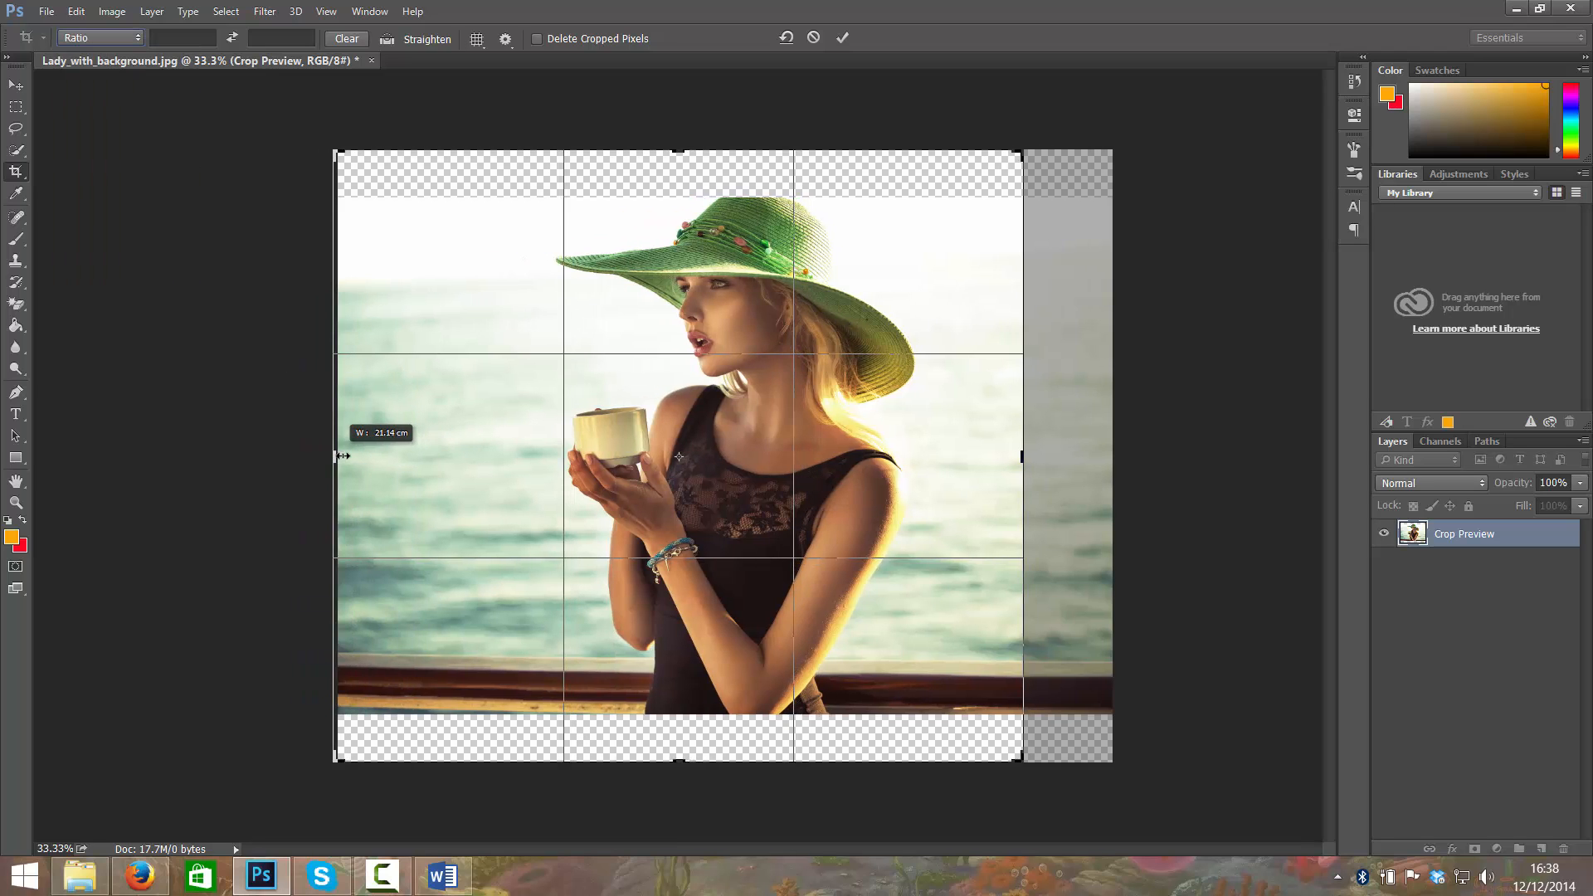
left_click_drag(673, 764, 673, 739)
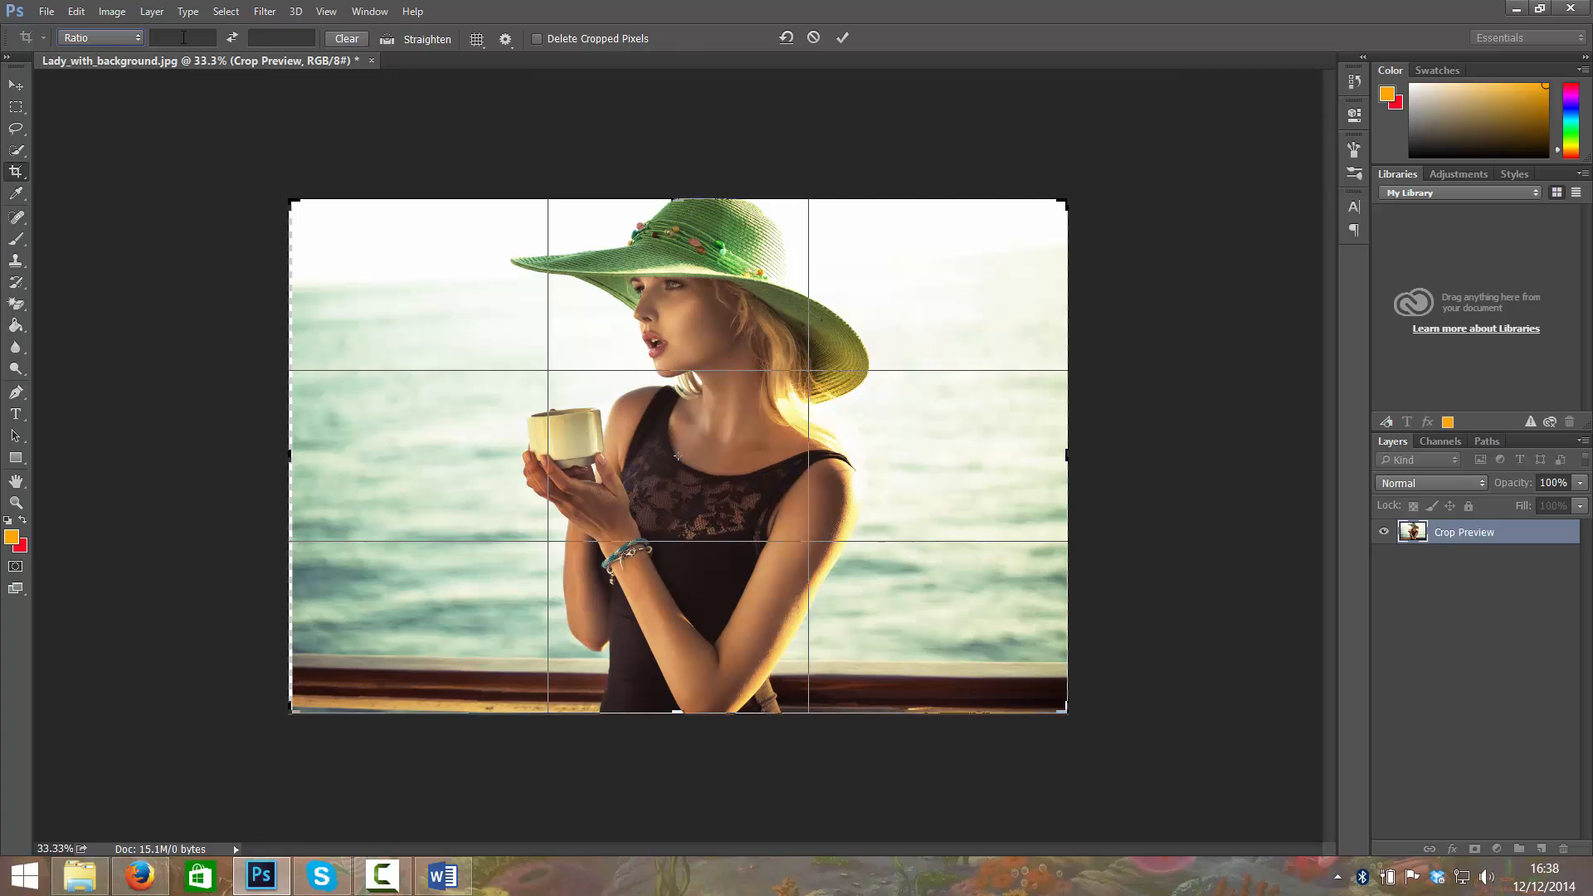
Set a 1:1 square crop and shrink it around the woman, her hat and cup
left_click(138, 38)
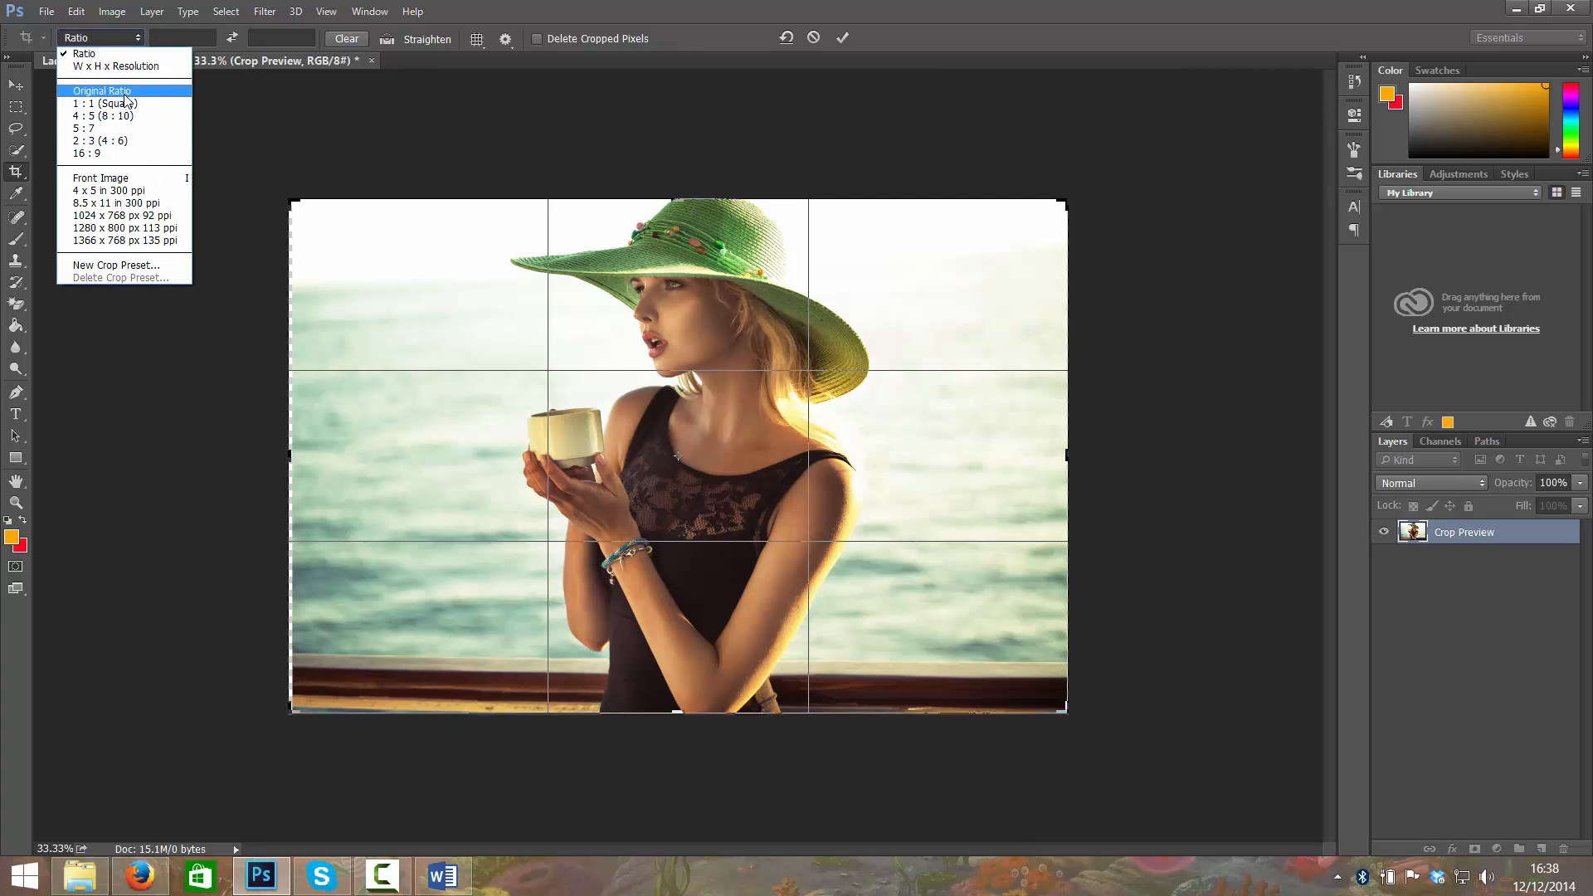
left_click(103, 103)
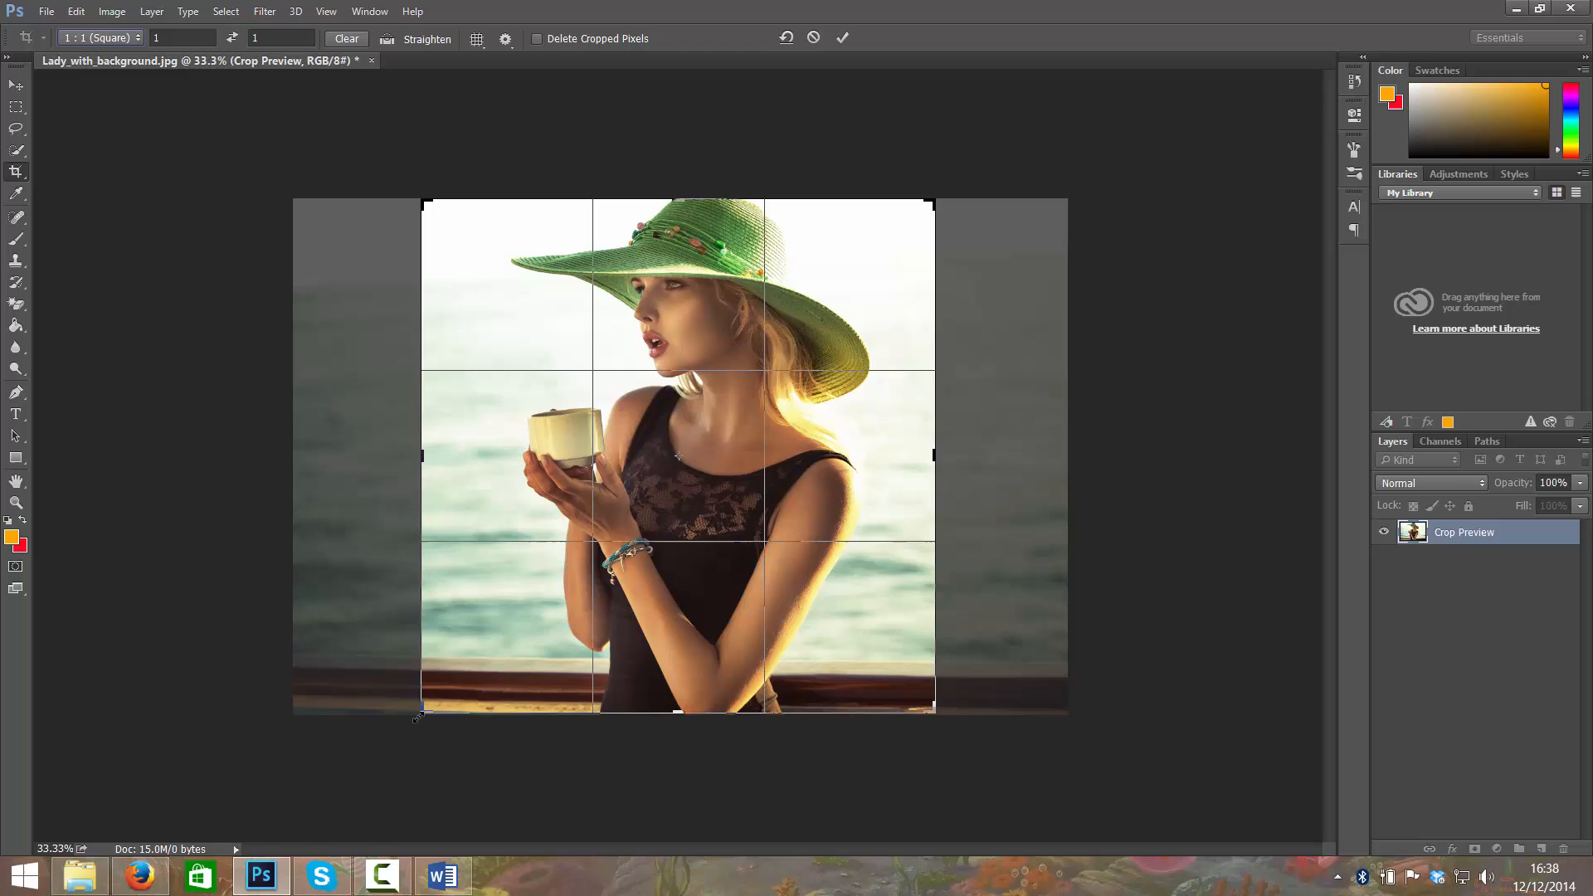
left_click_drag(420, 709, 895, 670)
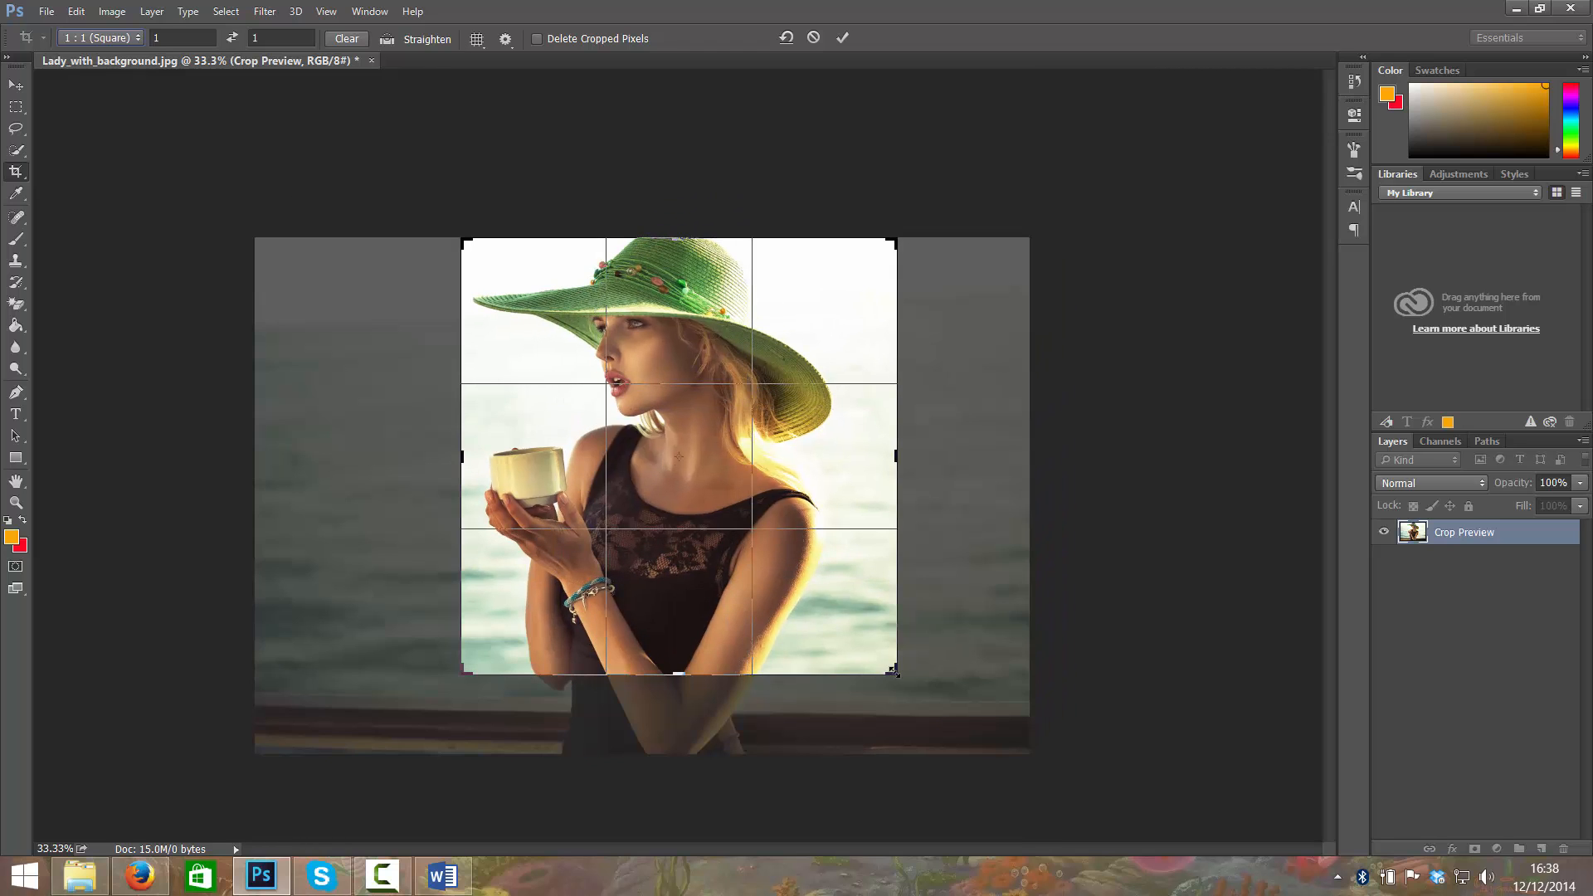
left_click_drag(892, 671, 868, 649)
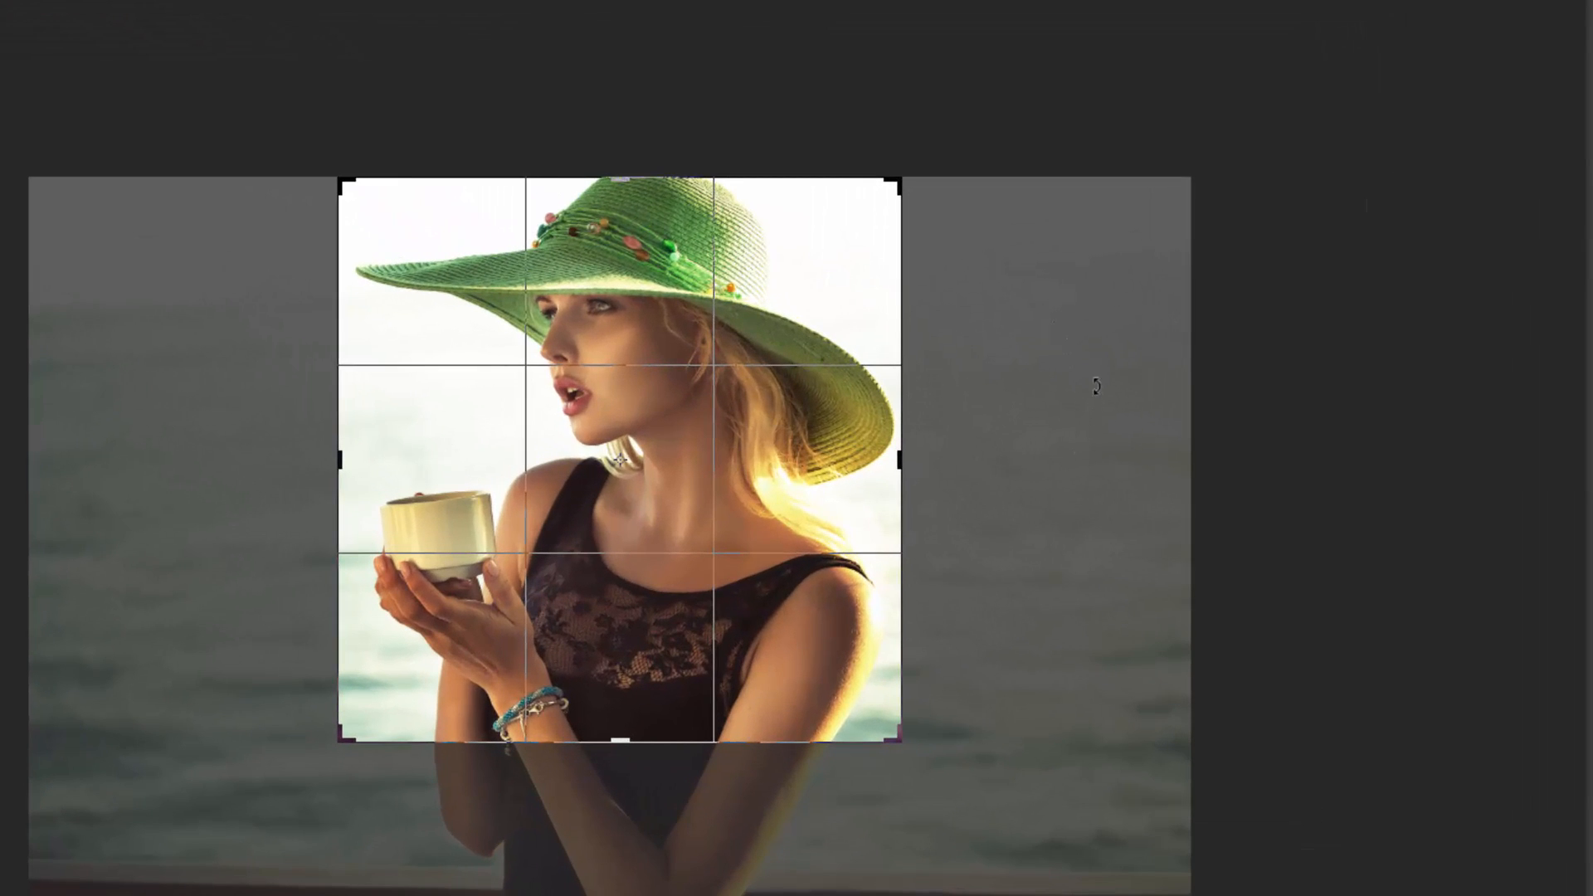
mouse_move(1095, 423)
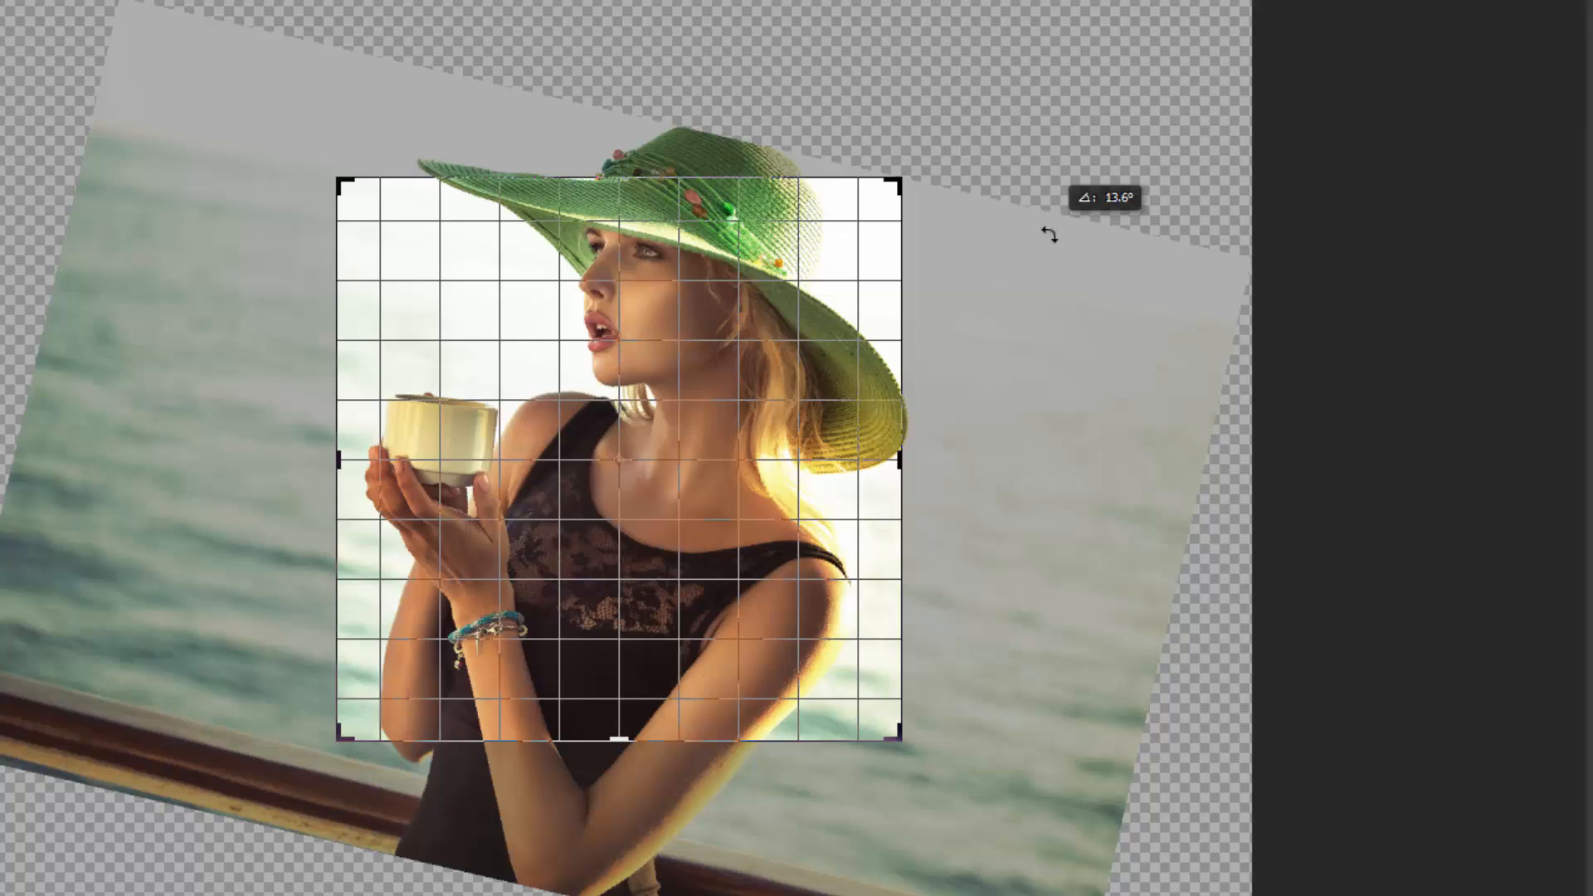
Rotate the photo inside the crop to about 14 then 25 degrees
left_click_drag(1047, 236, 1061, 282)
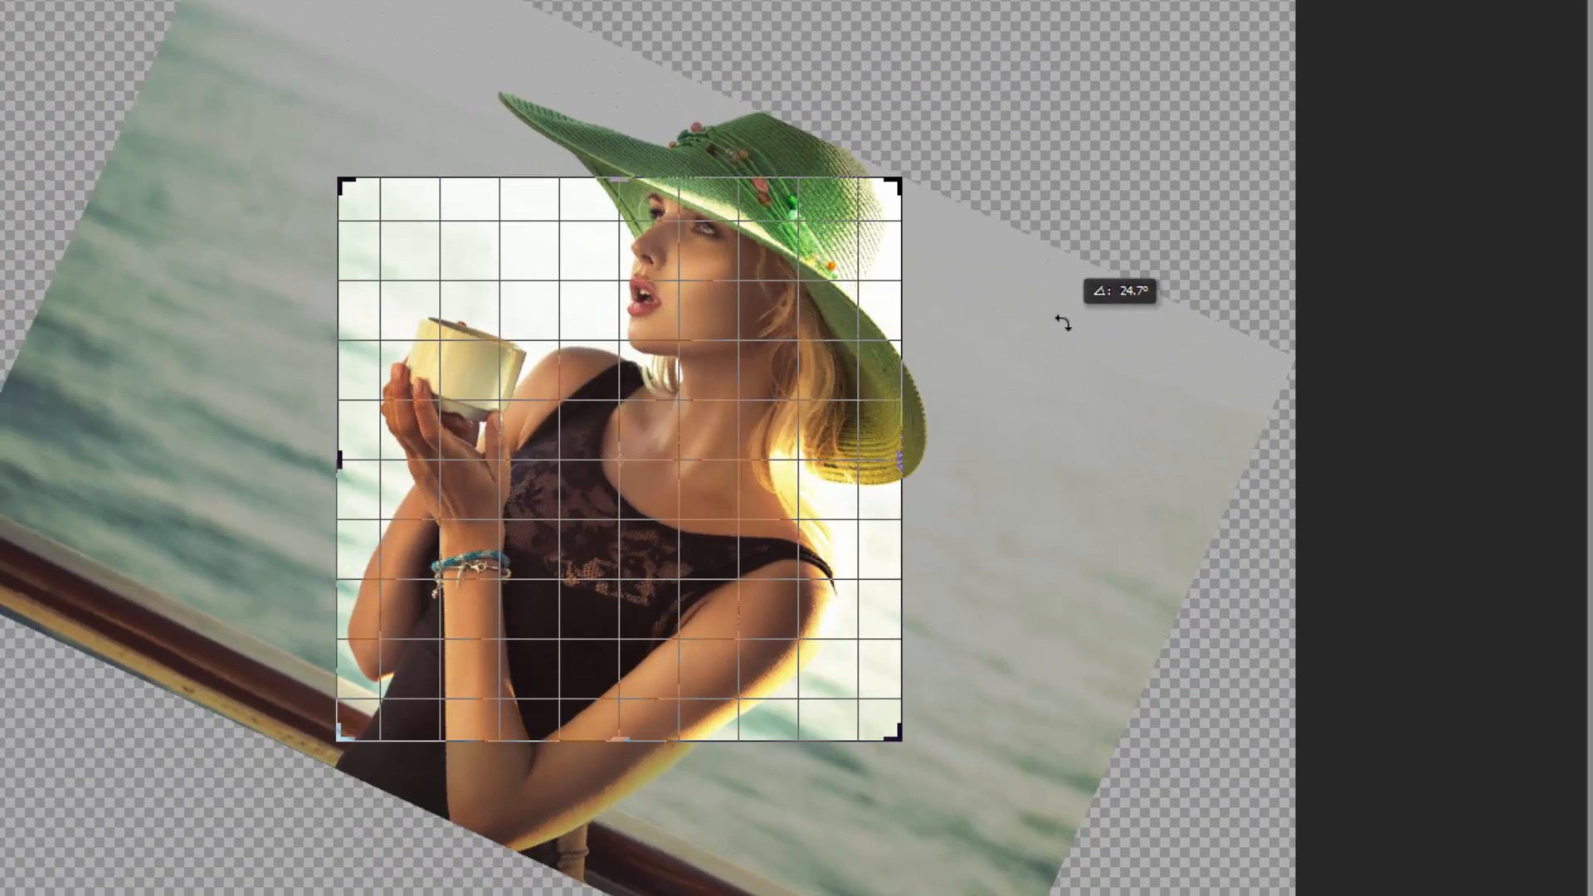
left_click_drag(1063, 323, 1092, 373)
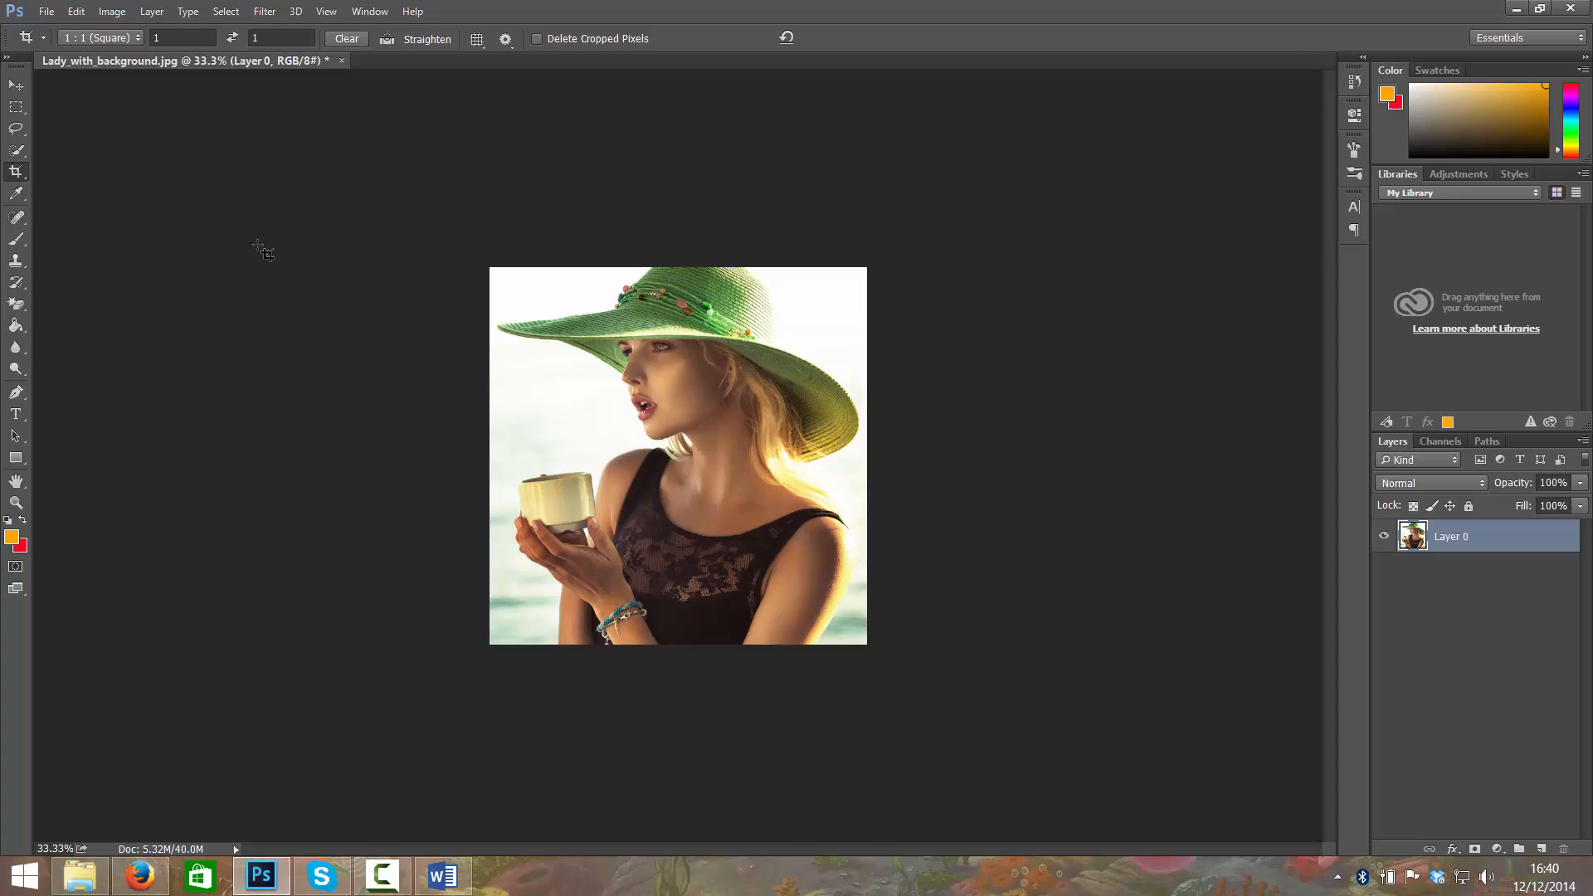
mouse_move(356, 307)
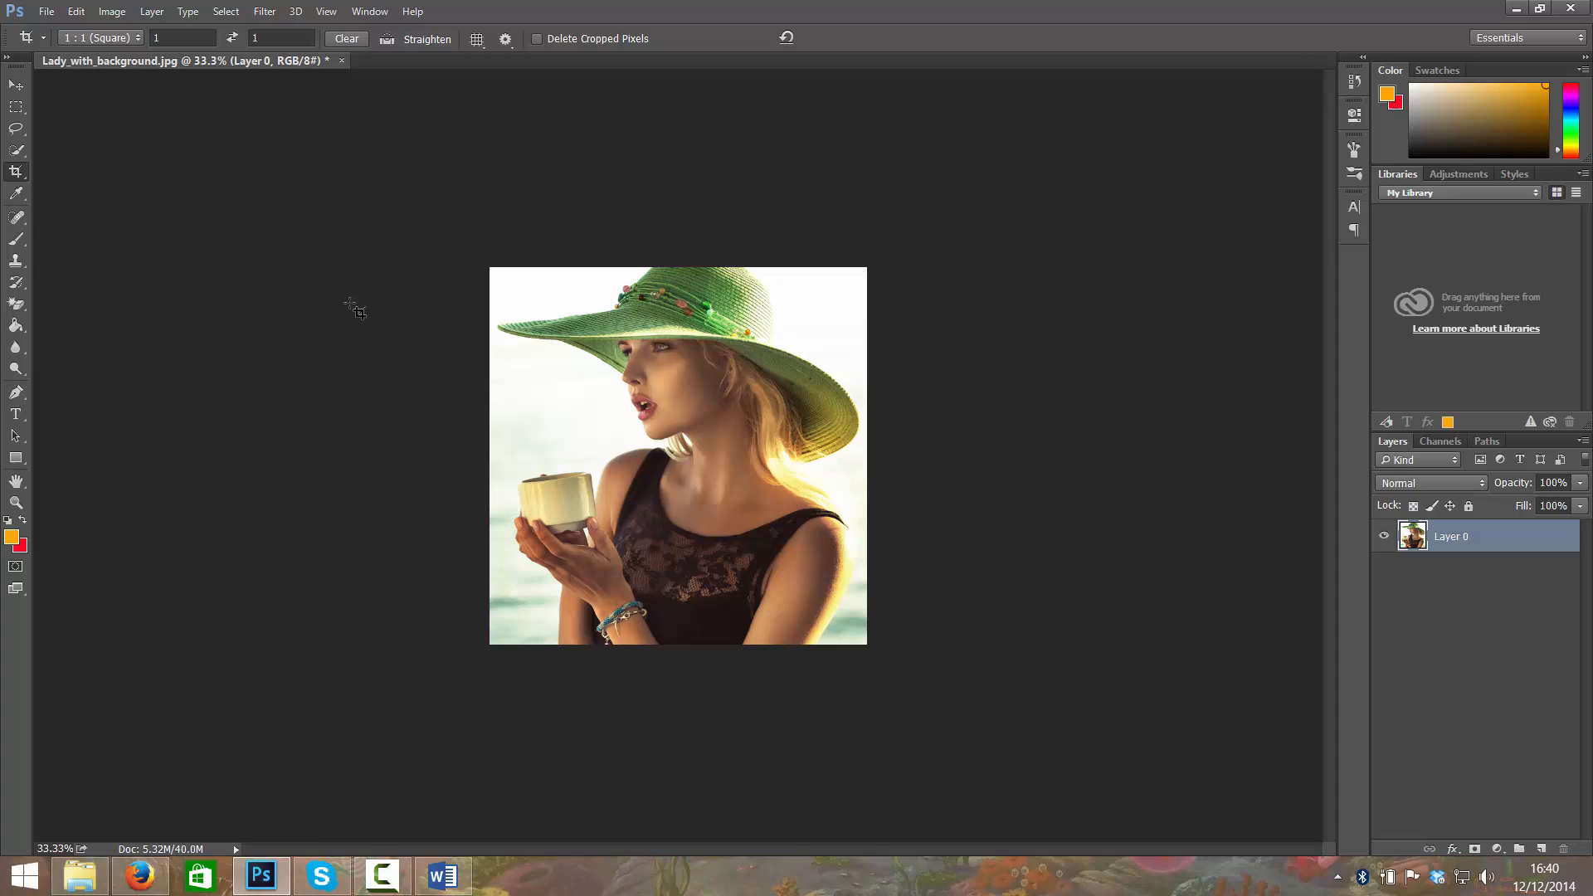
mouse_move(368, 308)
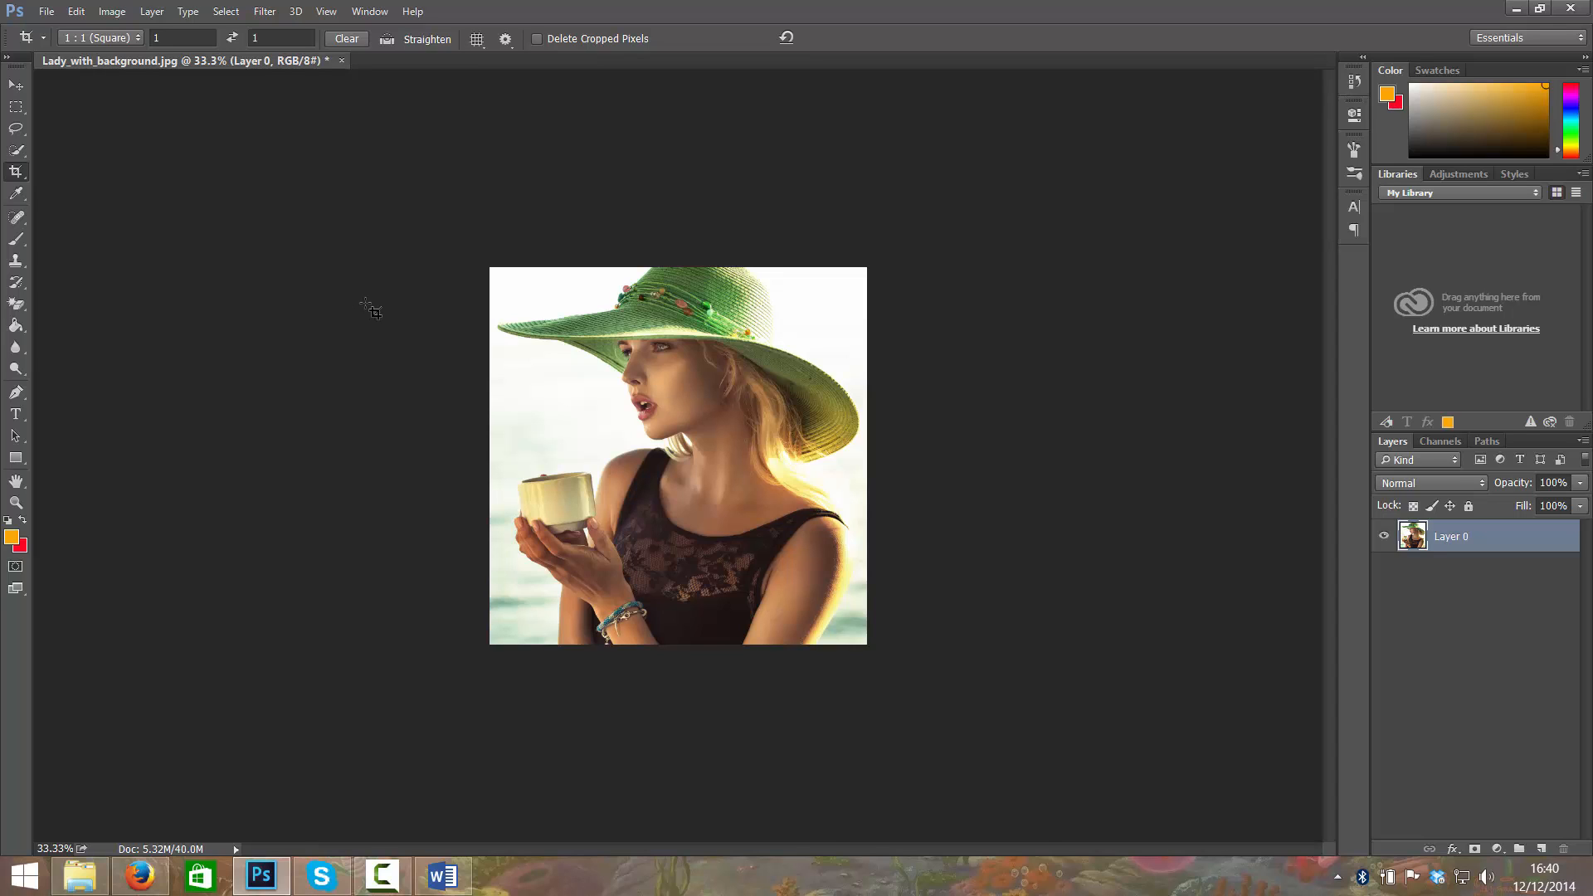
mouse_move(980, 259)
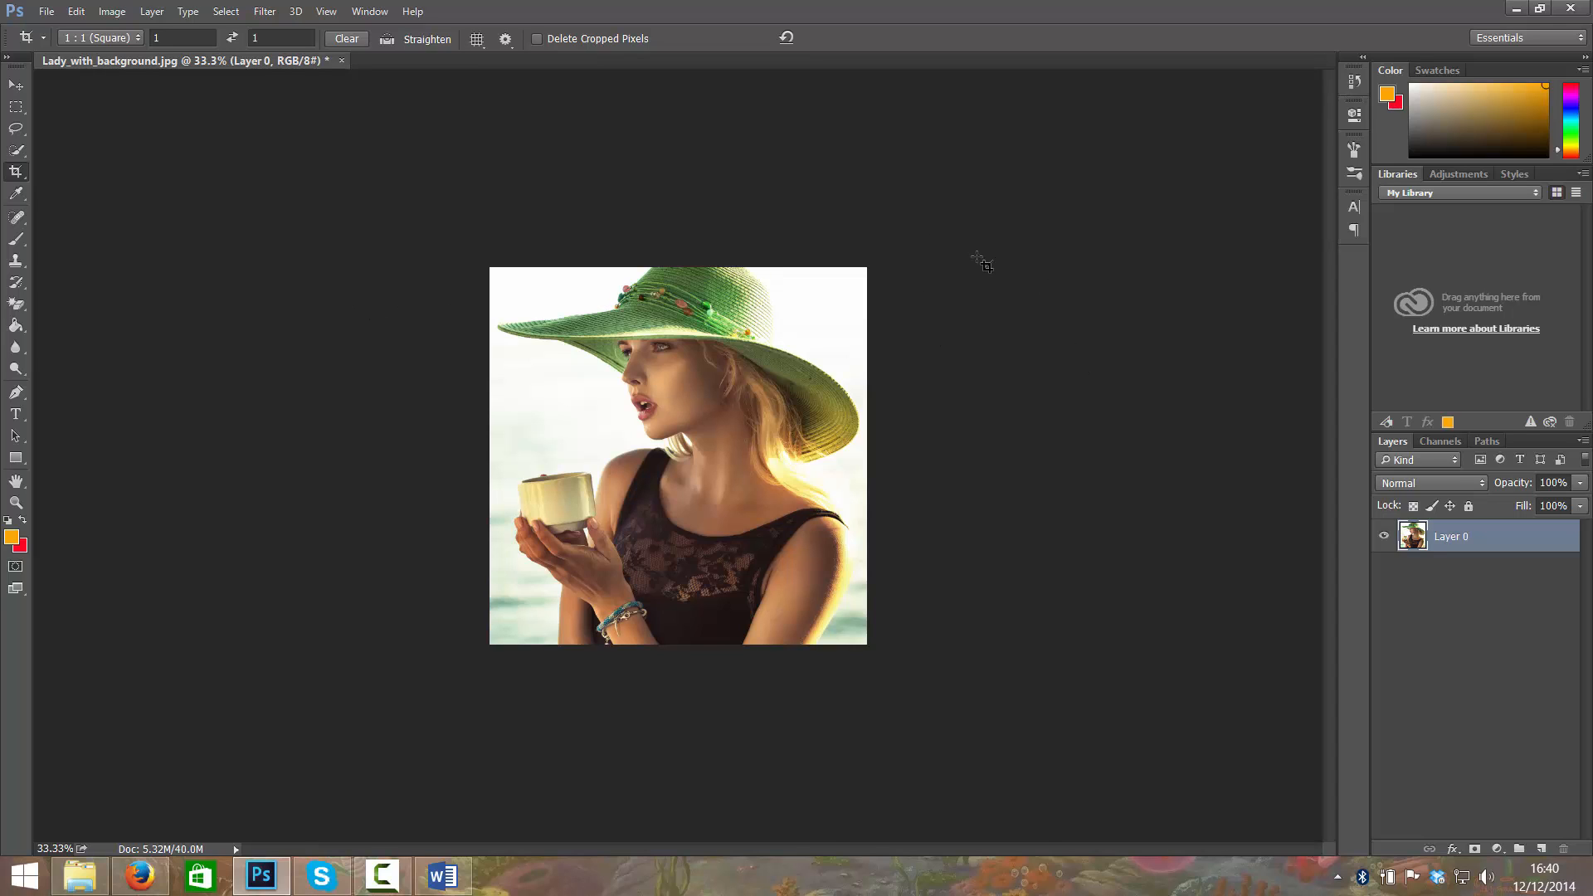
mouse_move(232, 244)
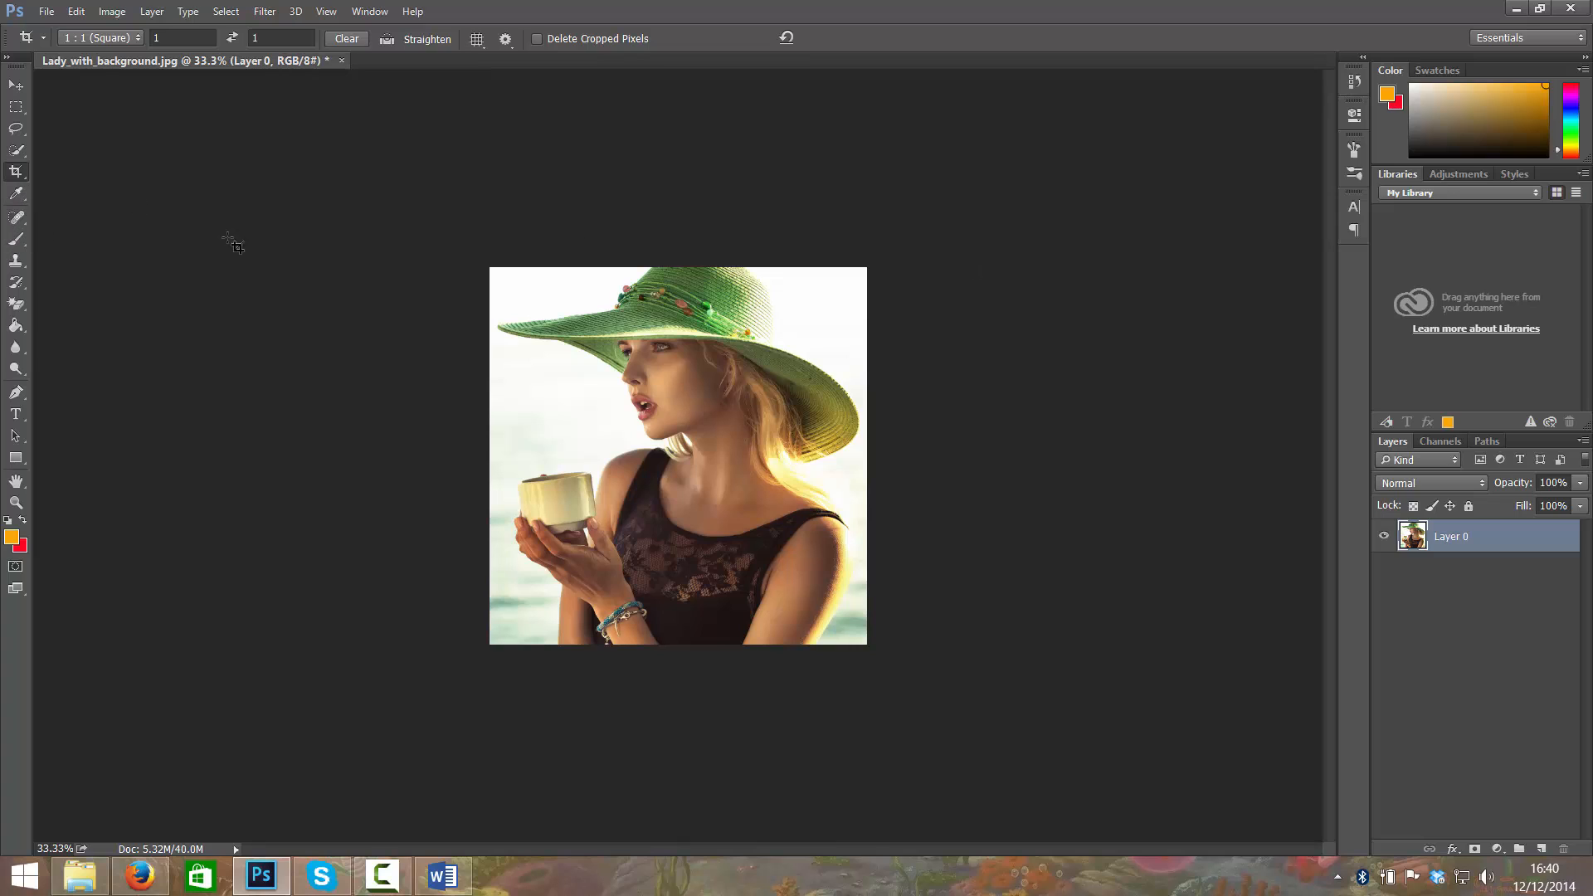
mouse_move(365, 355)
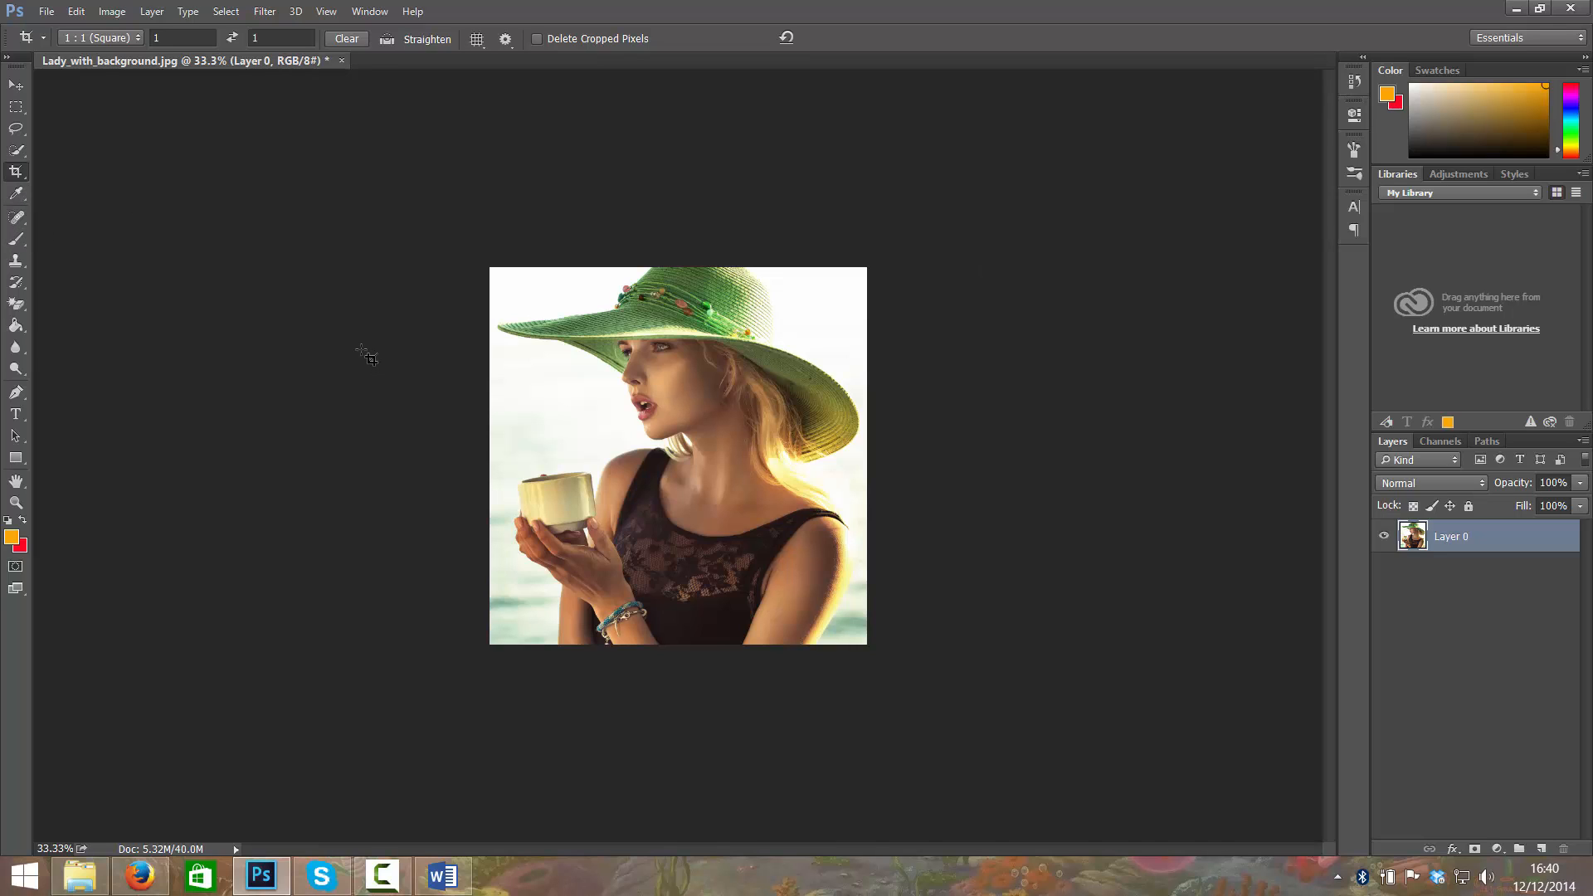
mouse_move(589, 244)
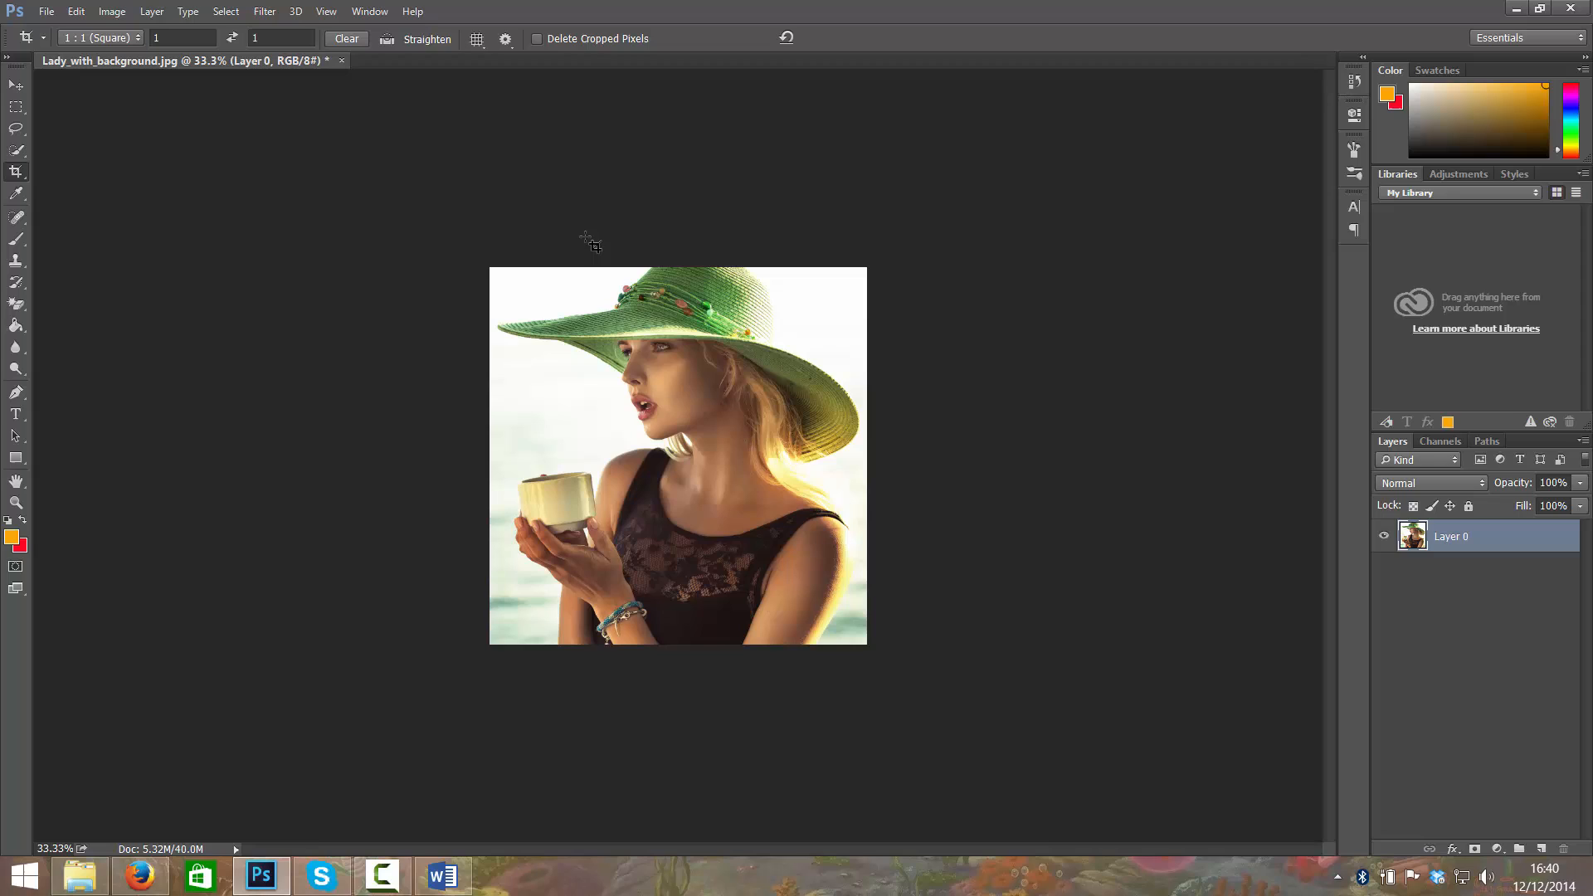